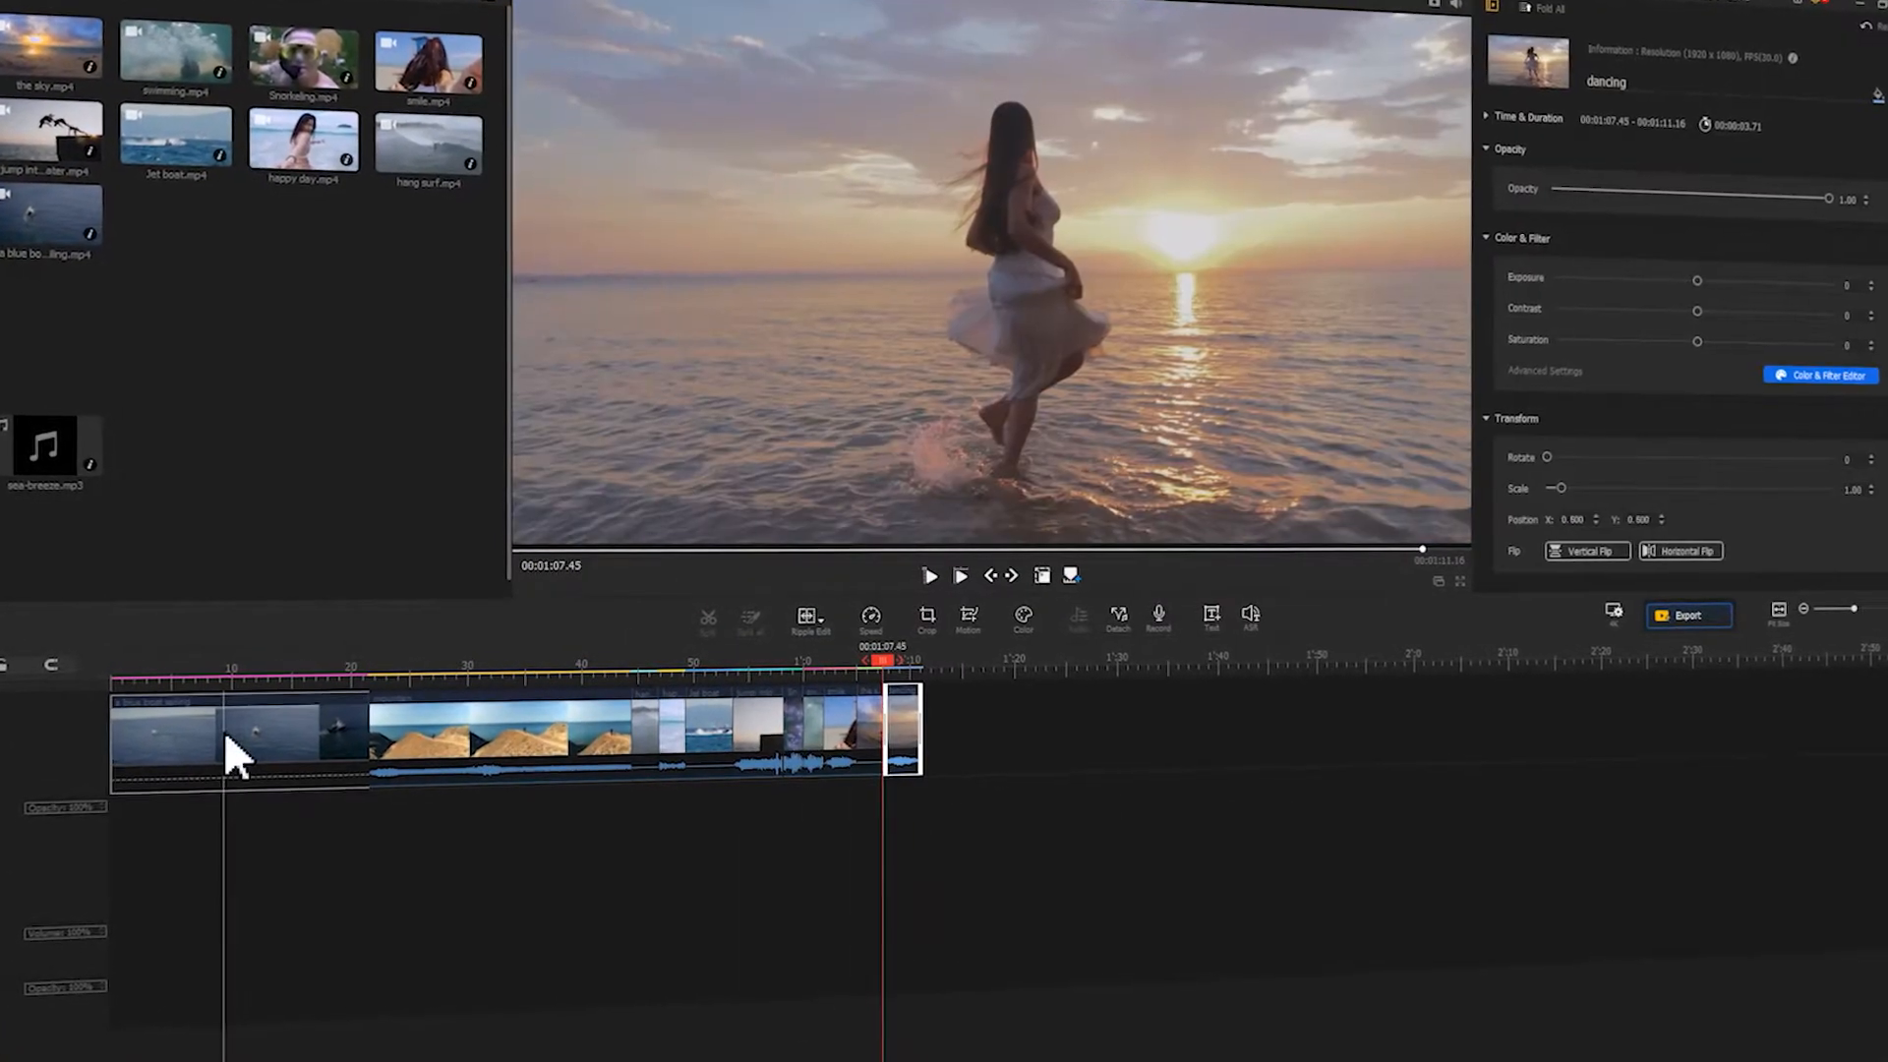
Close the finished montage preview and show the desktop's videos folder of beach clips.
left_click(181, 740)
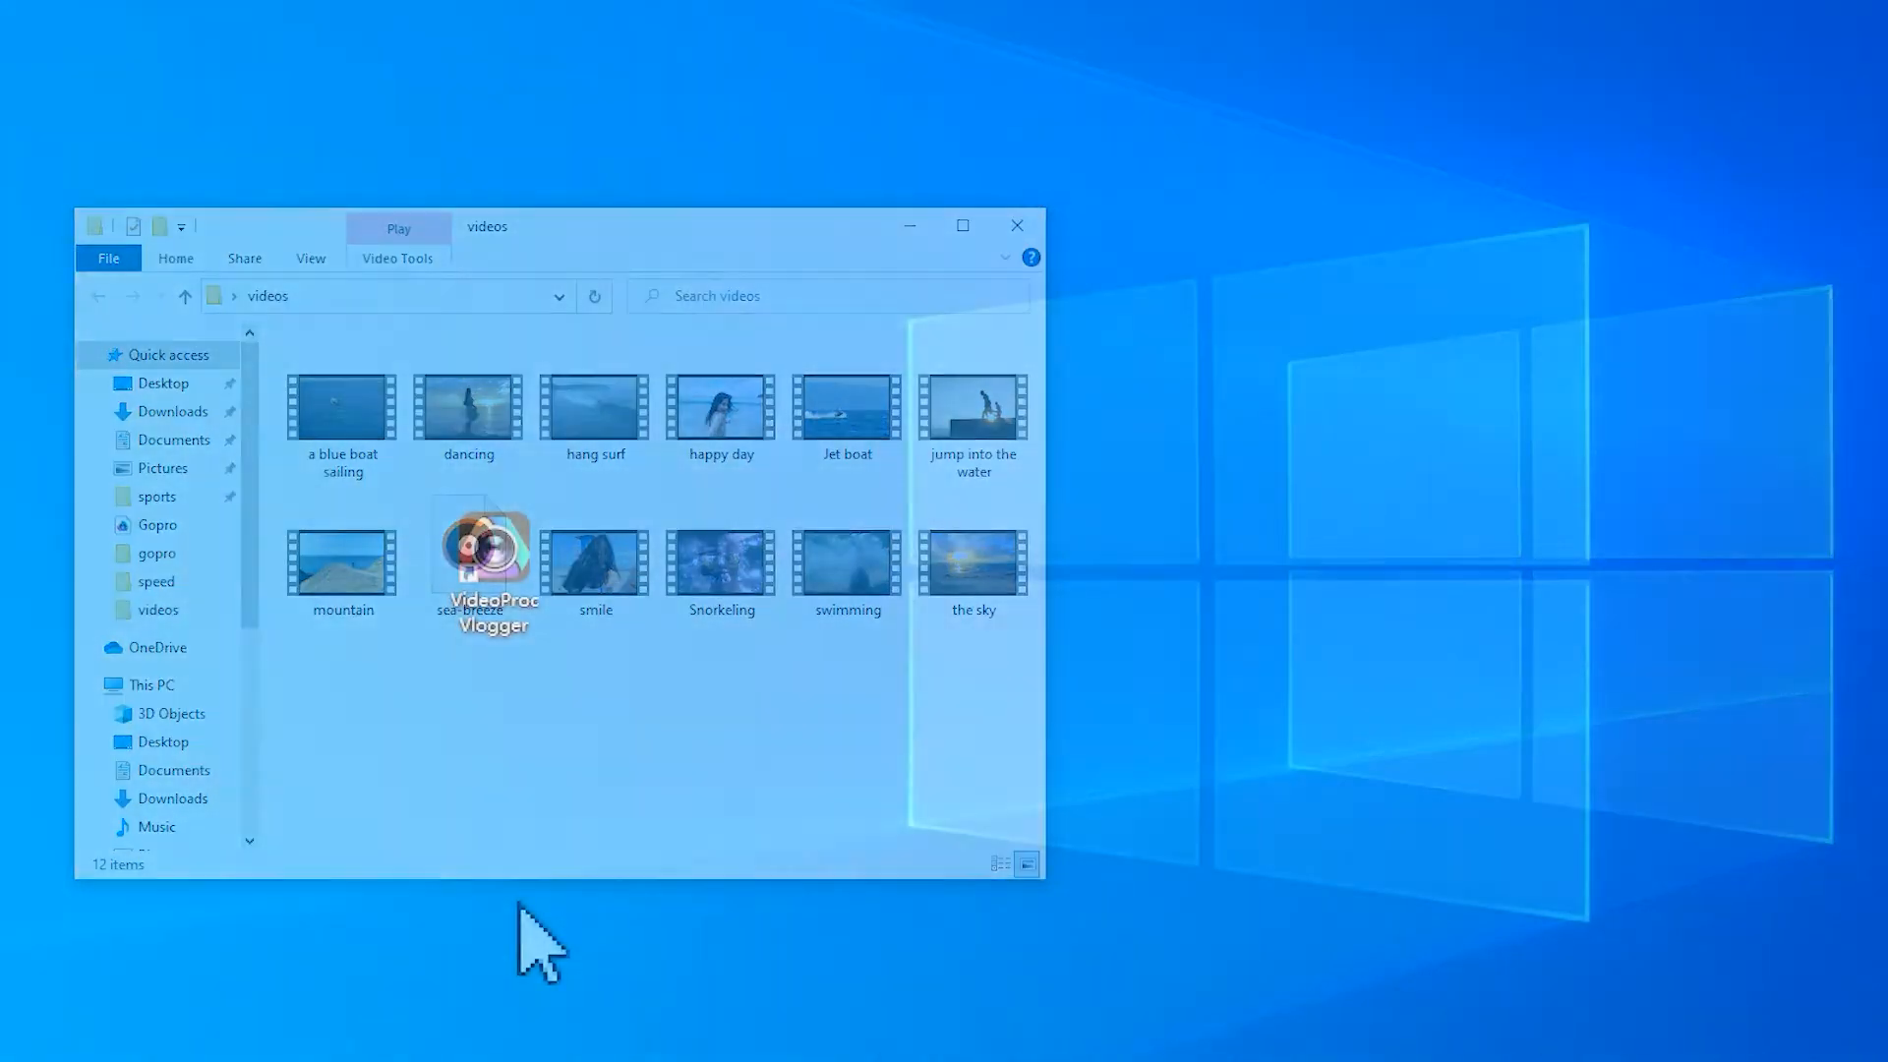
Launch VideoProc Vlogger and create project 'Gopro' at 3840x2160 4K, 30 fps.
left_click(1015, 225)
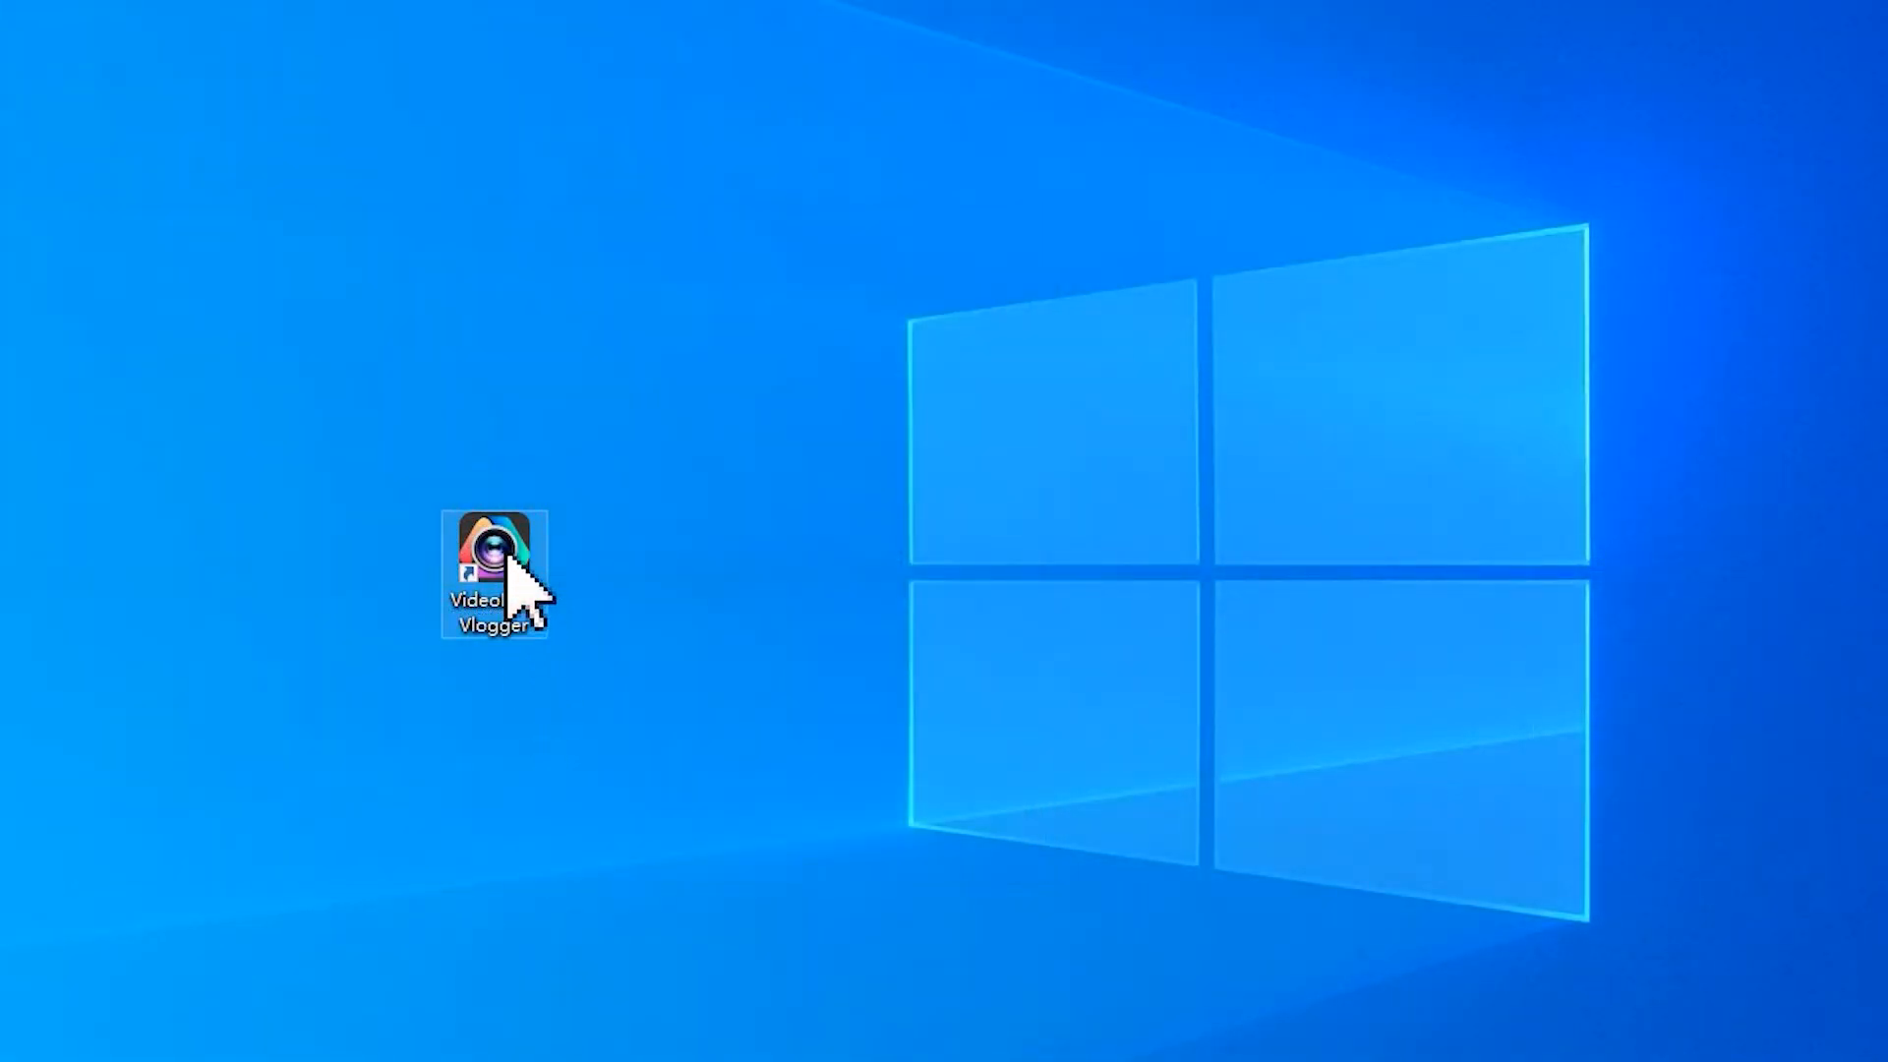
double_click(494, 567)
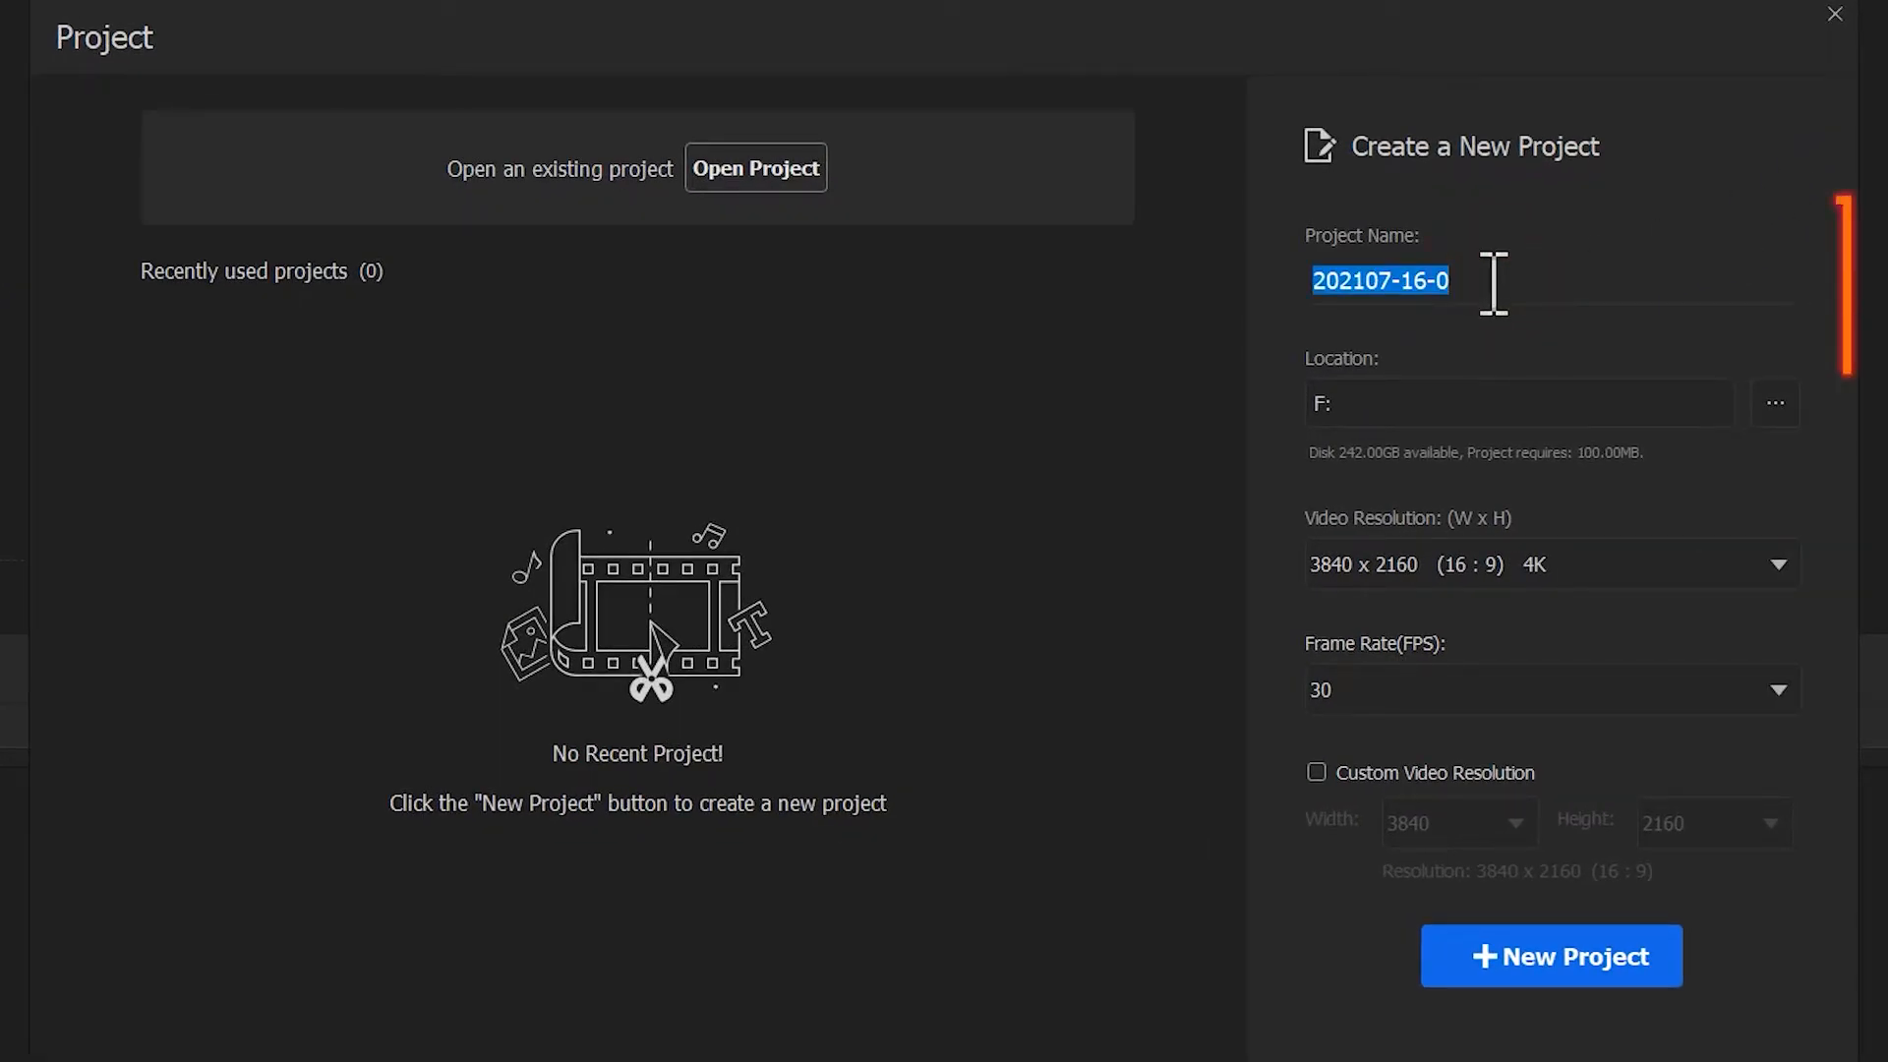
type("Gopro")
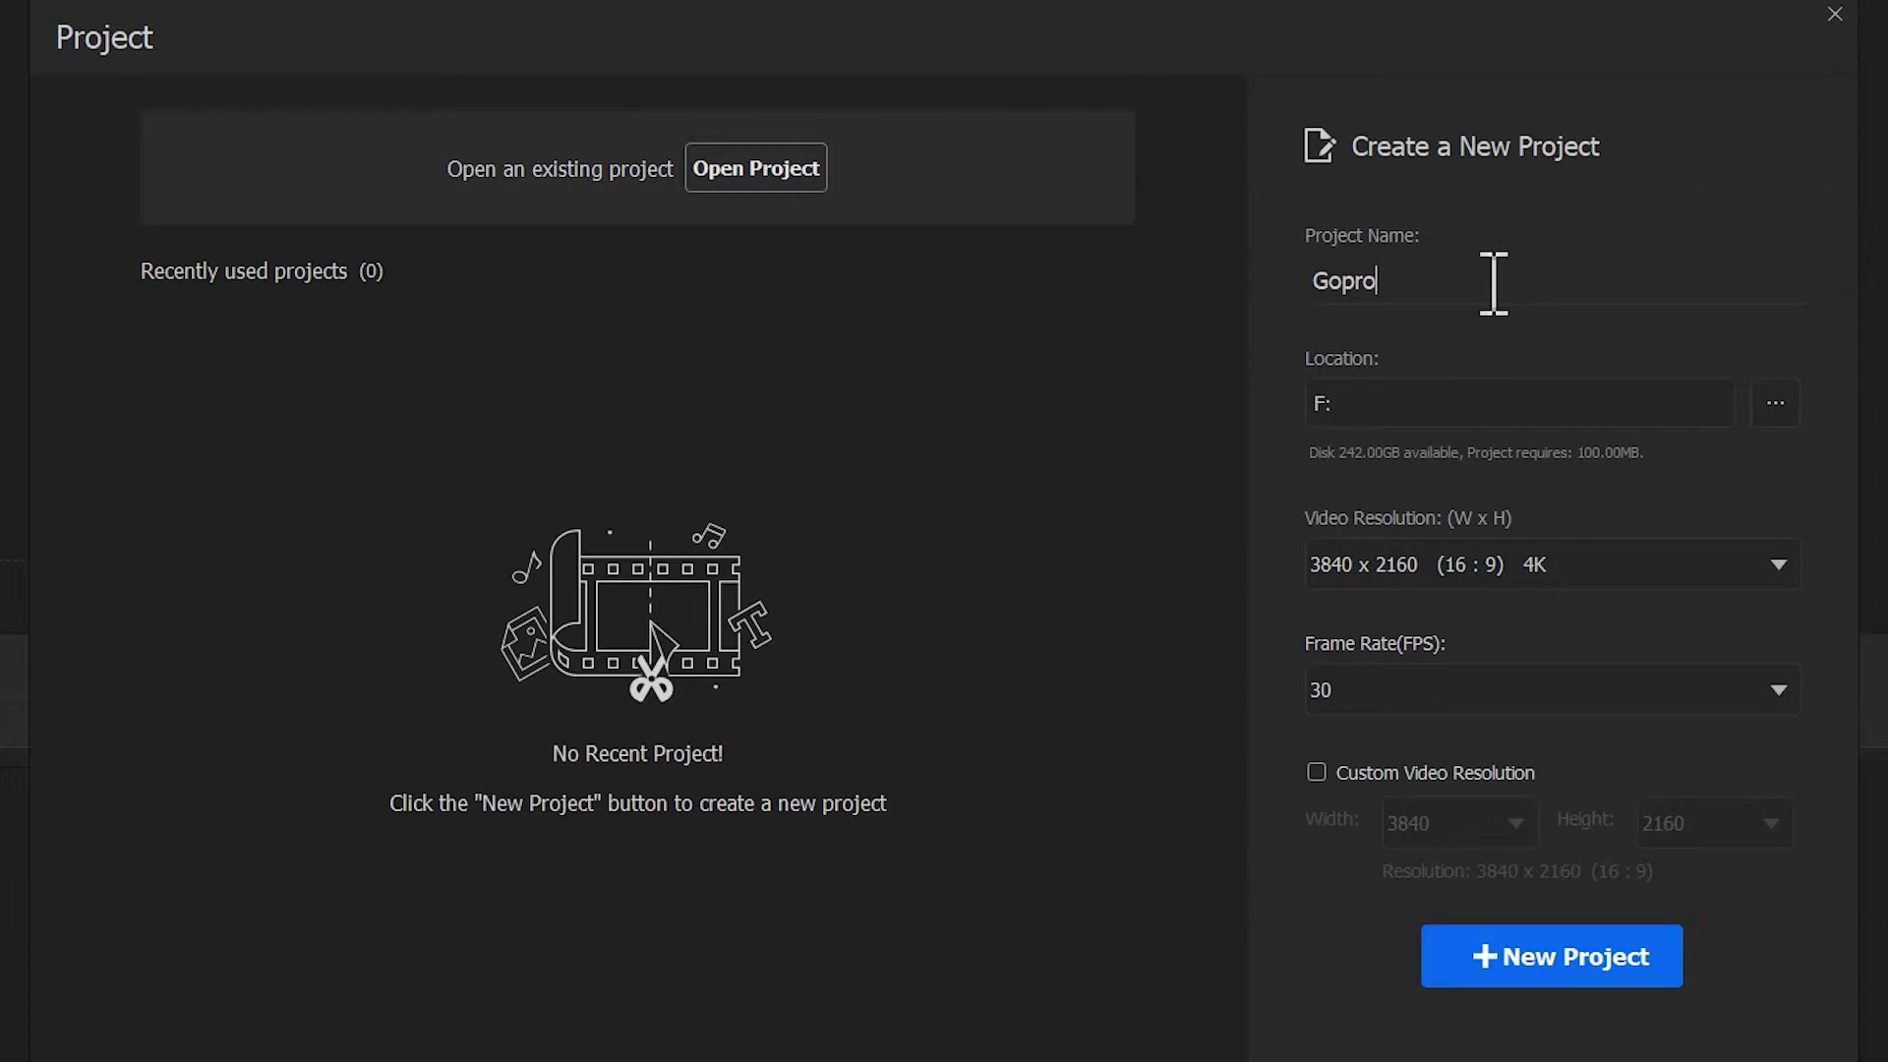
left_click(1777, 564)
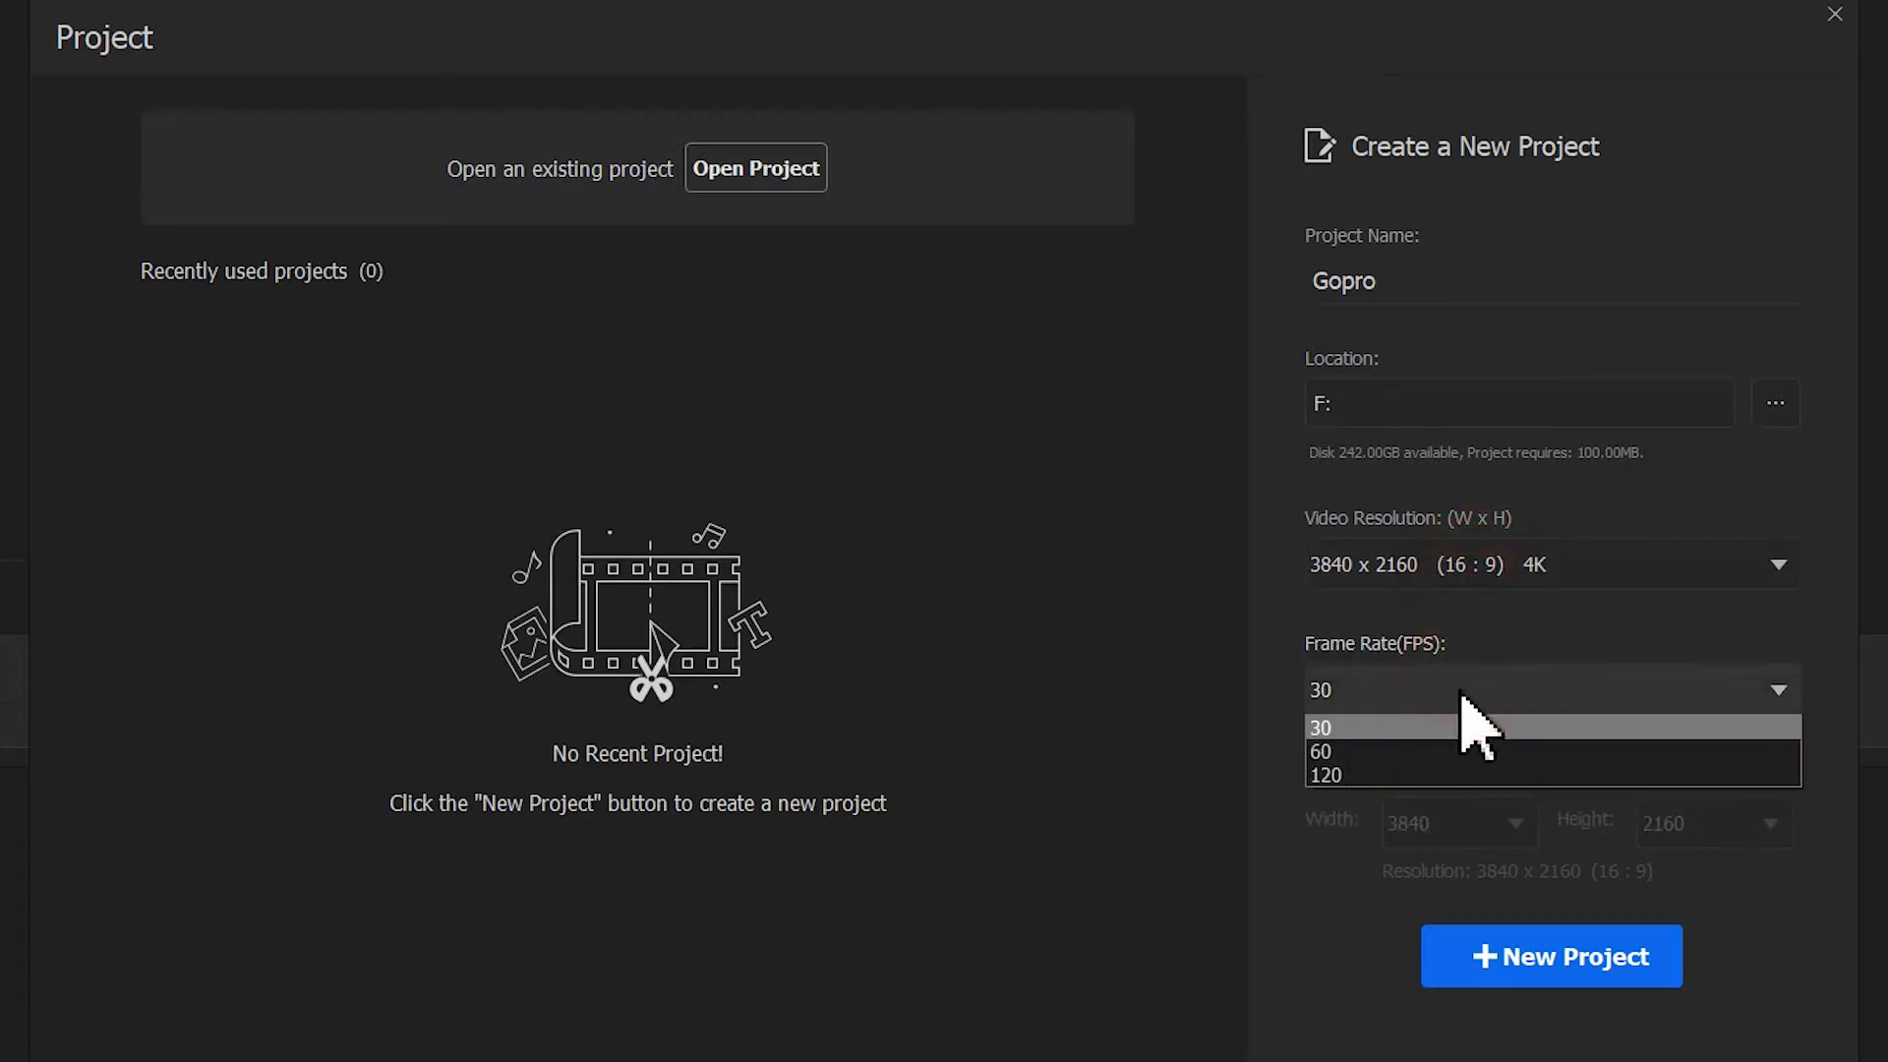
left_click(1550, 955)
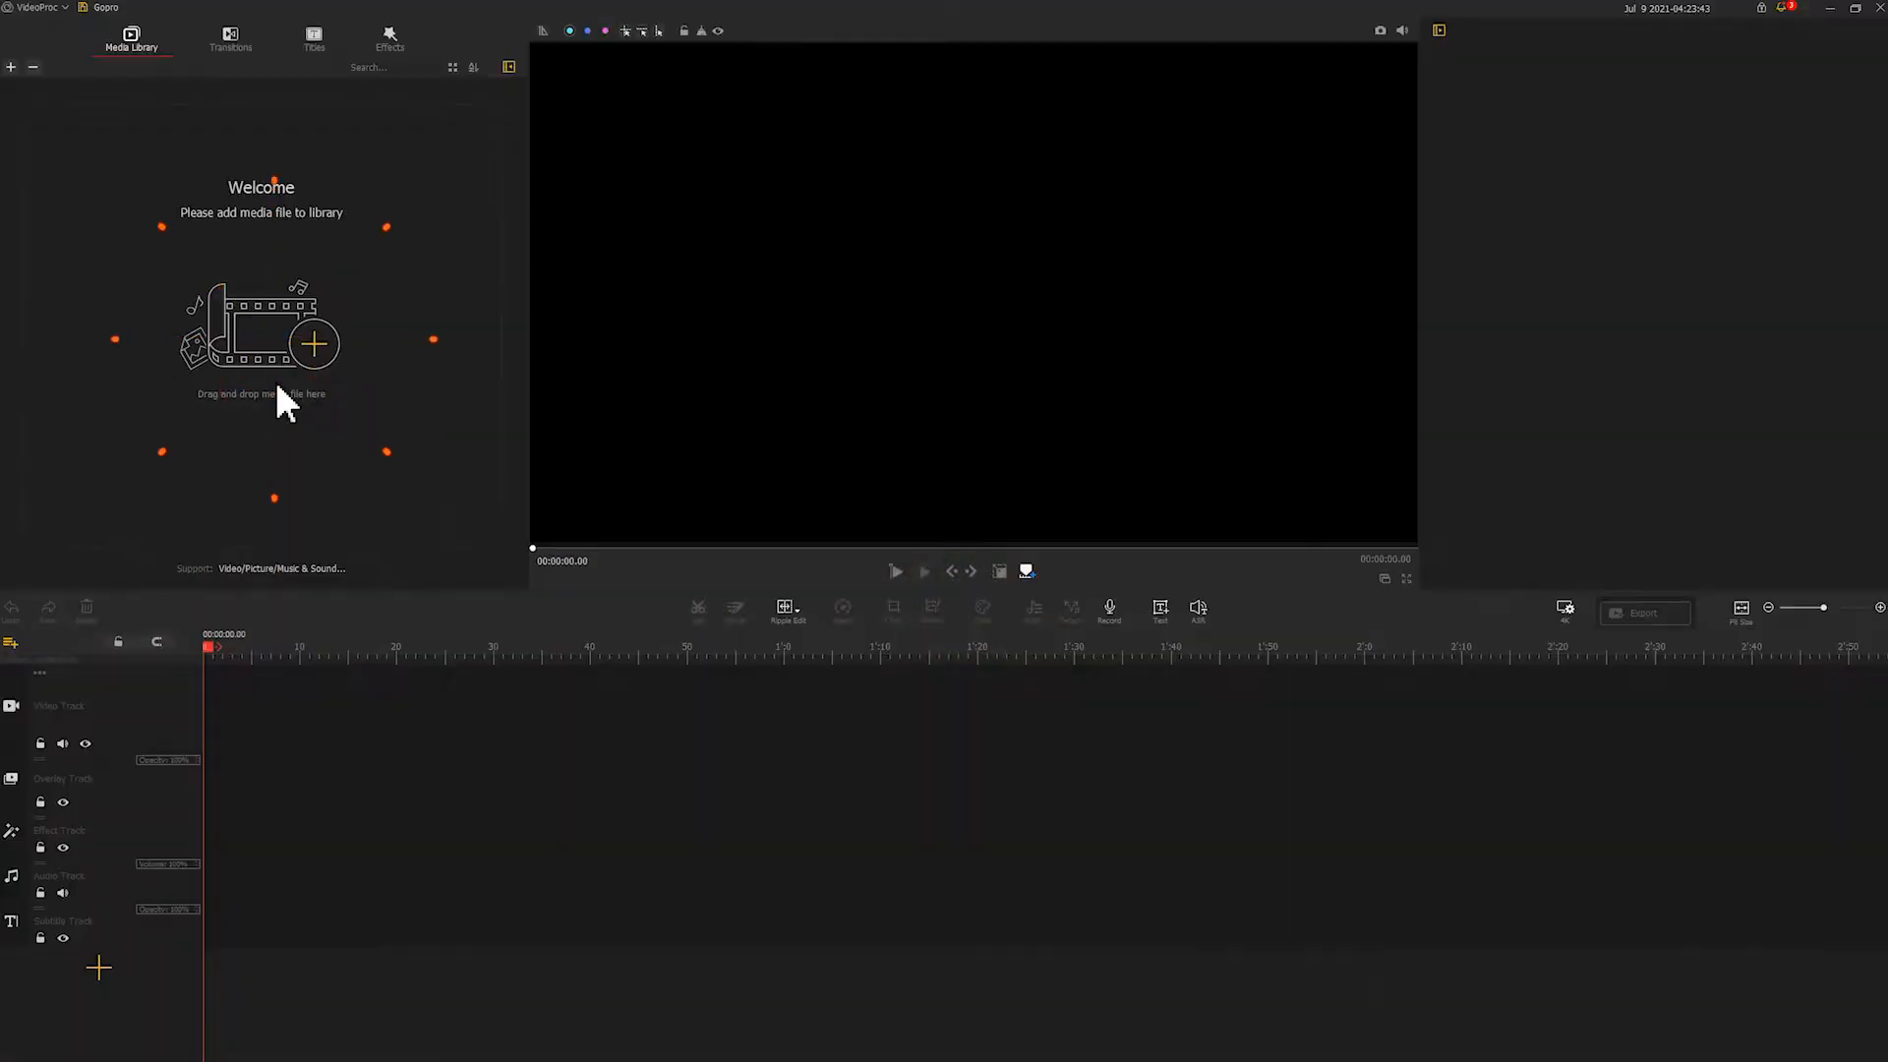
Import the eleven clips and sea-breeze music from Desktop > videos into the media library.
left_click(312, 344)
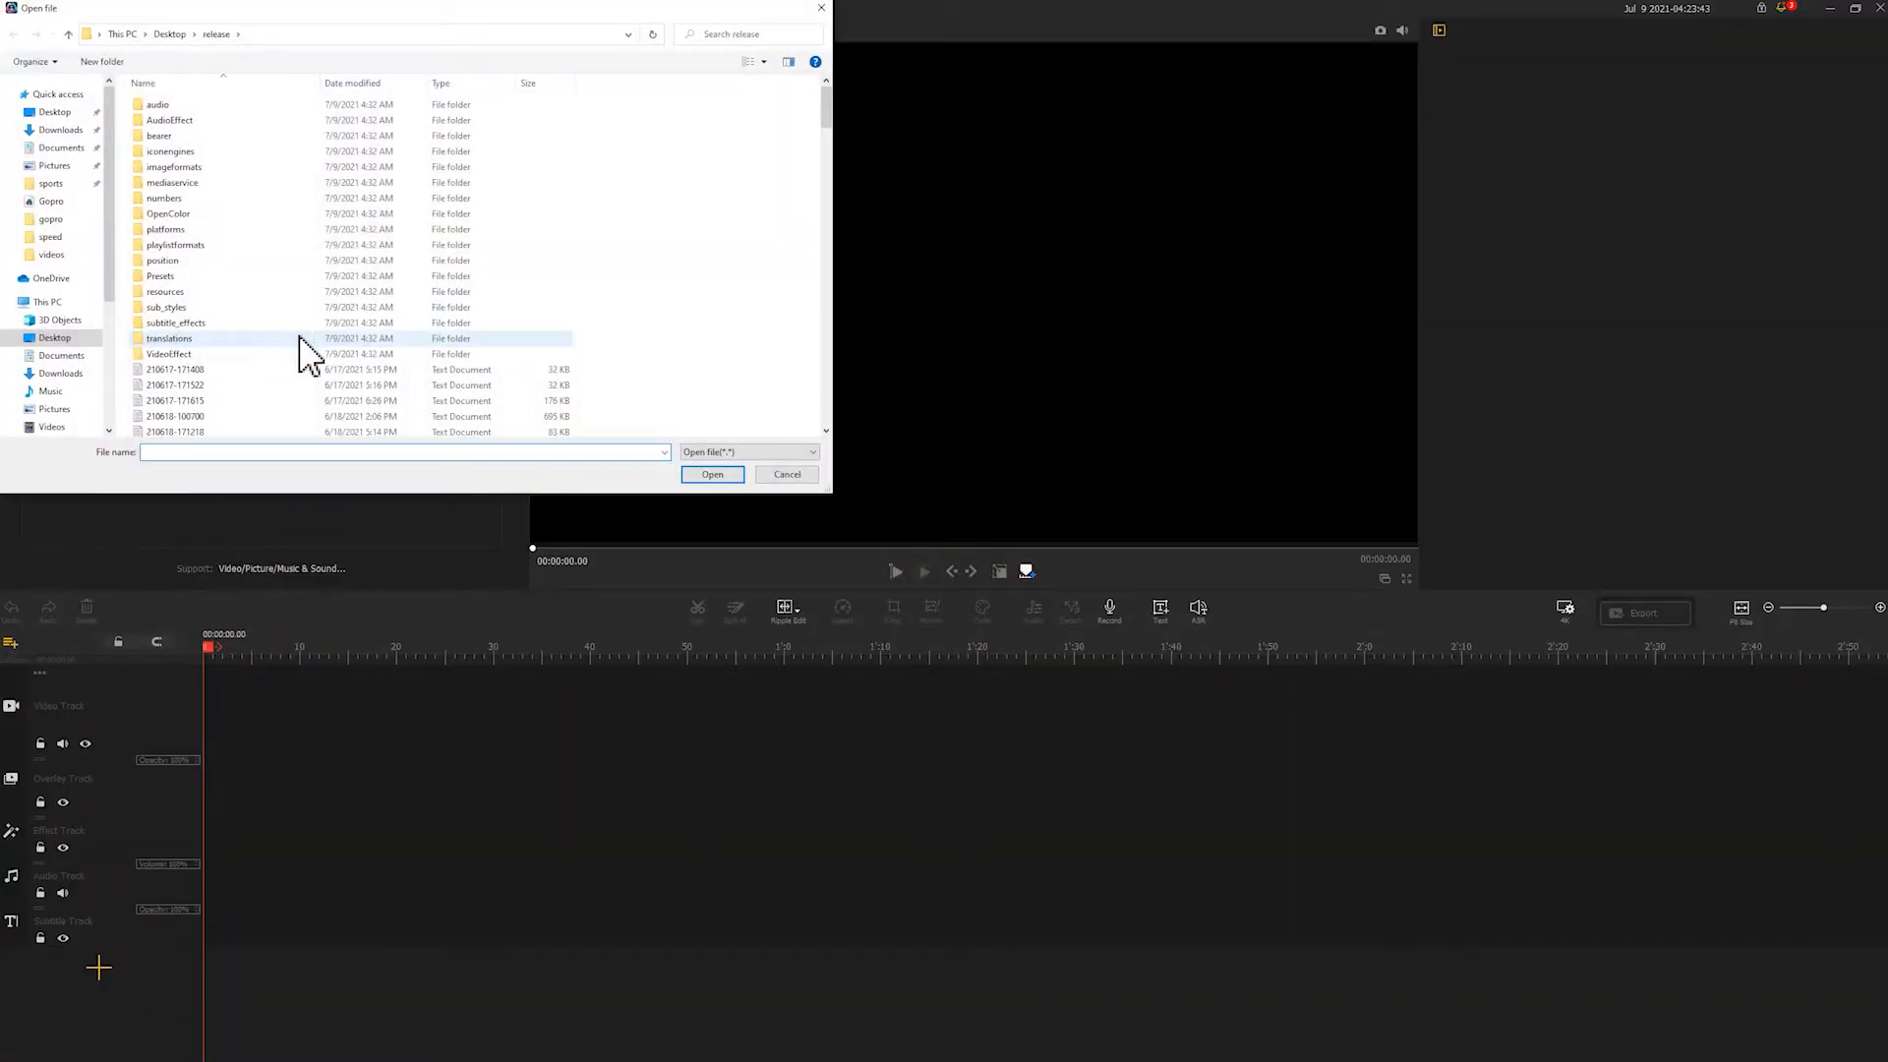
left_click(51, 254)
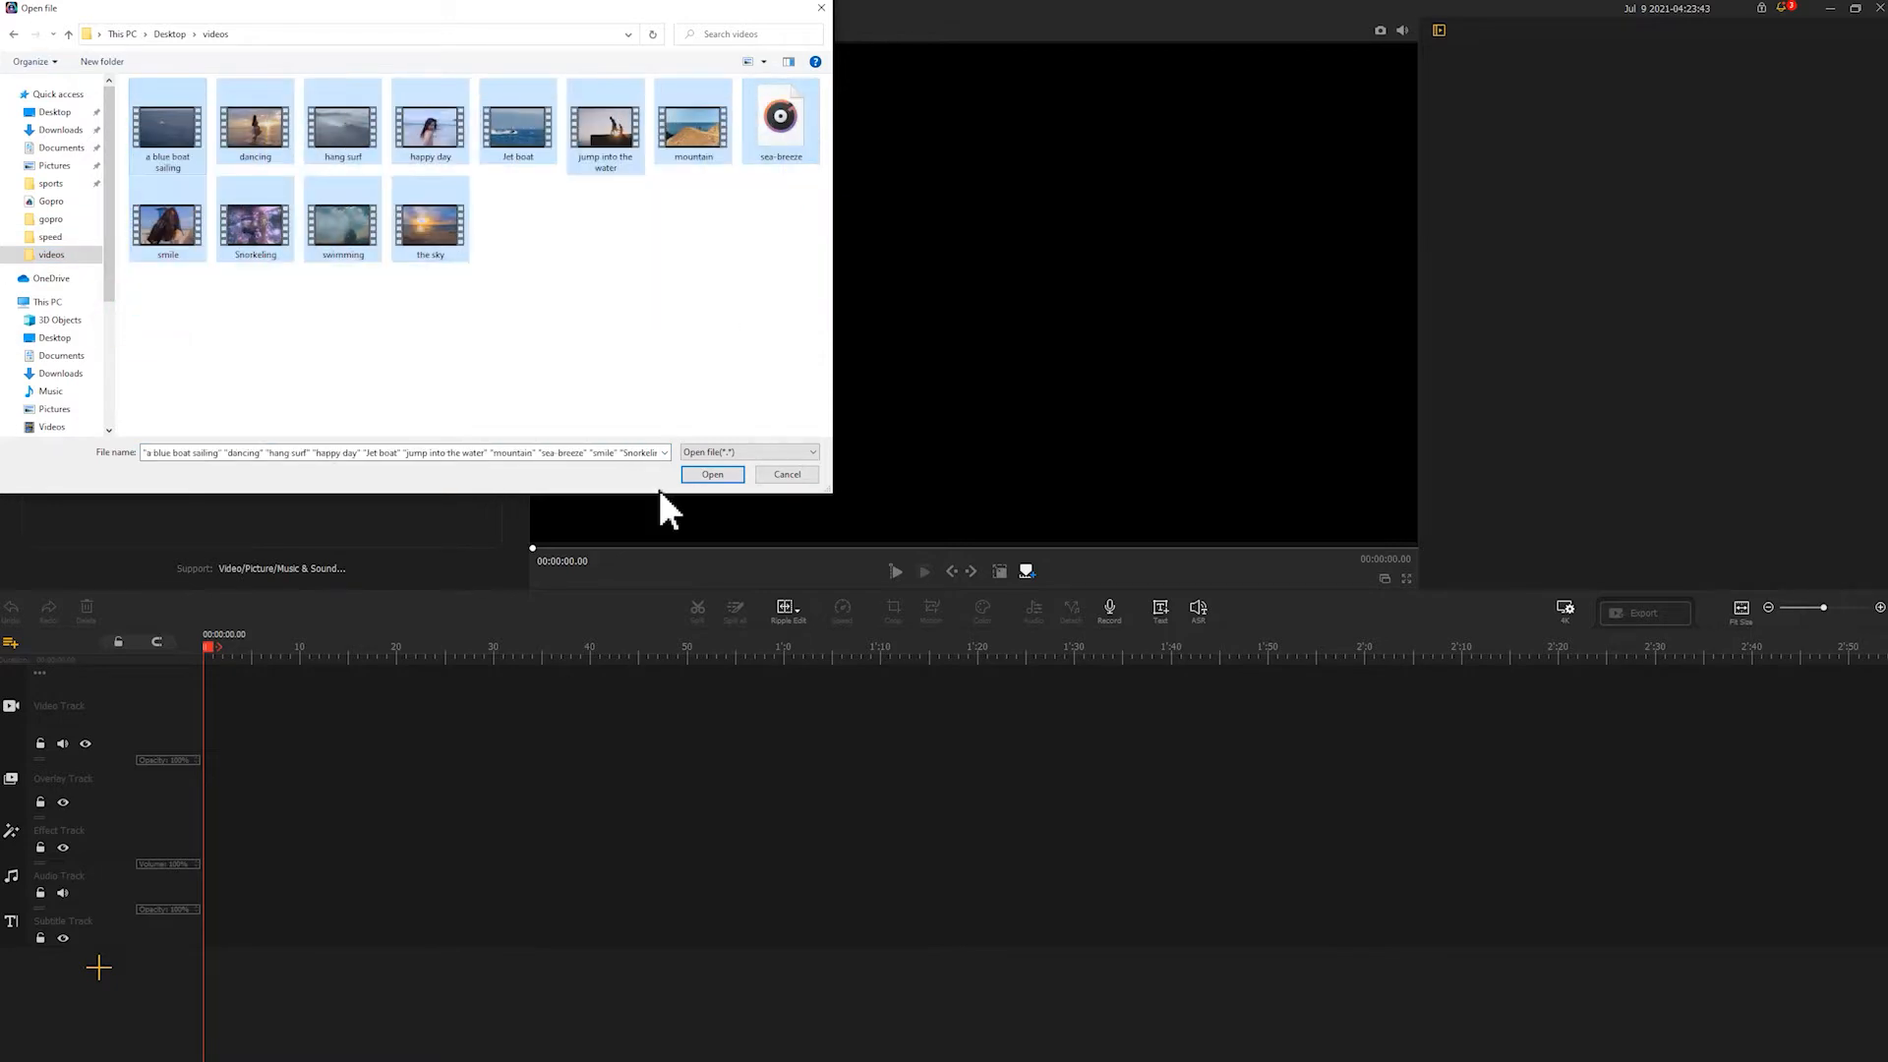
left_click(712, 473)
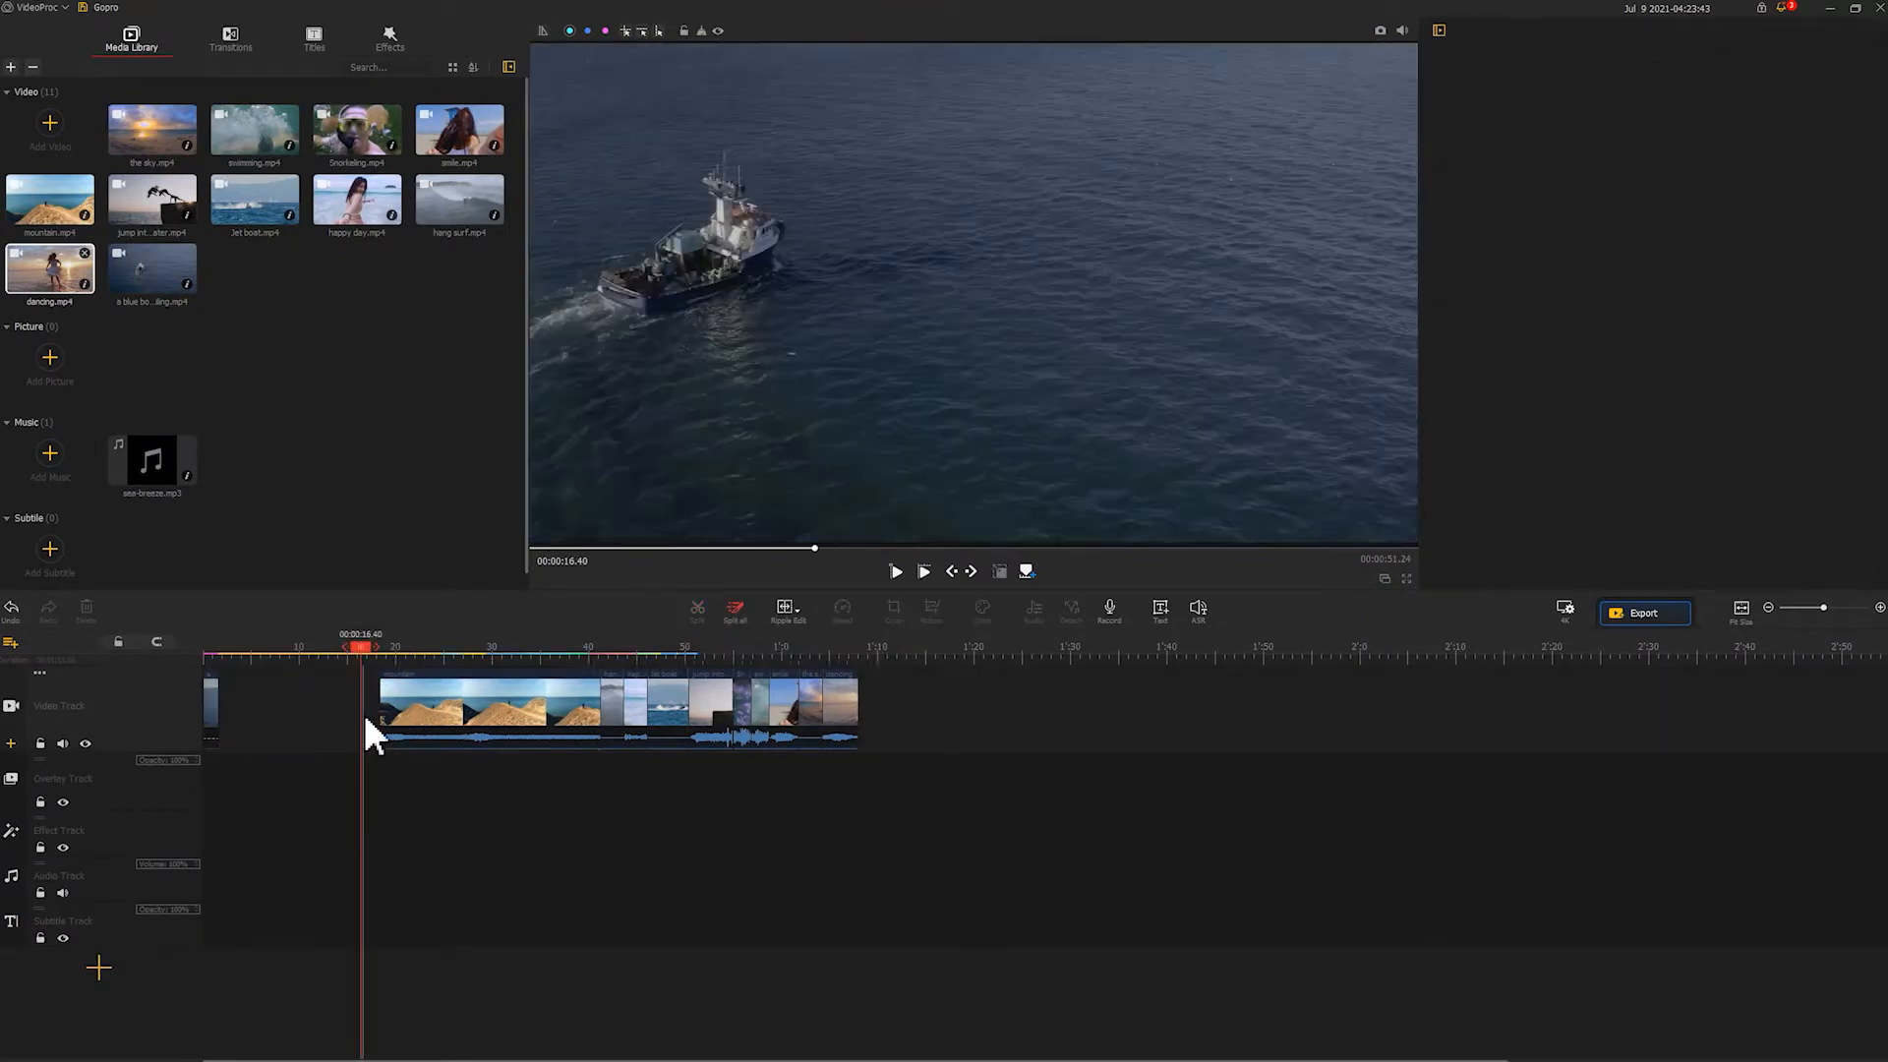
Arrange the eleven timeline clips consecutively from 00:00 without gaps.
right_click(241, 710)
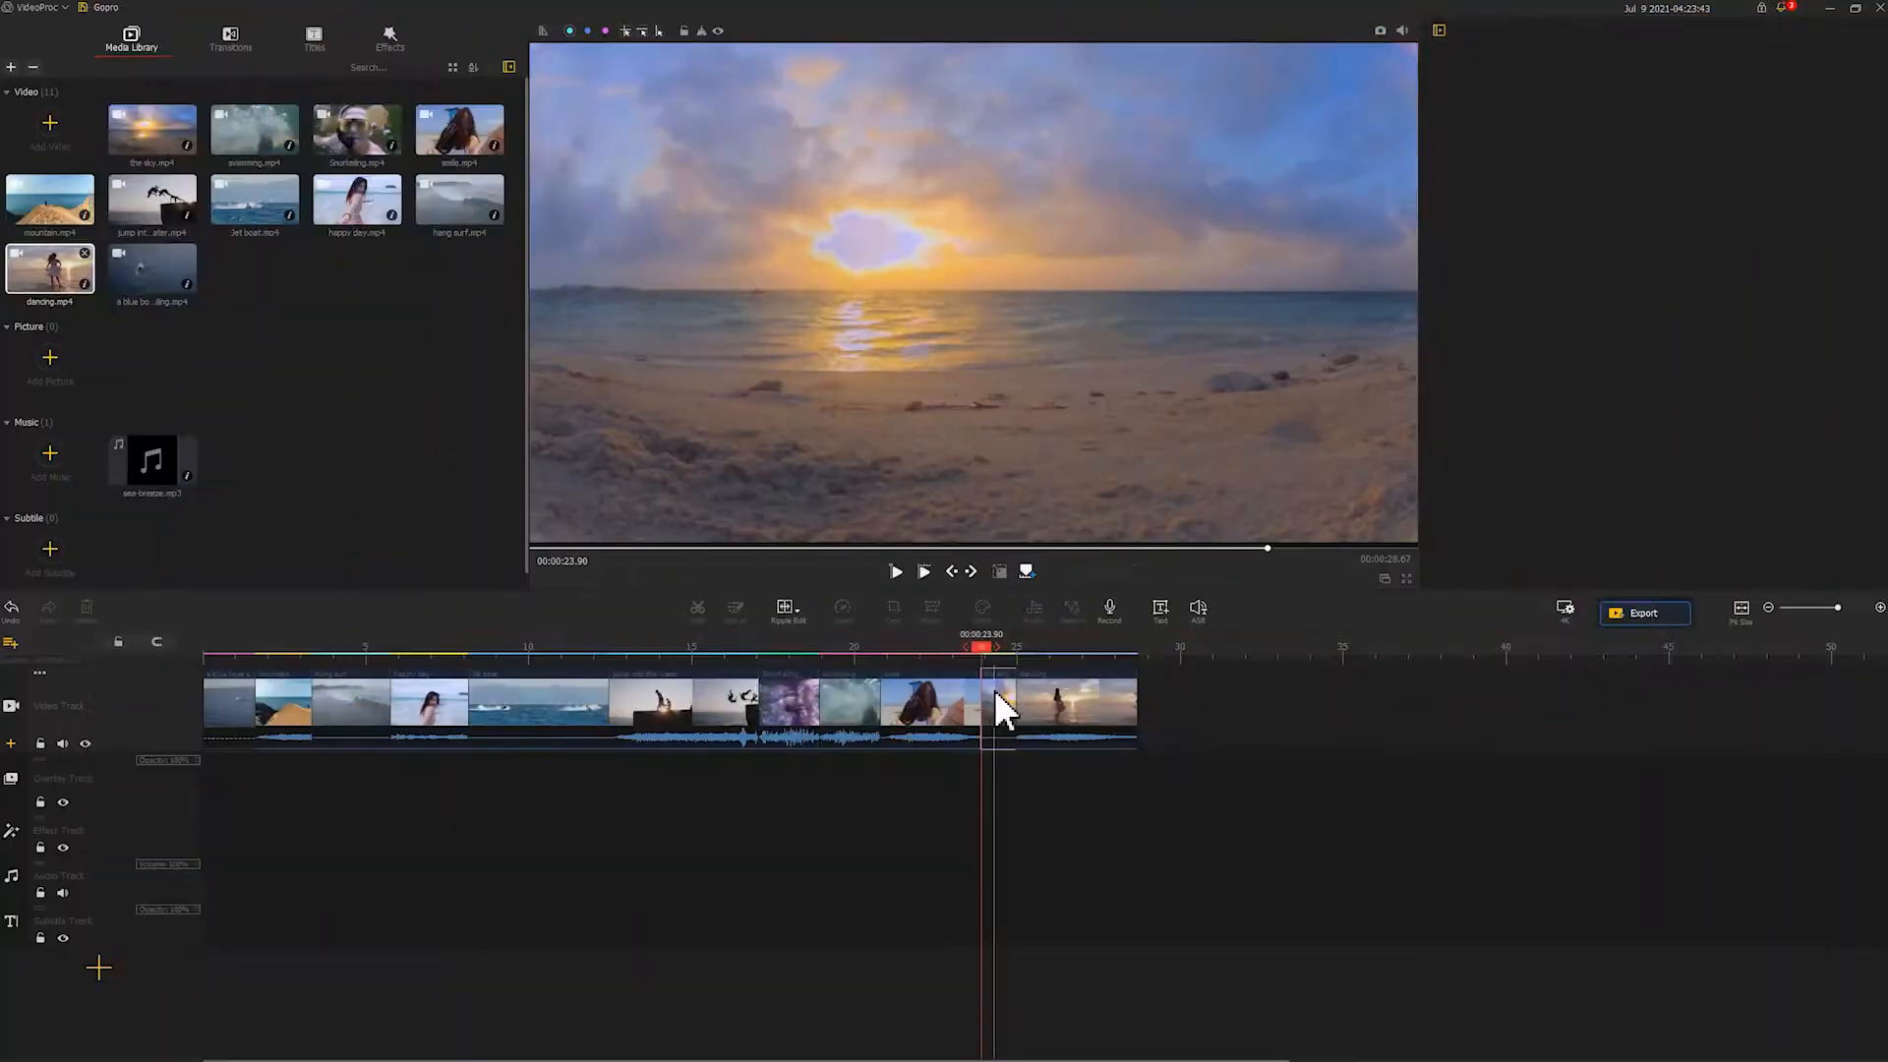
Give the sky clip GOPRO HERO 8 lens distortion correction with a chosen camera view.
left_click(1002, 704)
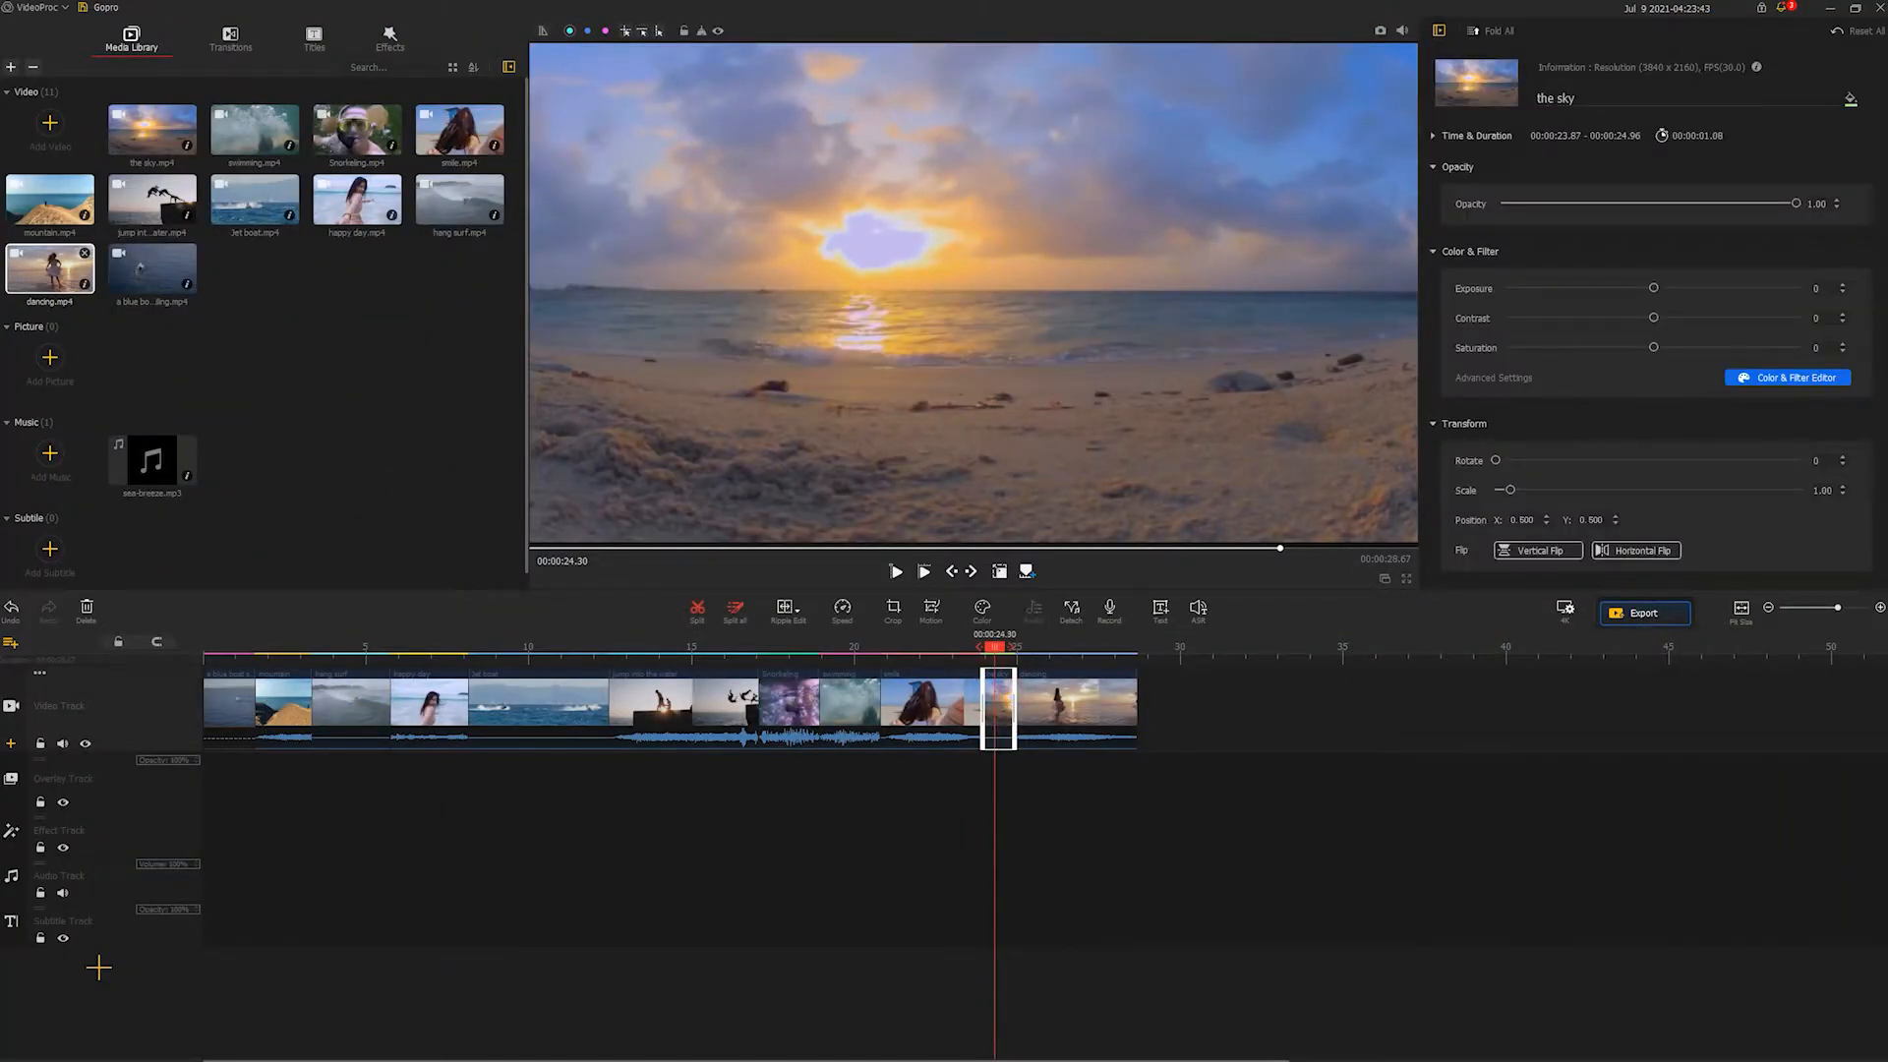
left_click(1173, 479)
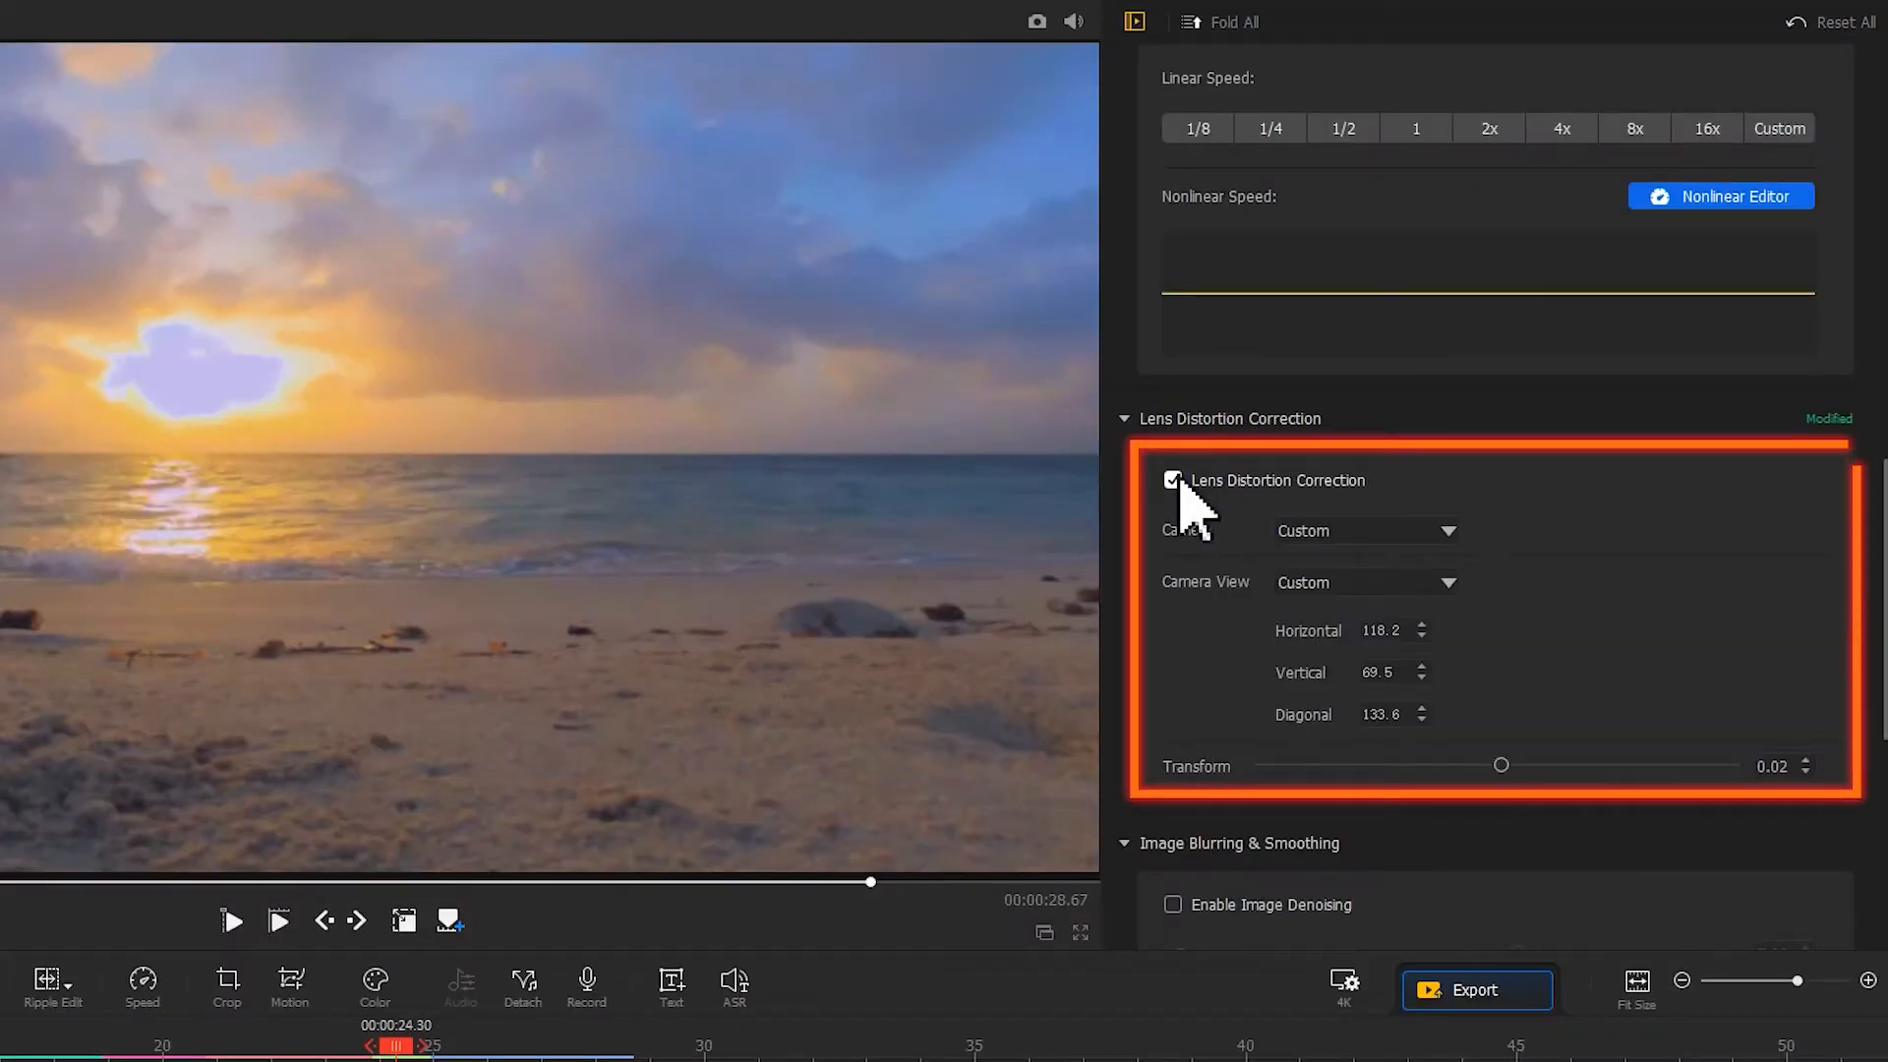
left_click(1364, 531)
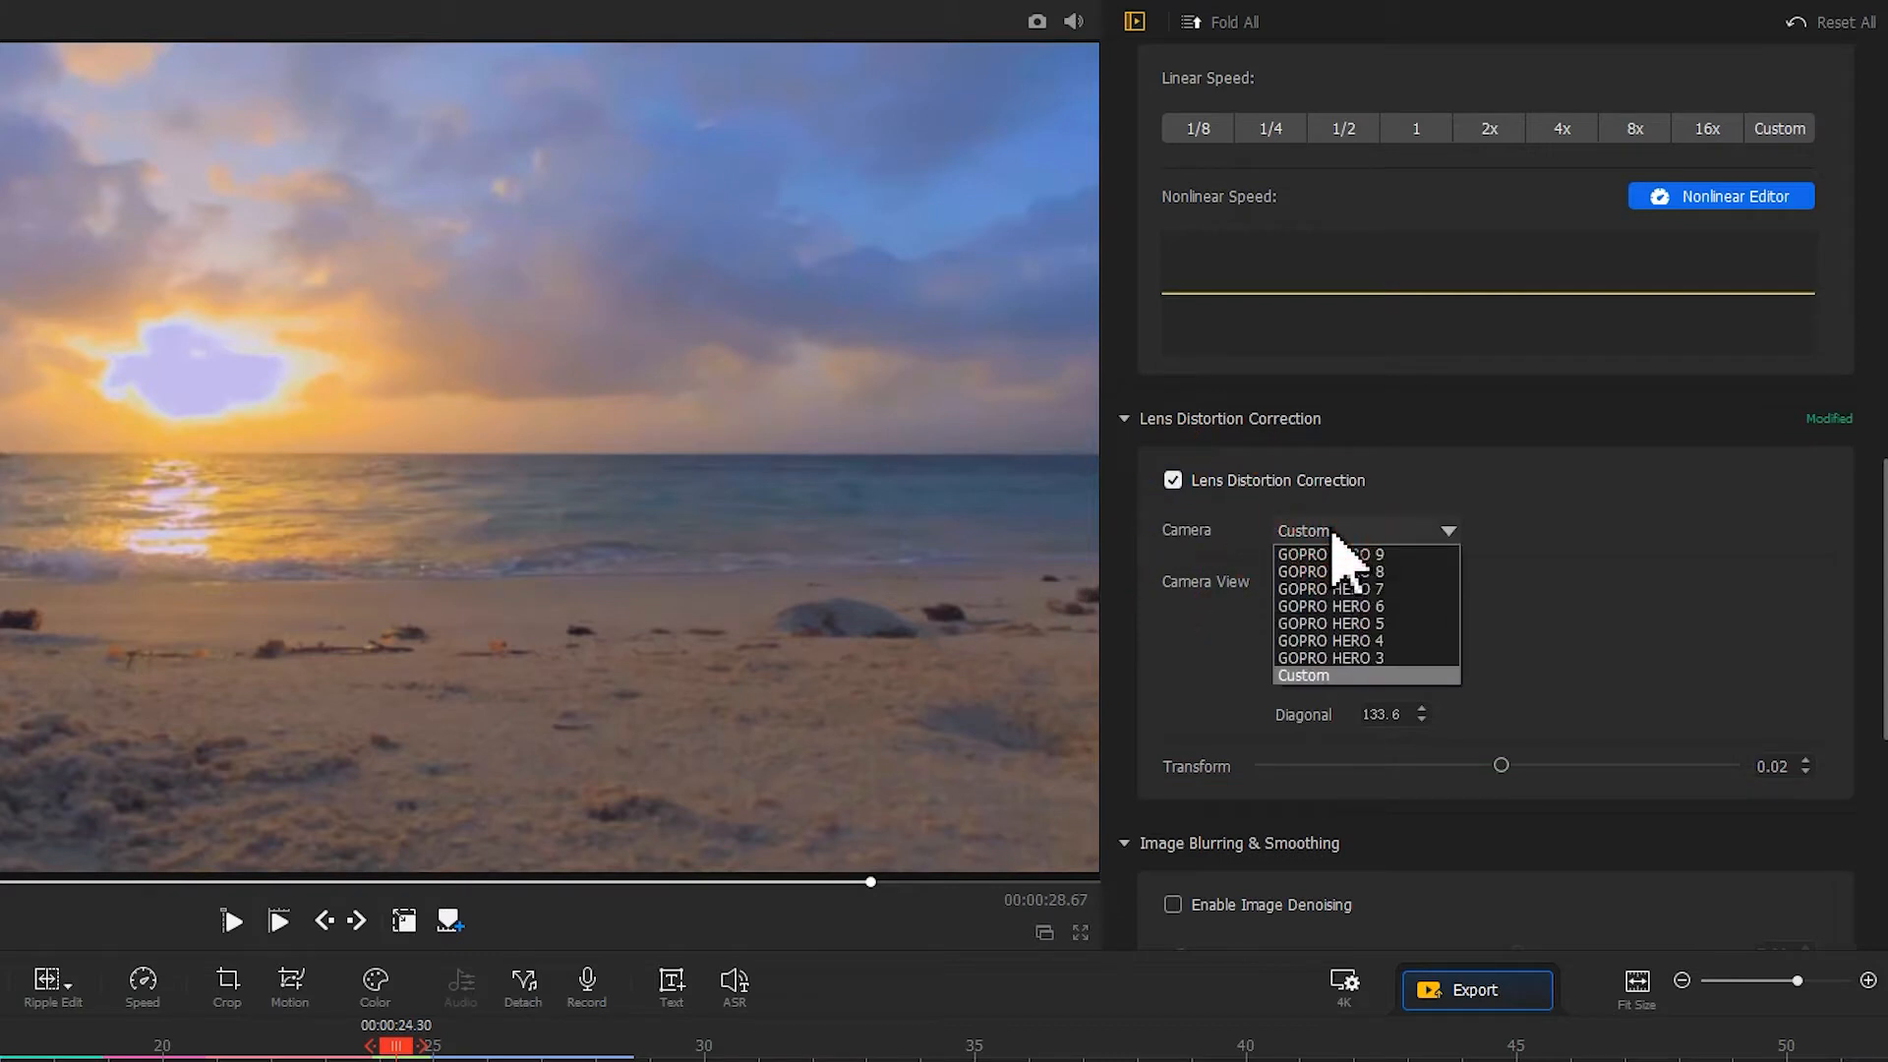
left_click(1332, 570)
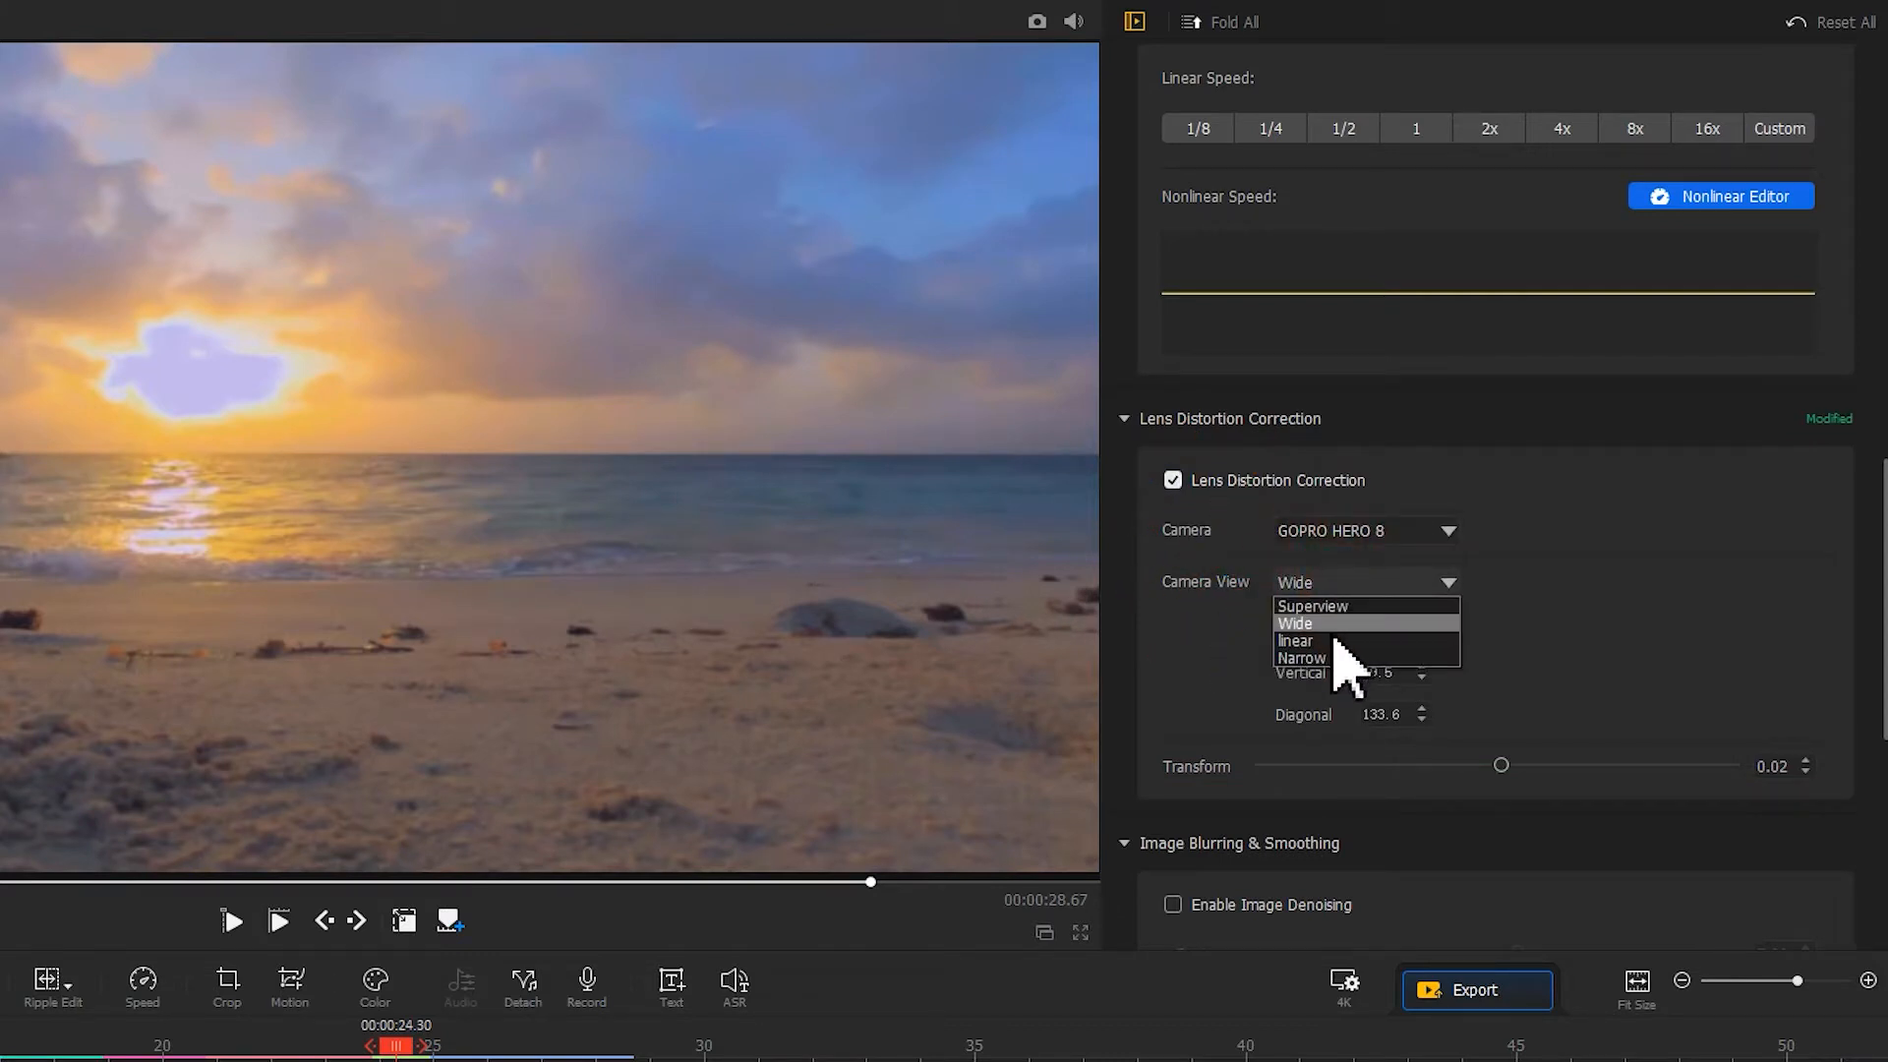
left_click(1297, 640)
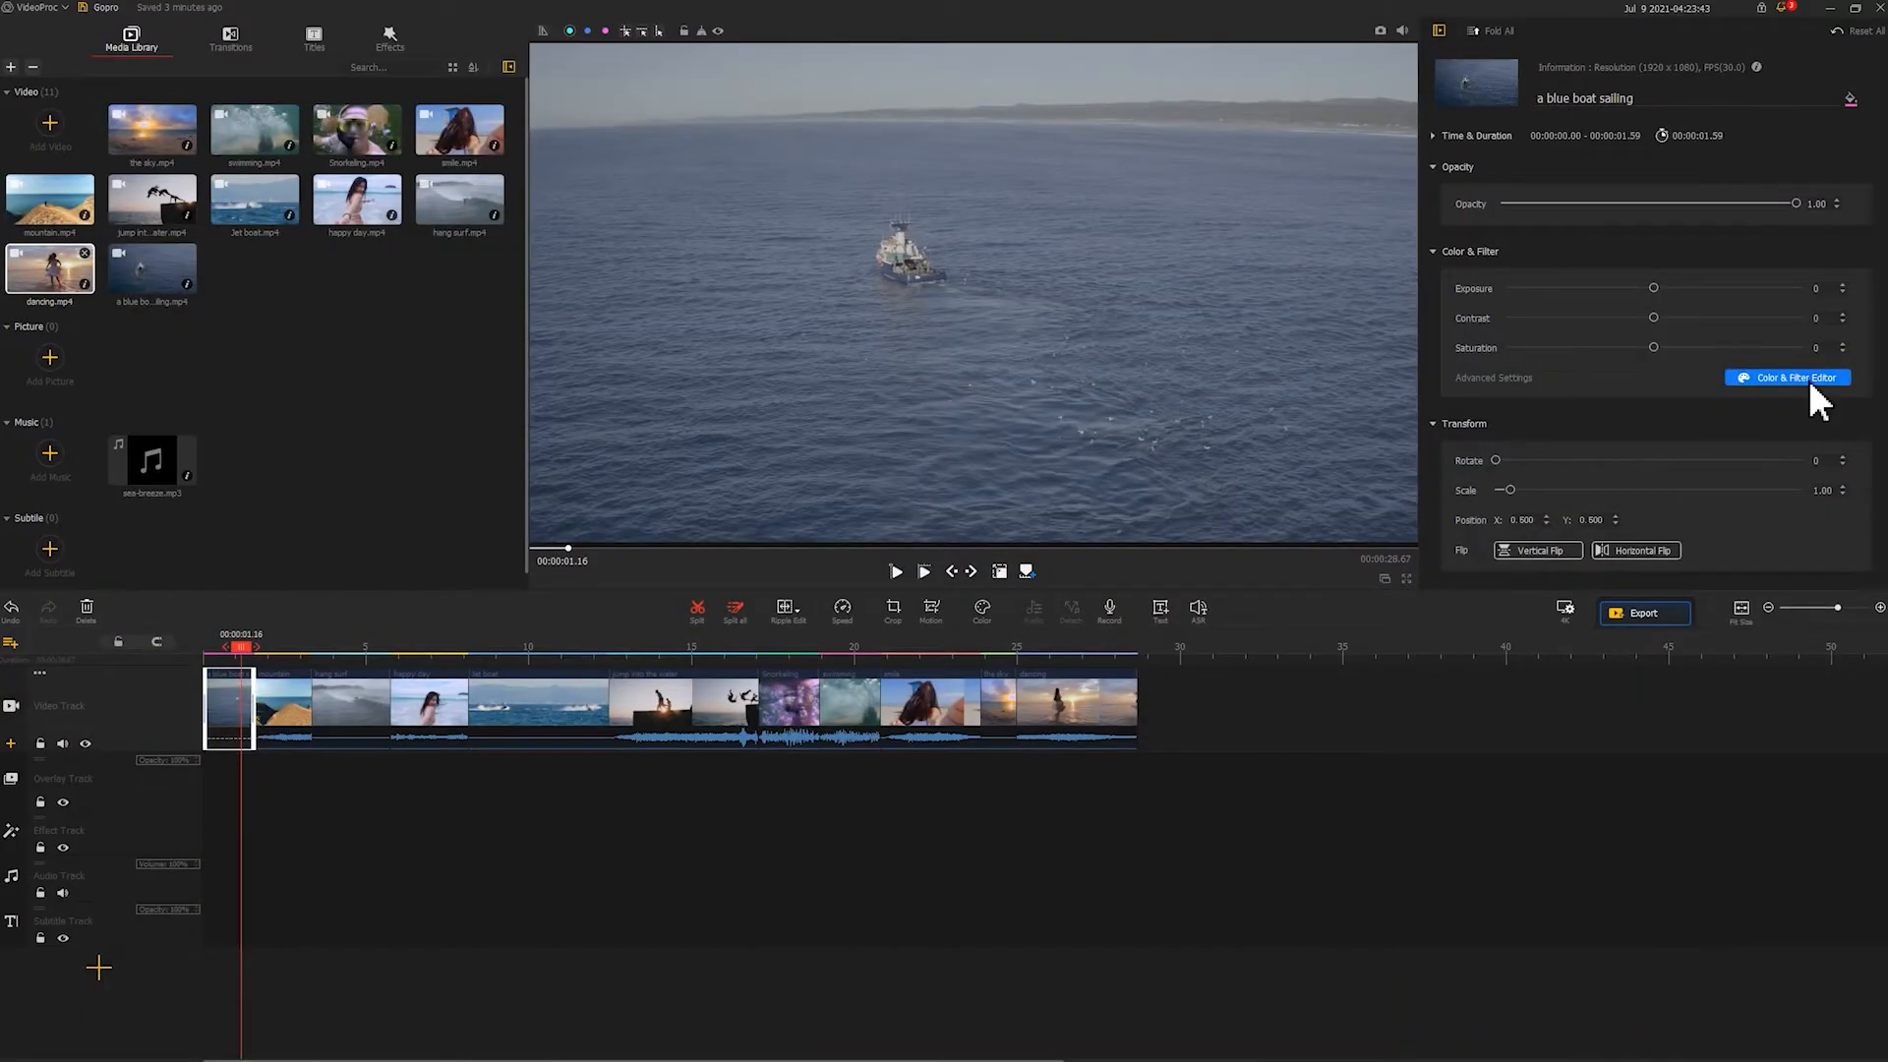
Set the boat clip's exposure to 14, contrast 52 and saturation 19.
left_click(1787, 376)
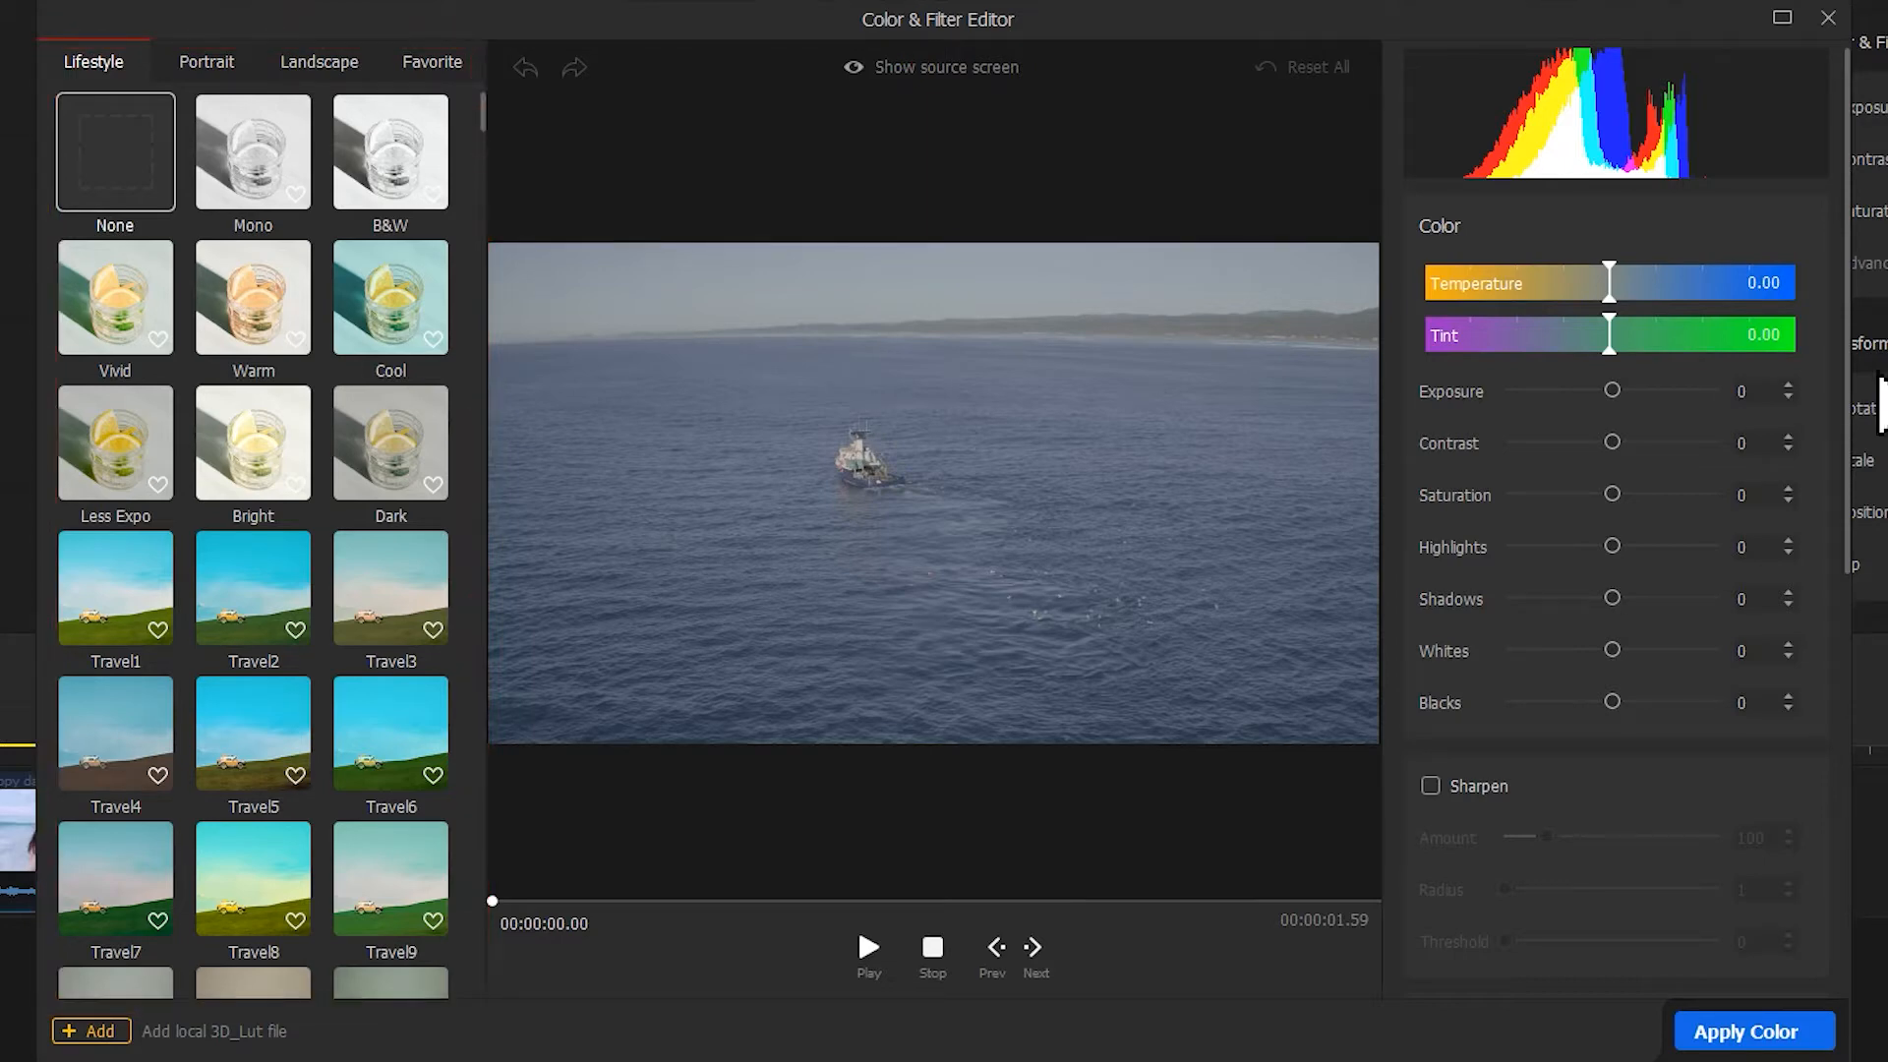
left_click_drag(1613, 389, 1626, 389)
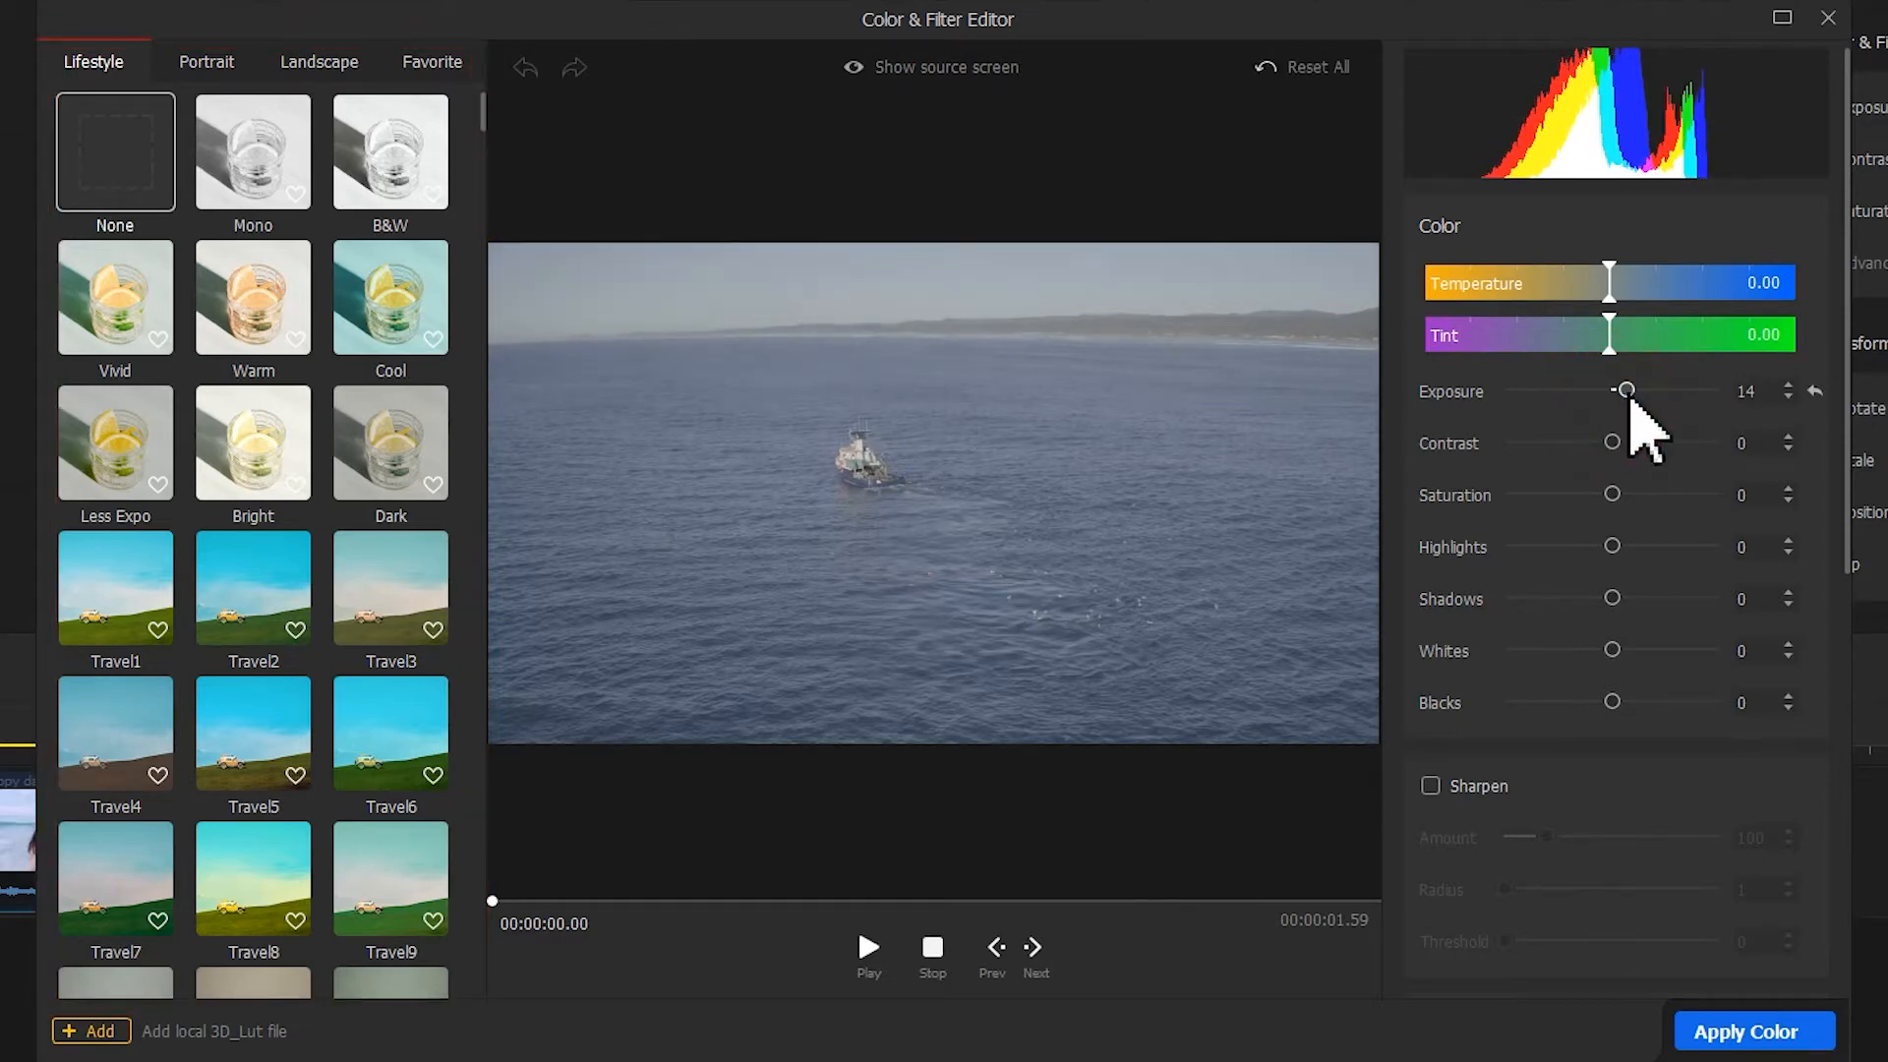
left_click_drag(1613, 442, 1662, 441)
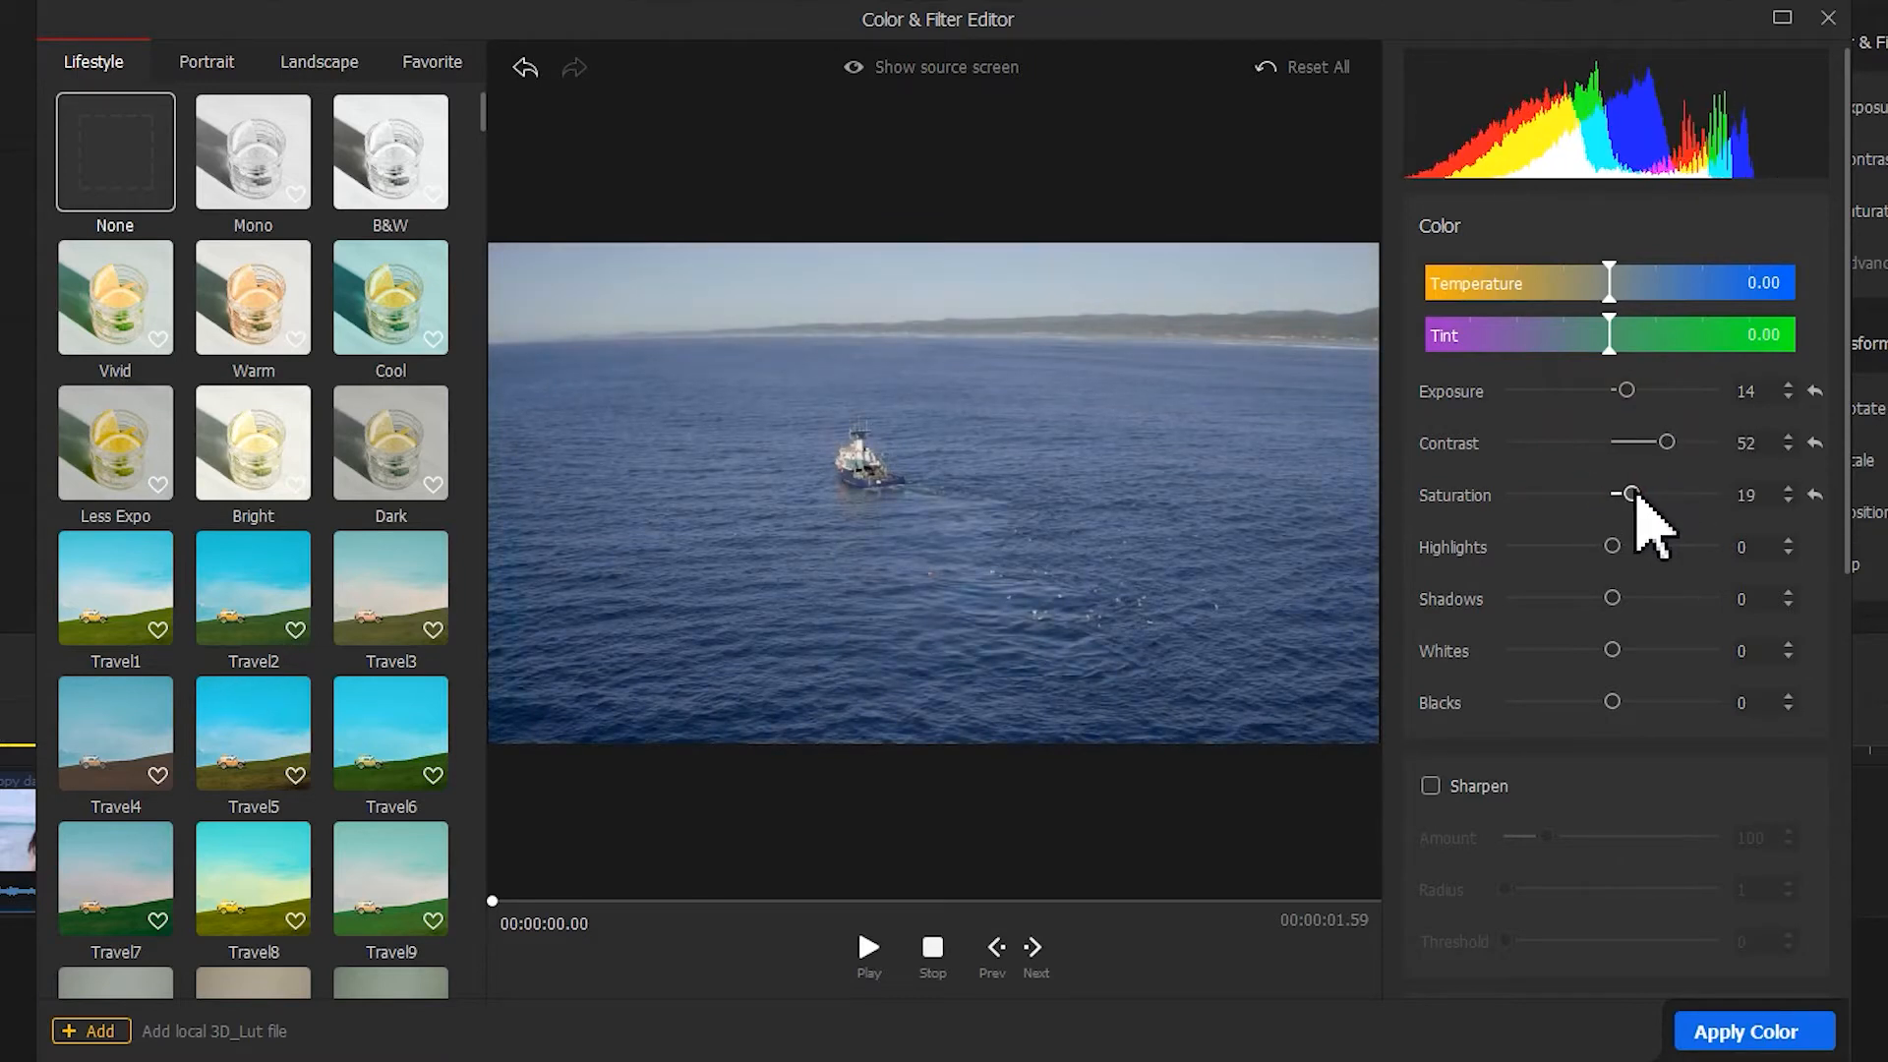
left_click(1752, 1032)
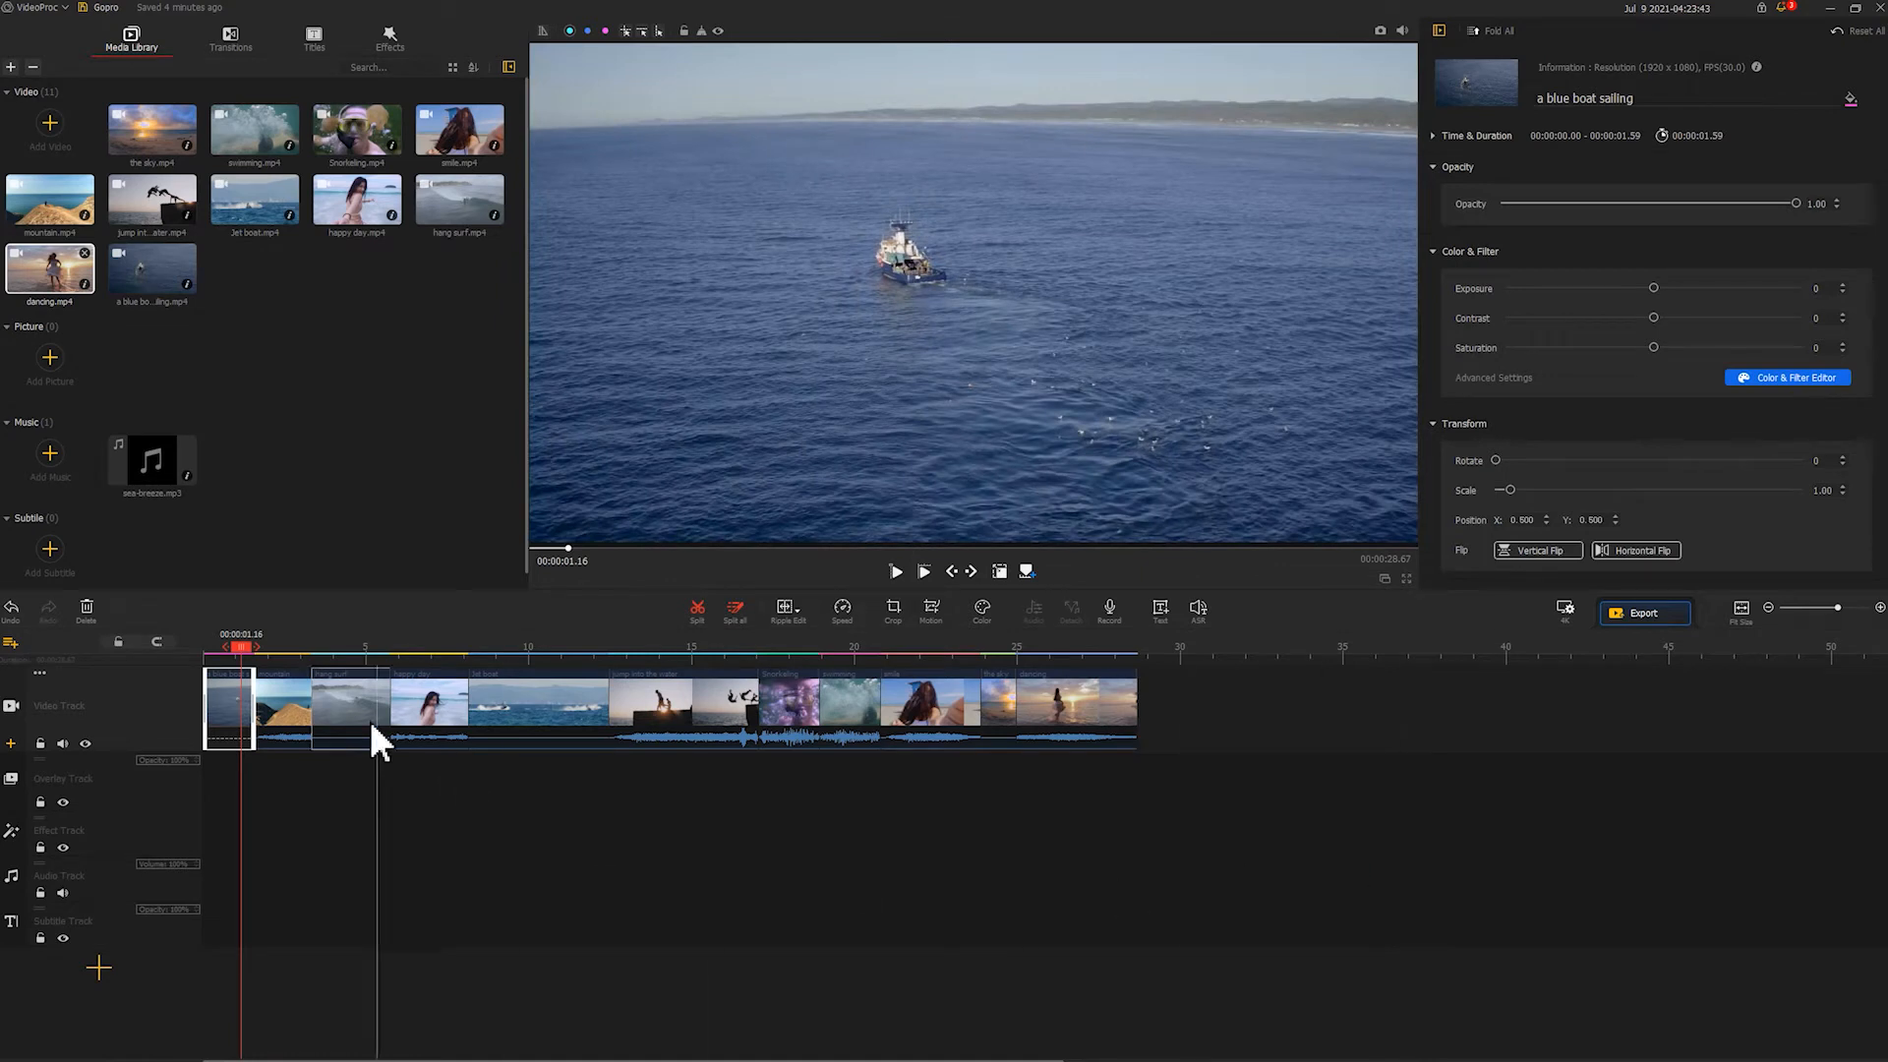
Boost the hang surf clip's saturation and whites, then select the Jet boat clip.
left_click(1787, 377)
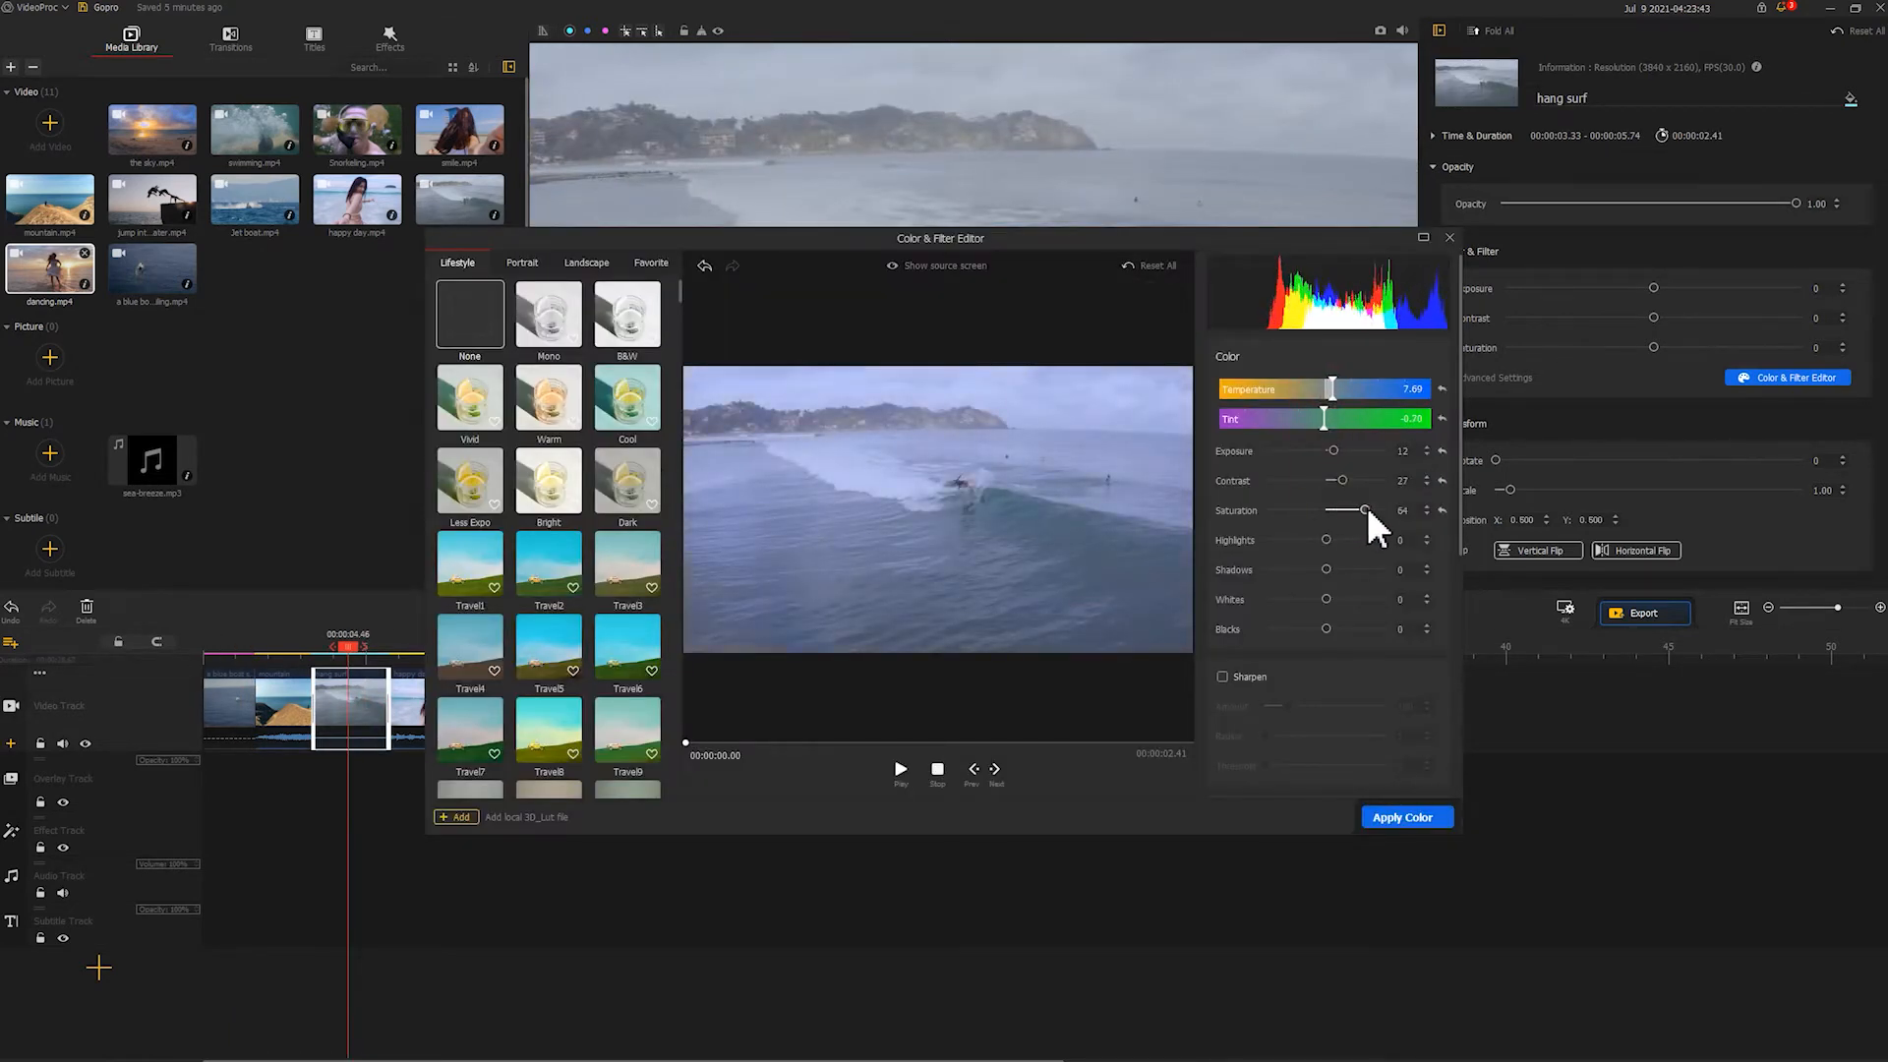
left_click_drag(1362, 509, 1368, 509)
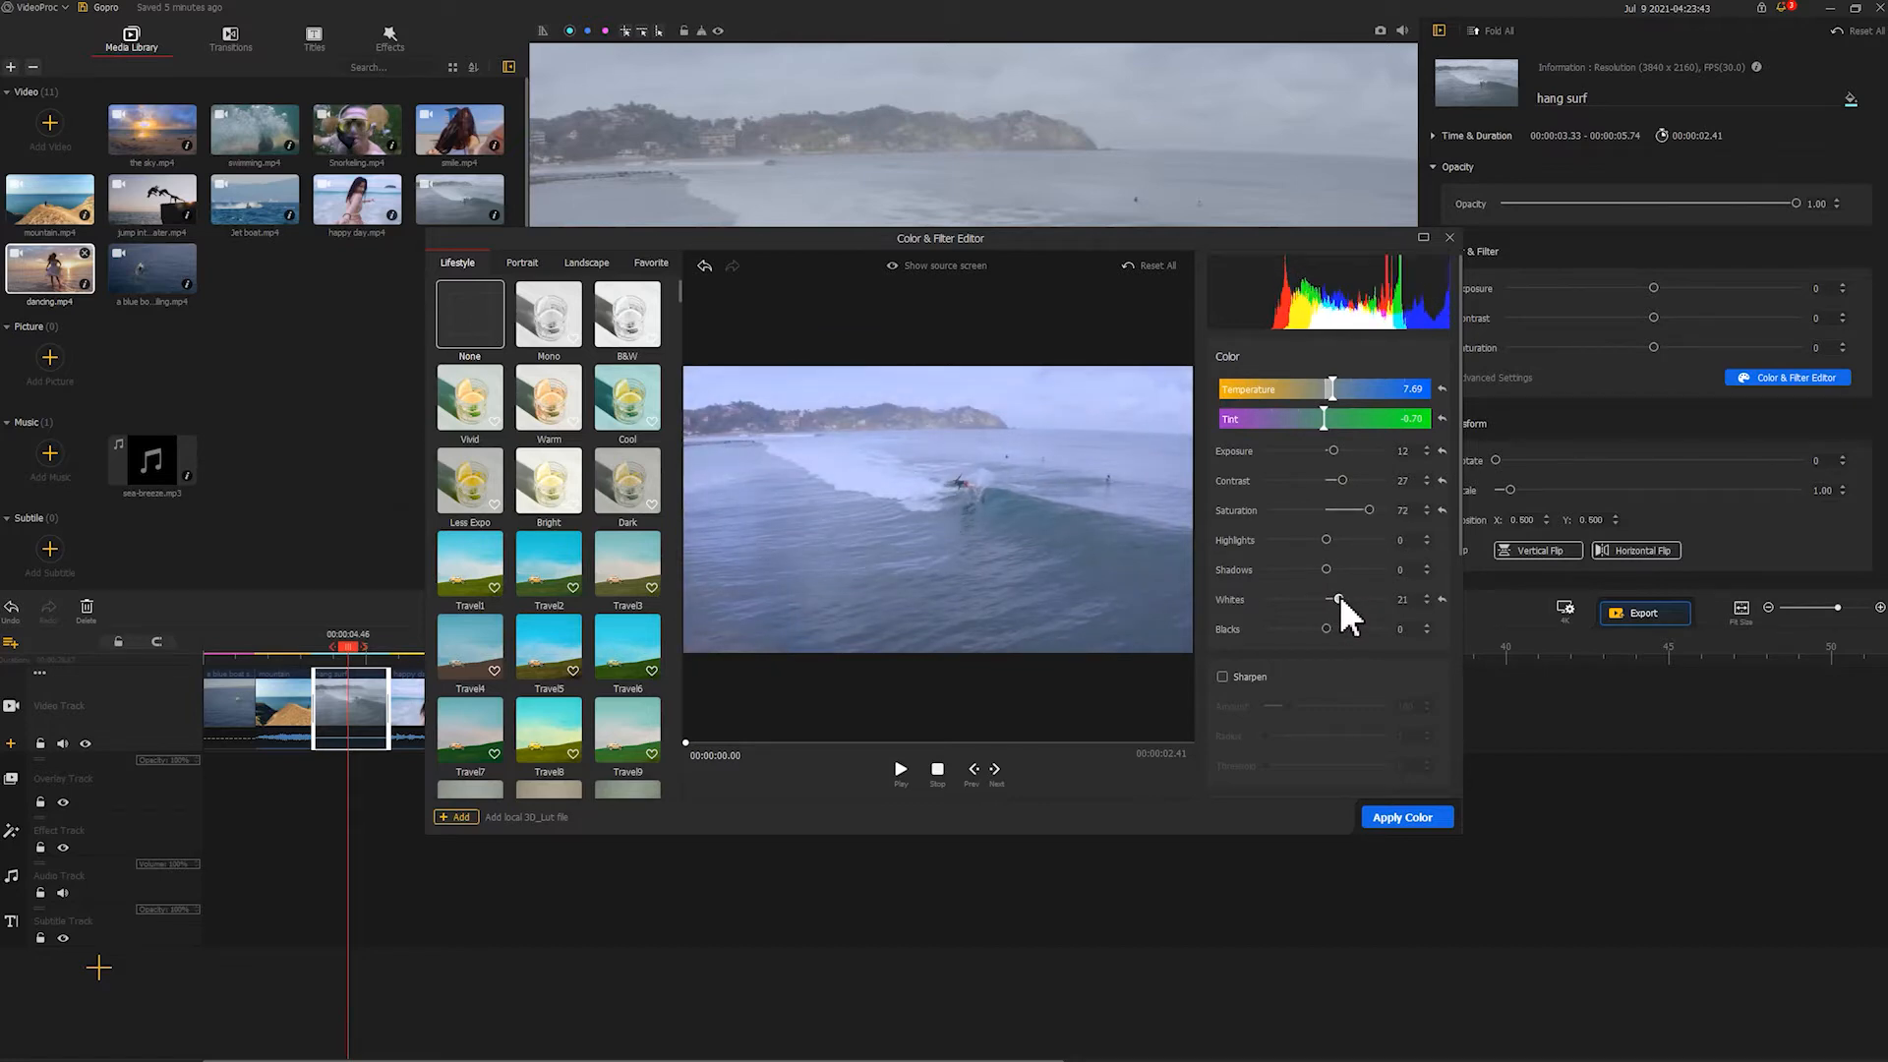
left_click(1406, 816)
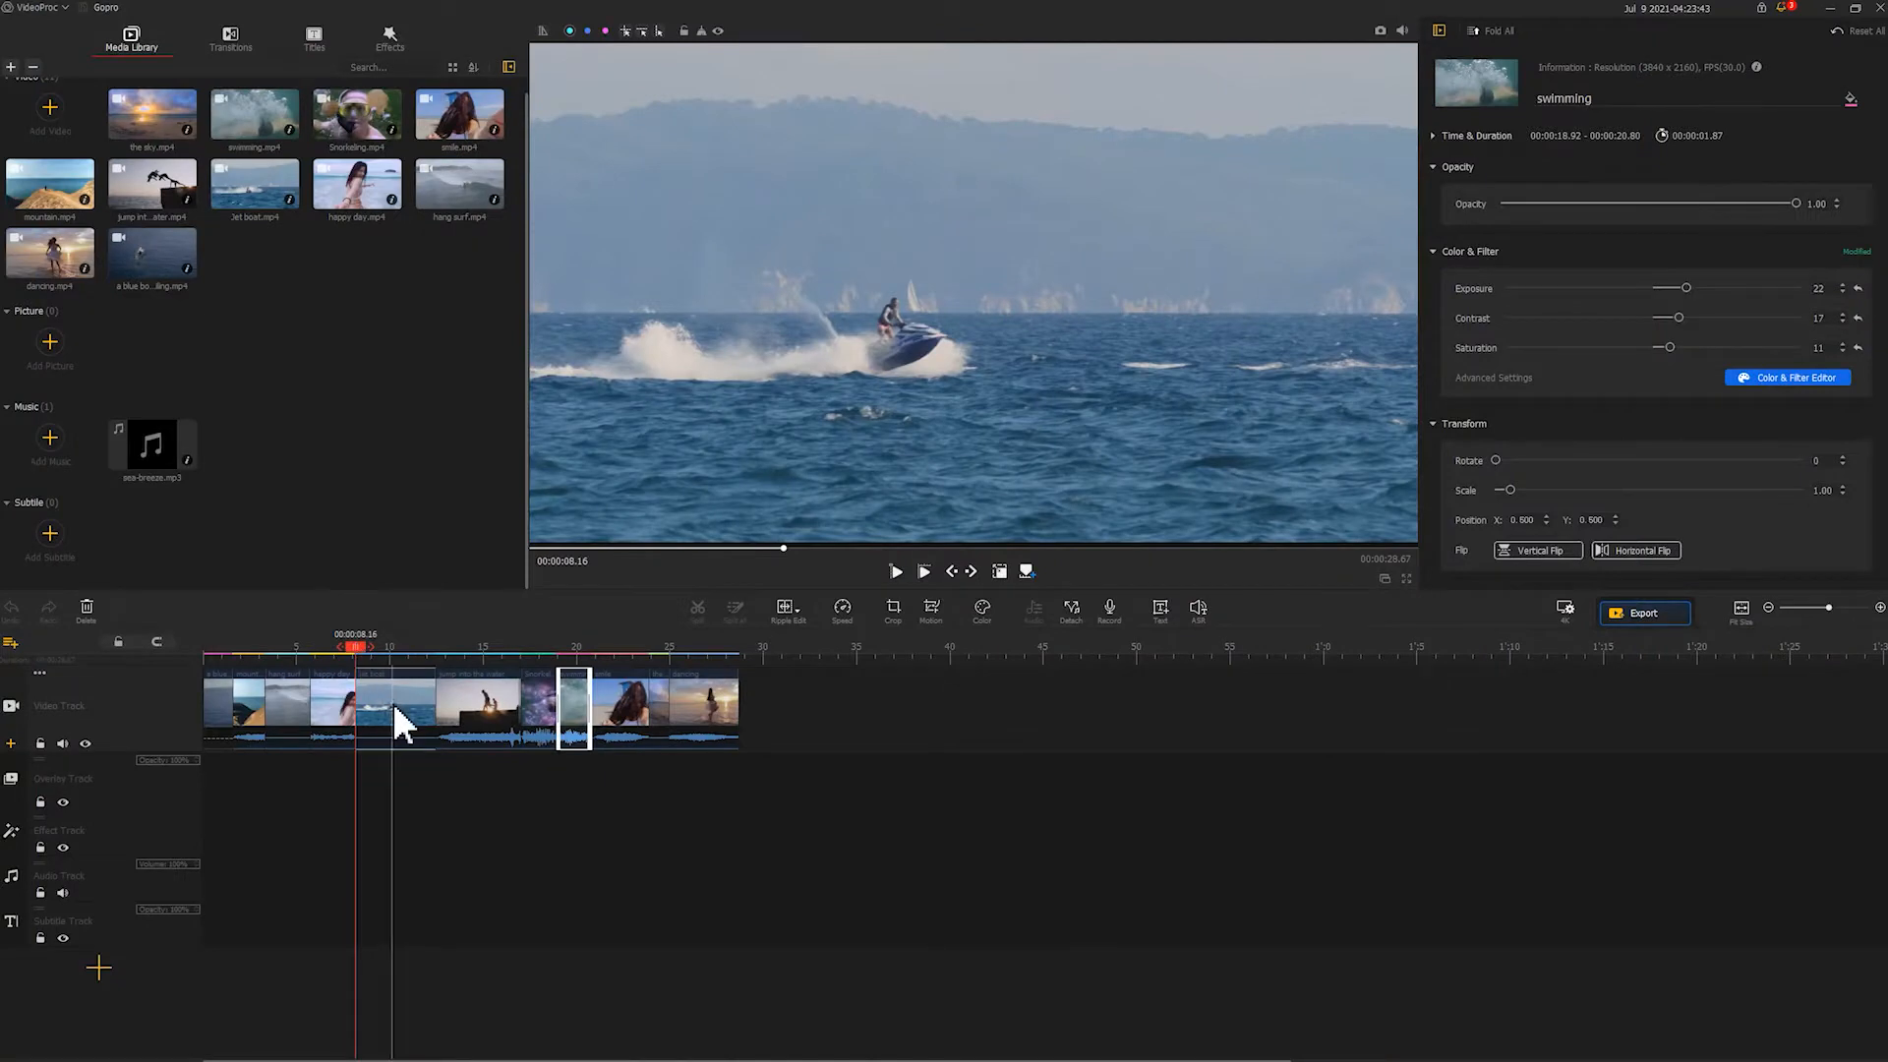
left_click(396, 709)
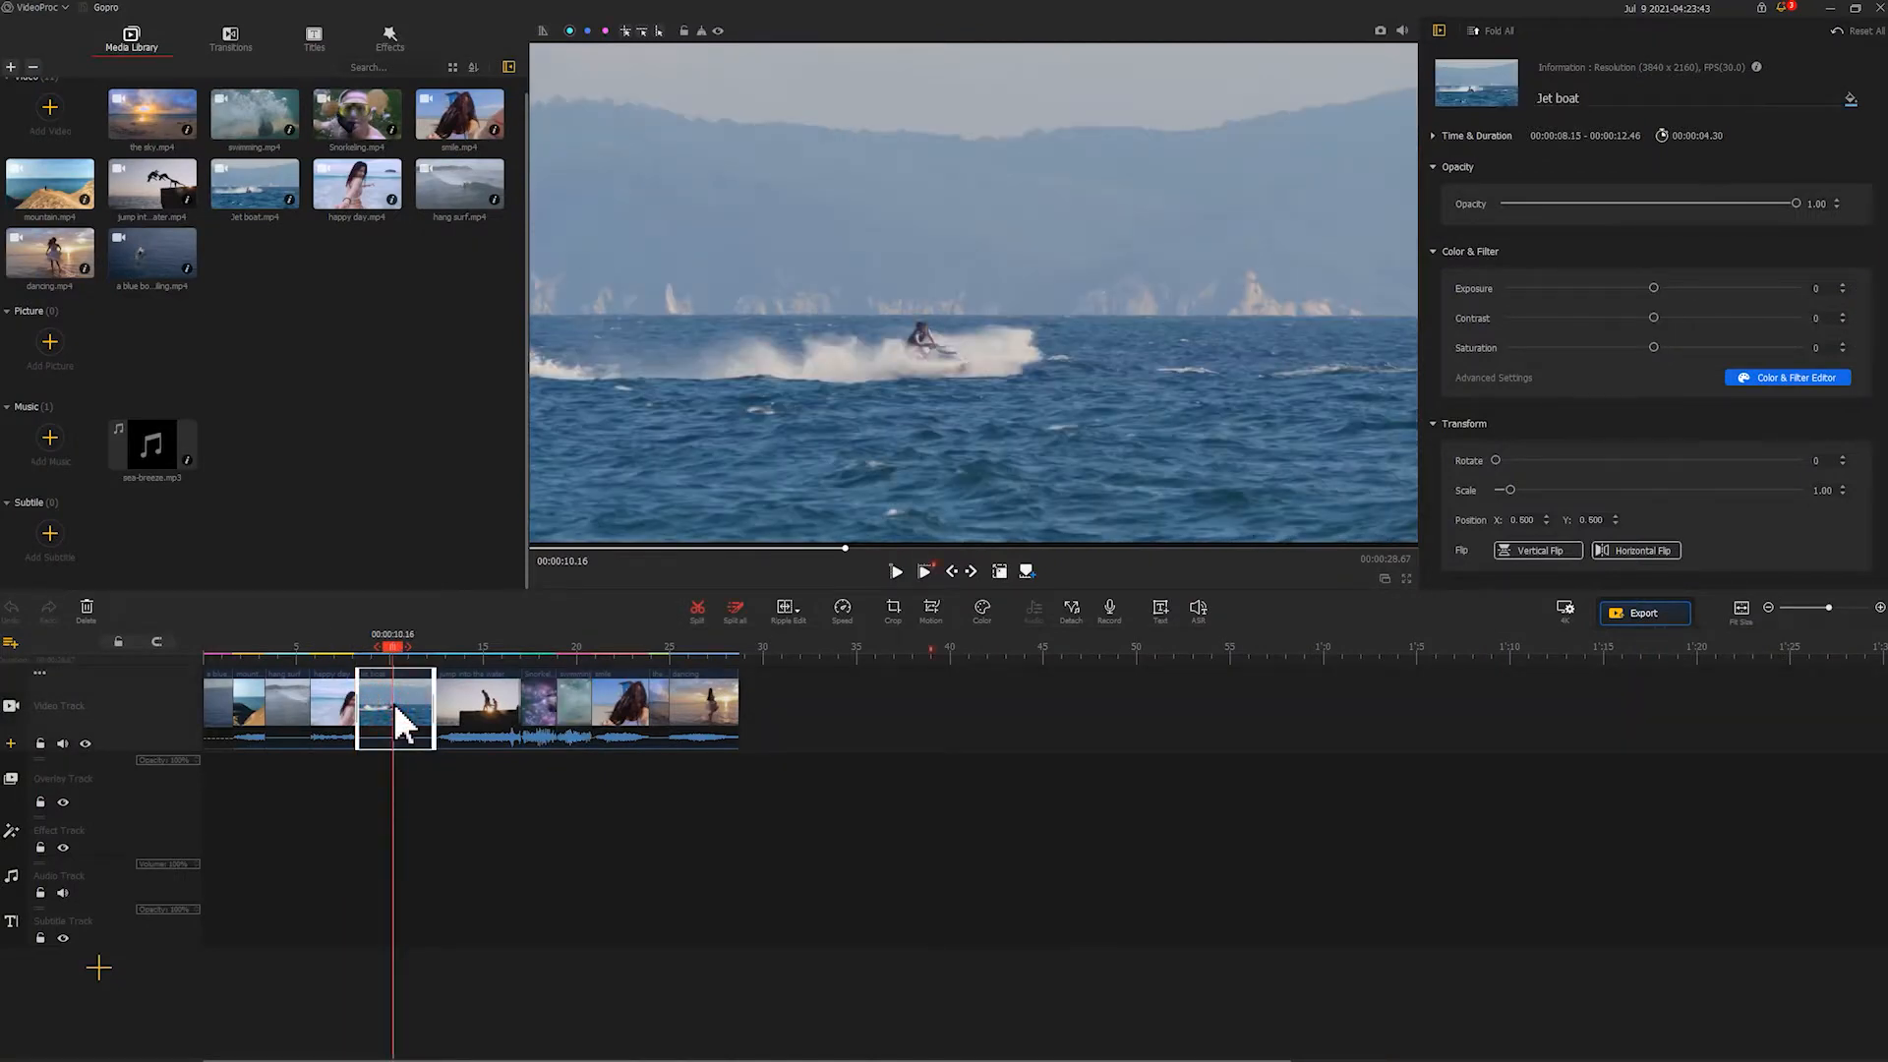
left_click(930, 612)
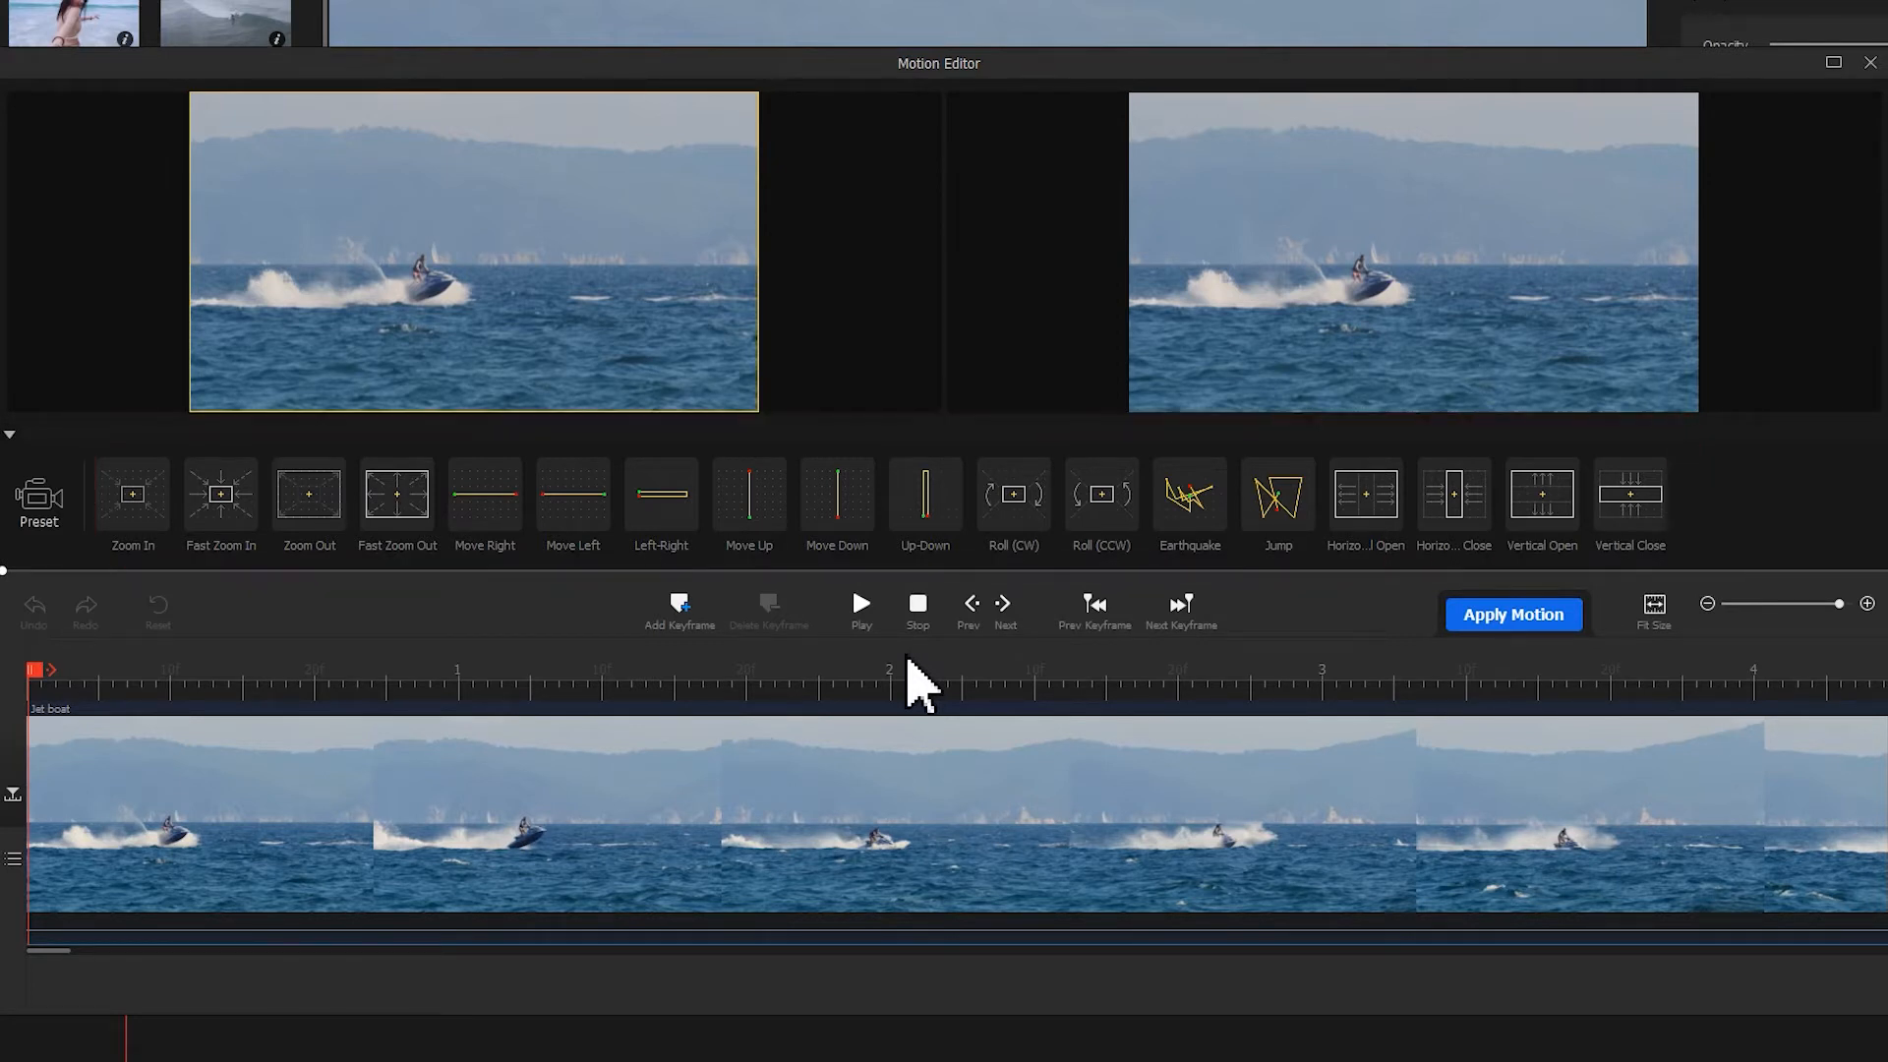
Add Fast Zoom Out and Move Right motion presets to the Jet boat clip.
left_click(397, 494)
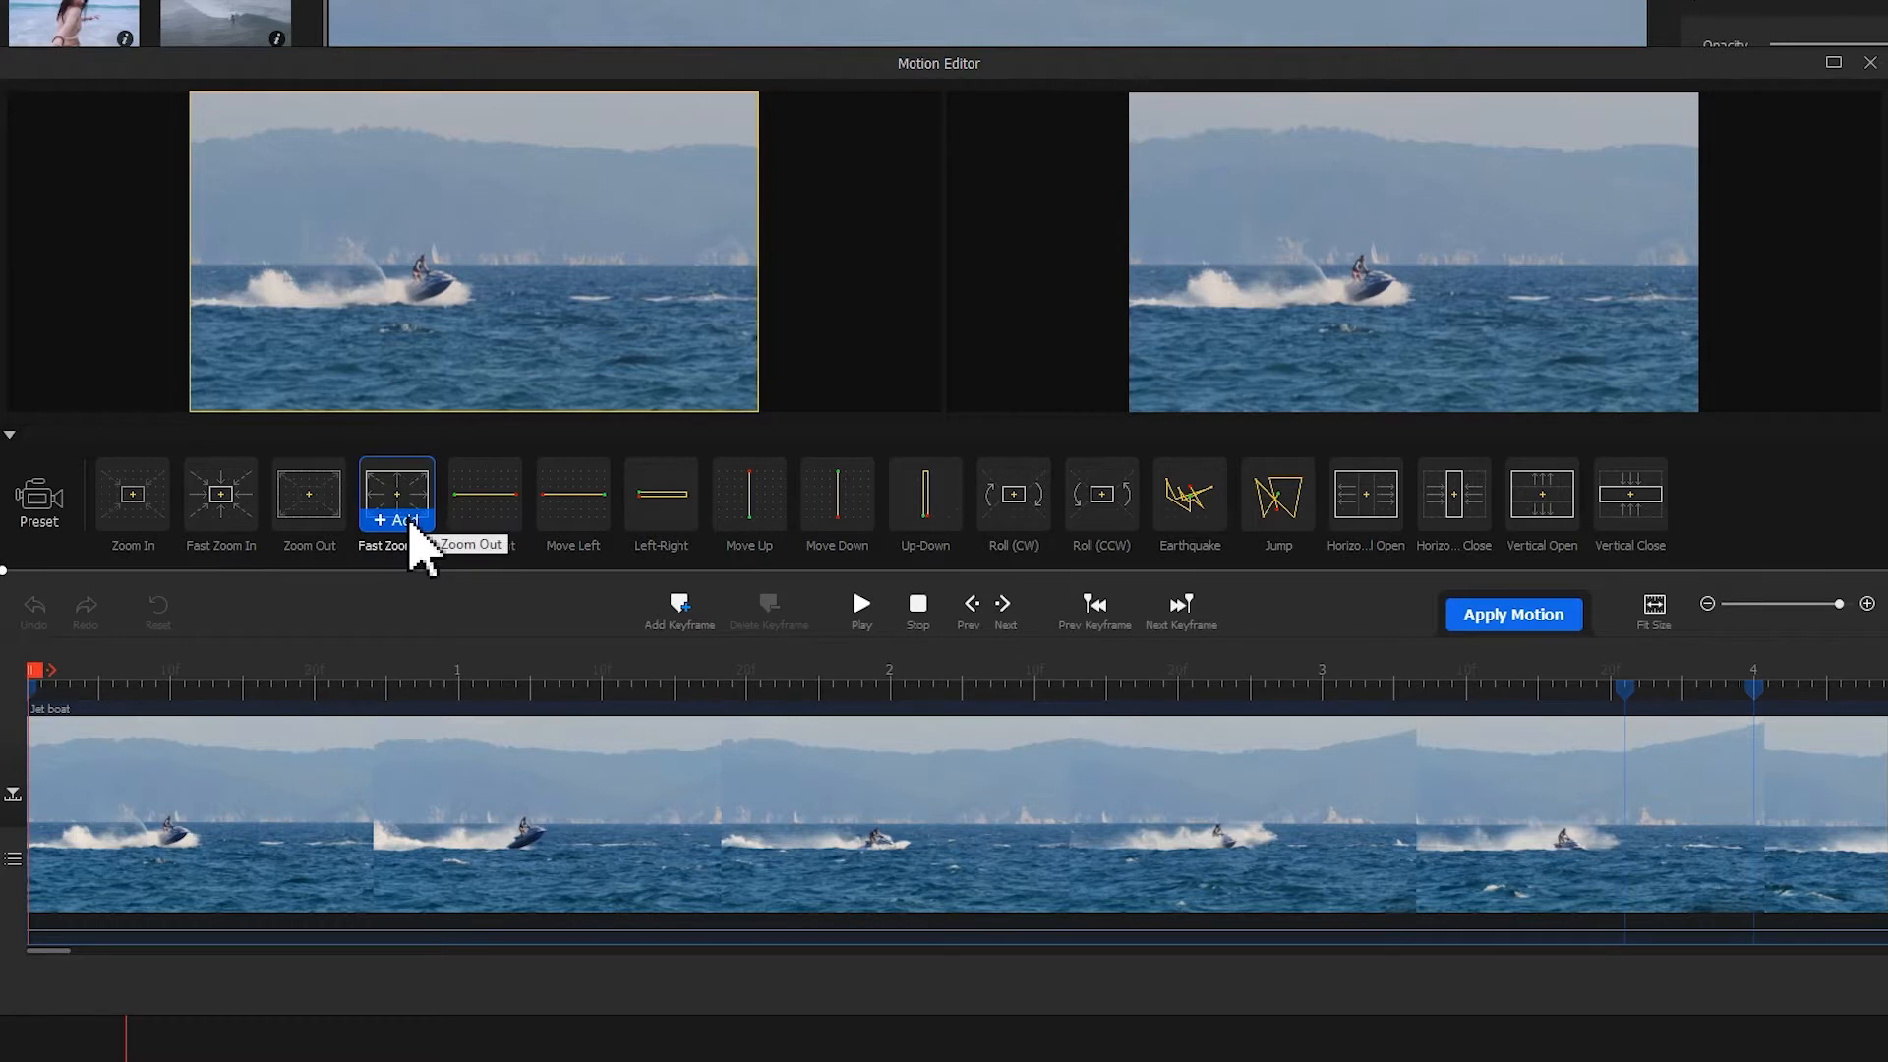
left_click(396, 494)
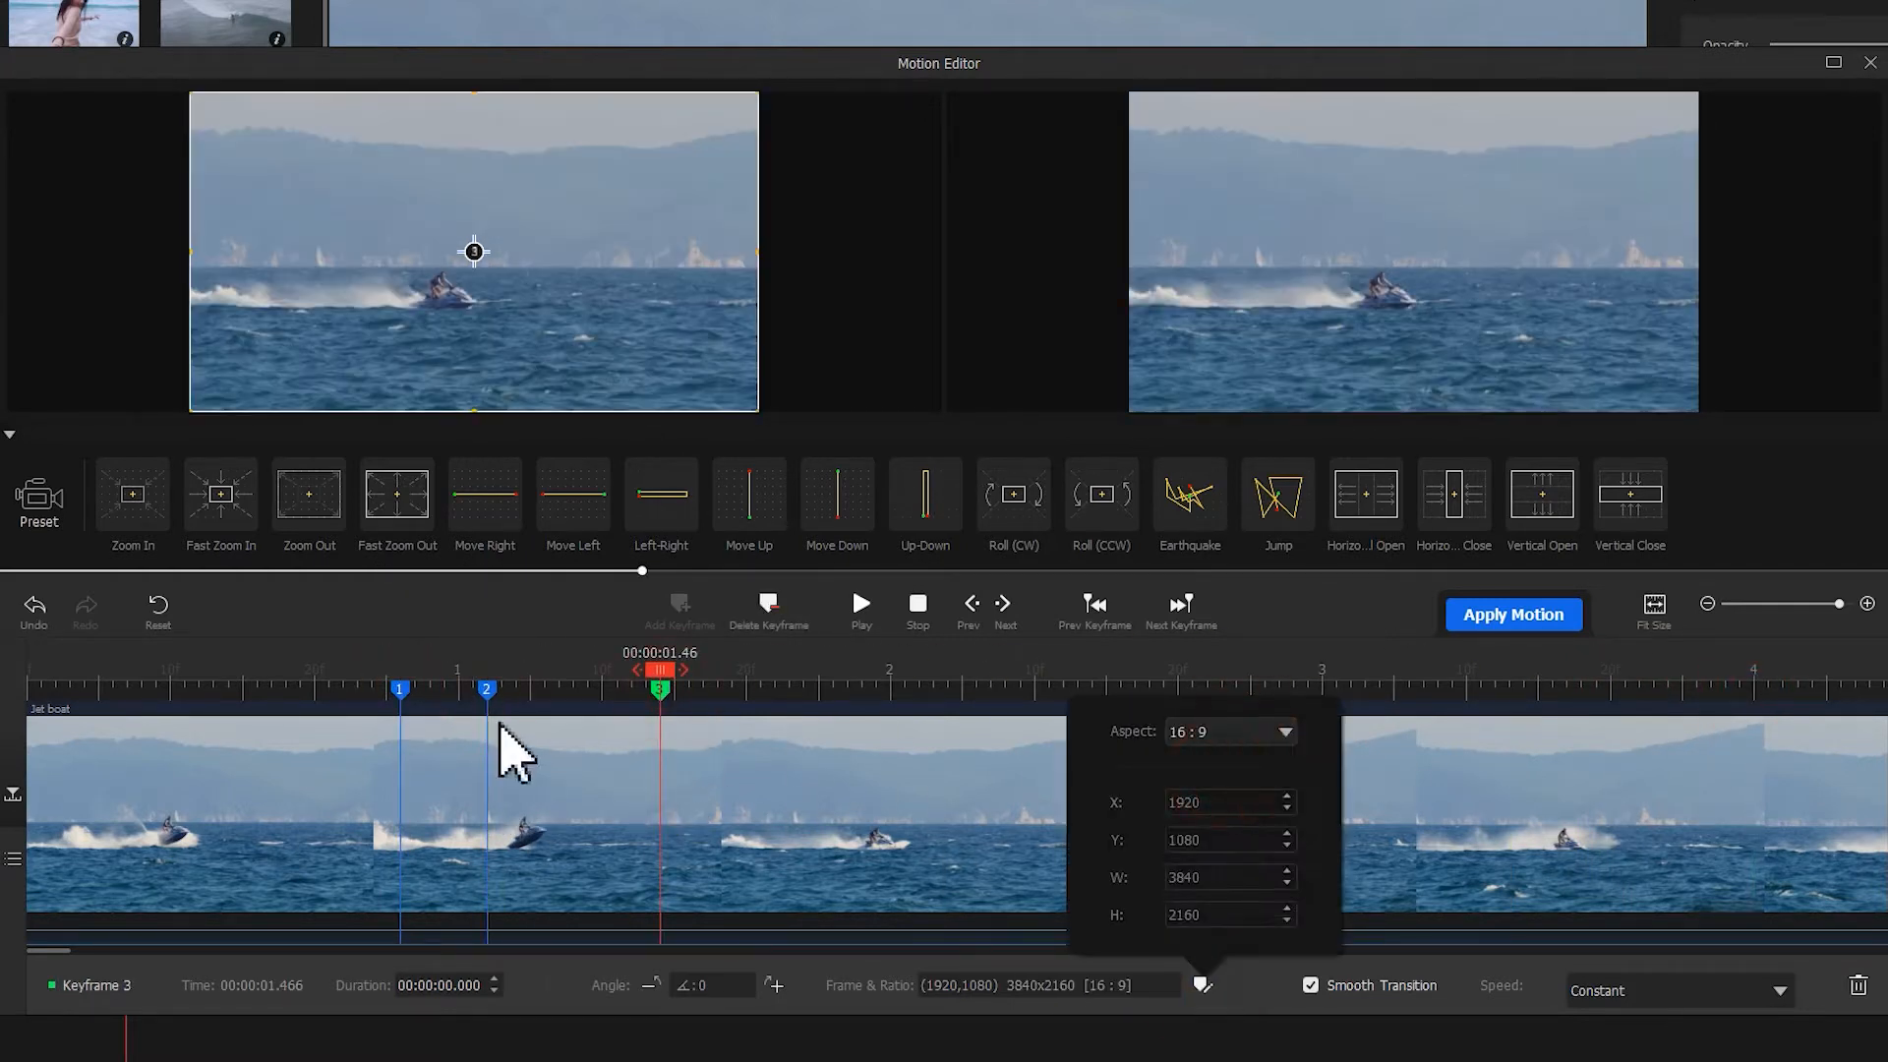
left_click(487, 689)
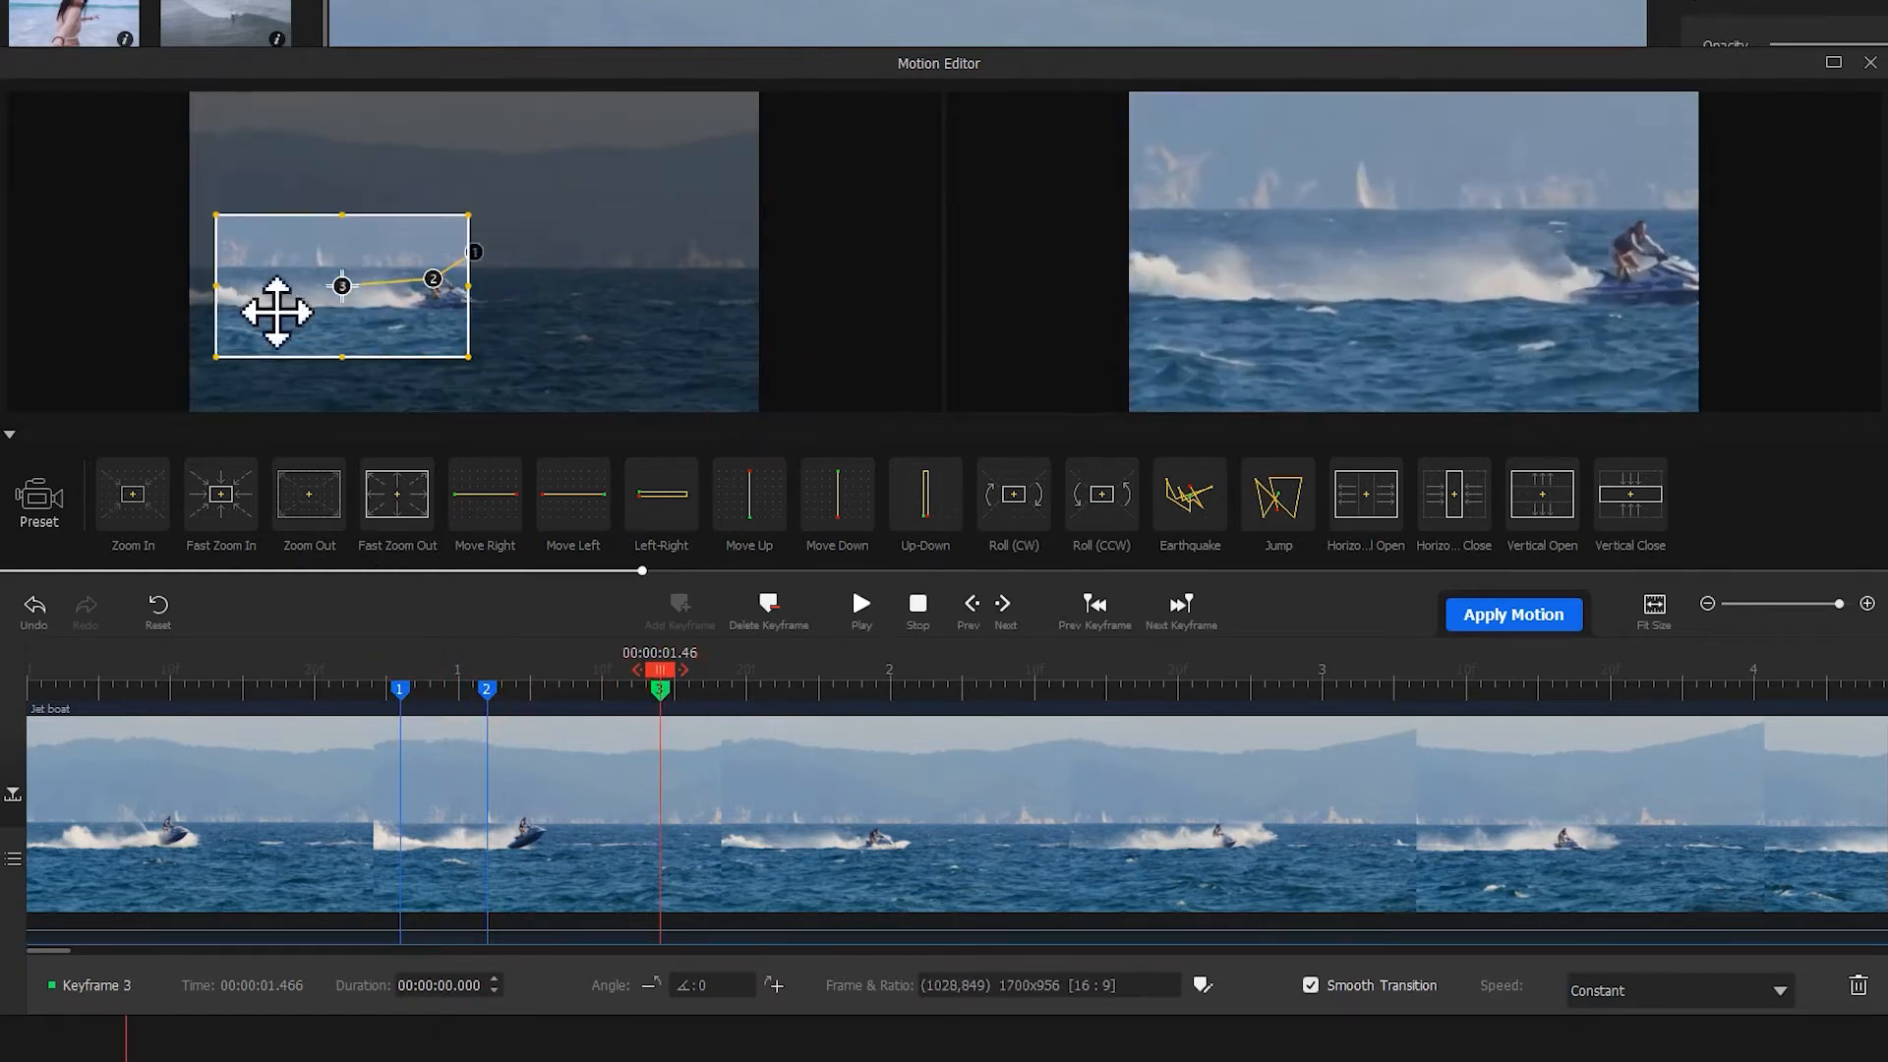
left_click(484, 493)
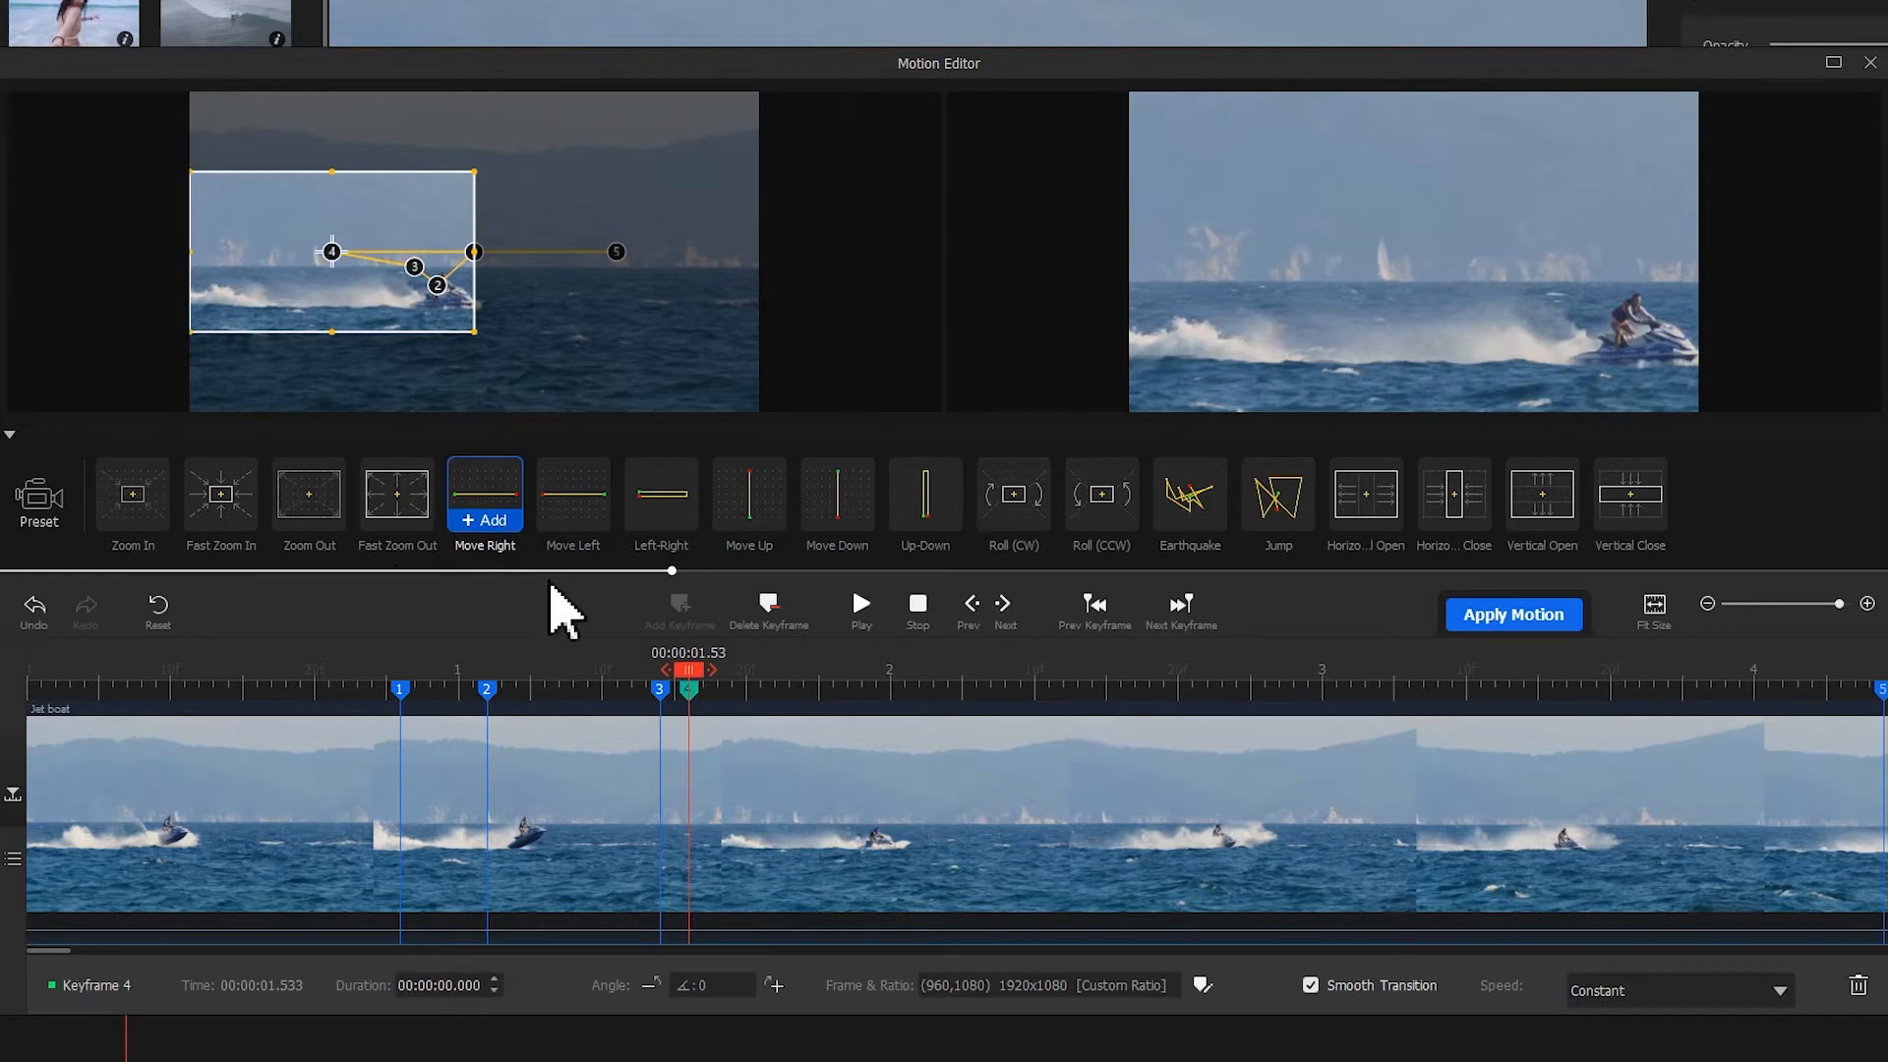
Confirm the zoom-out and right-pan motion with Apply Motion, closing the Motion Editor.
left_click(1201, 986)
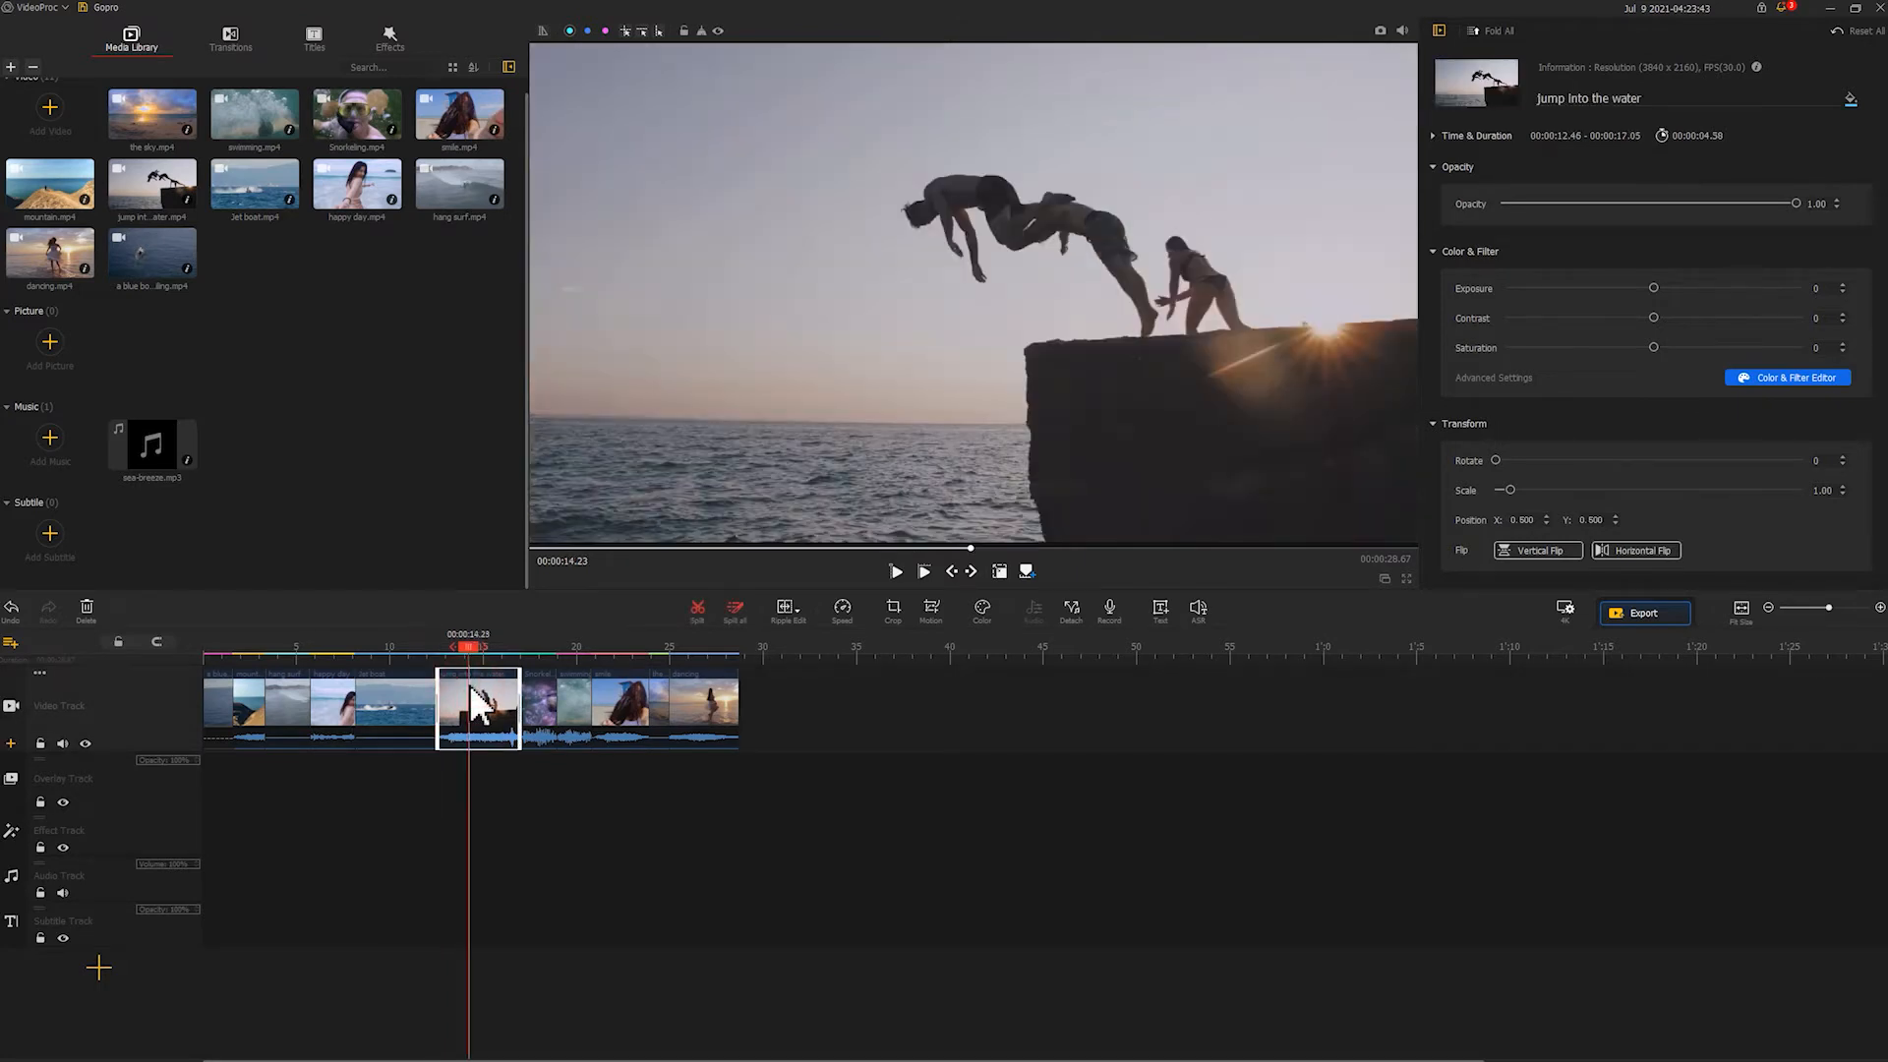
Select the jump-into-water clip and give it a Custom speed curve.
left_click(842, 611)
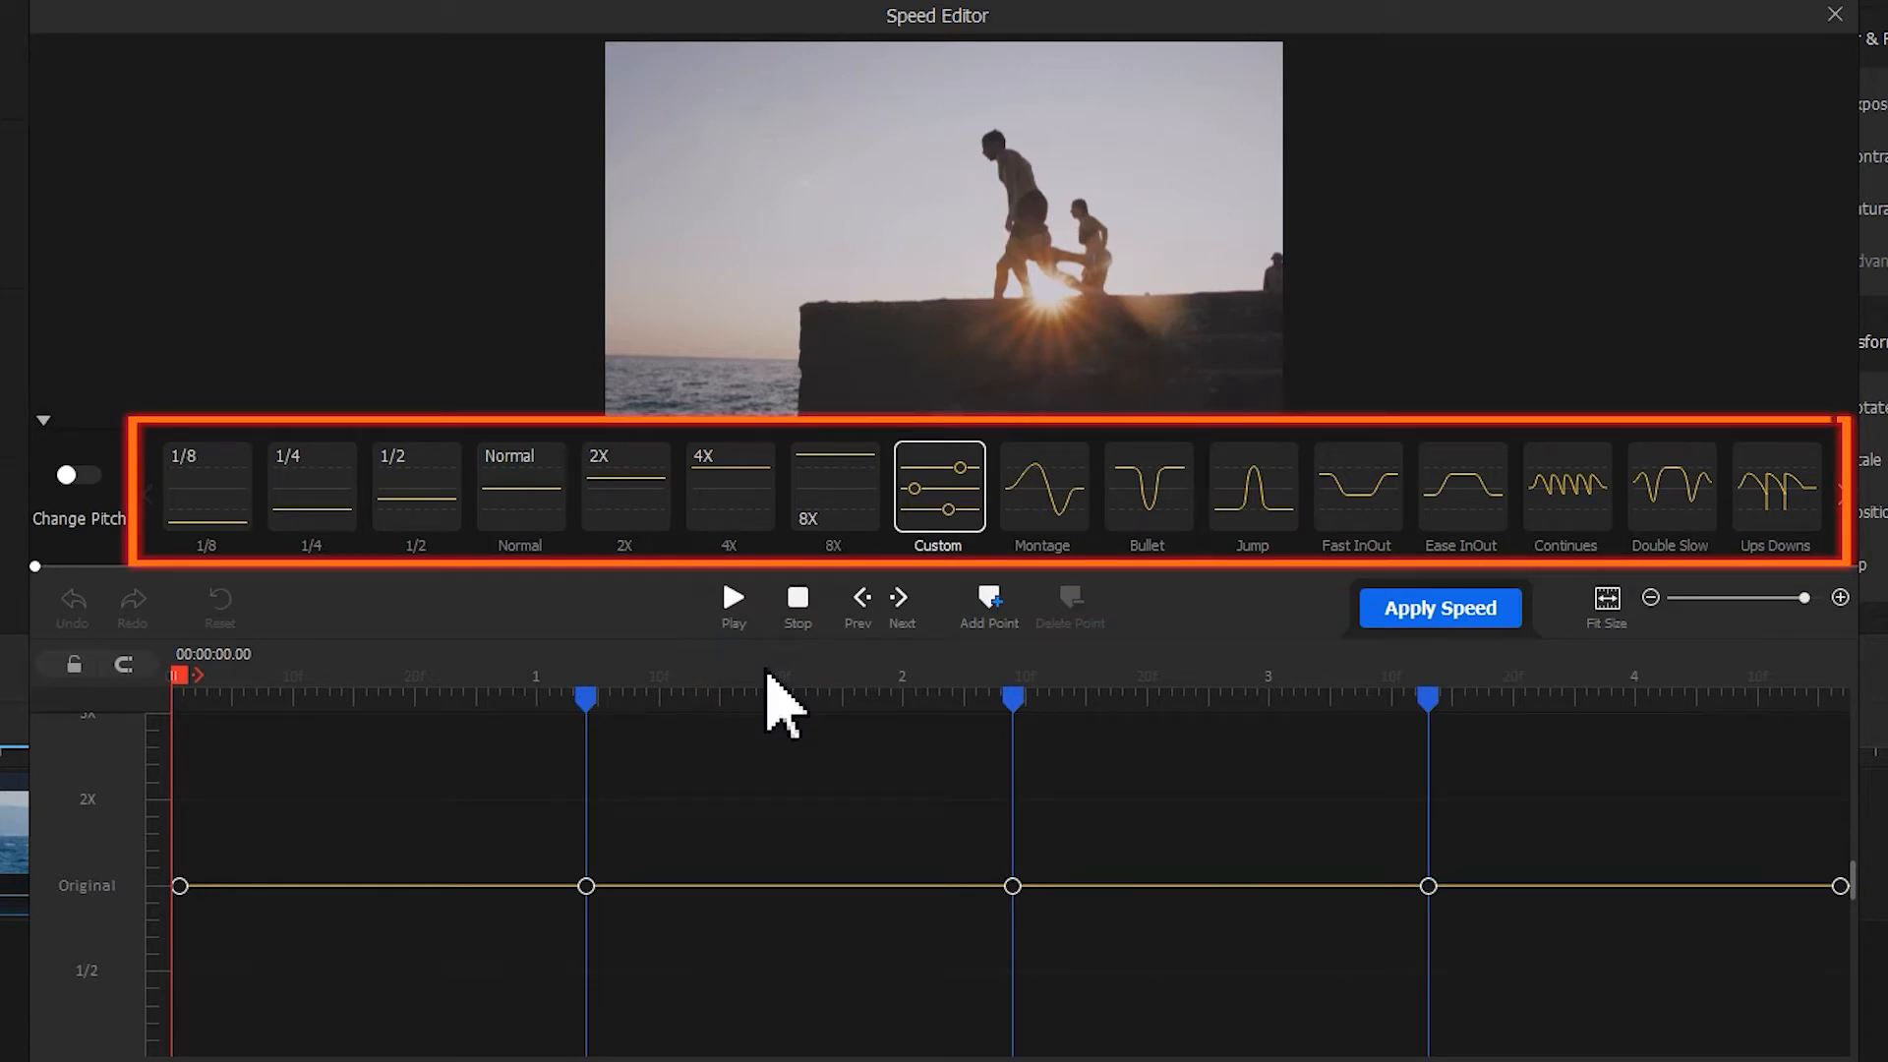
left_click(1042, 488)
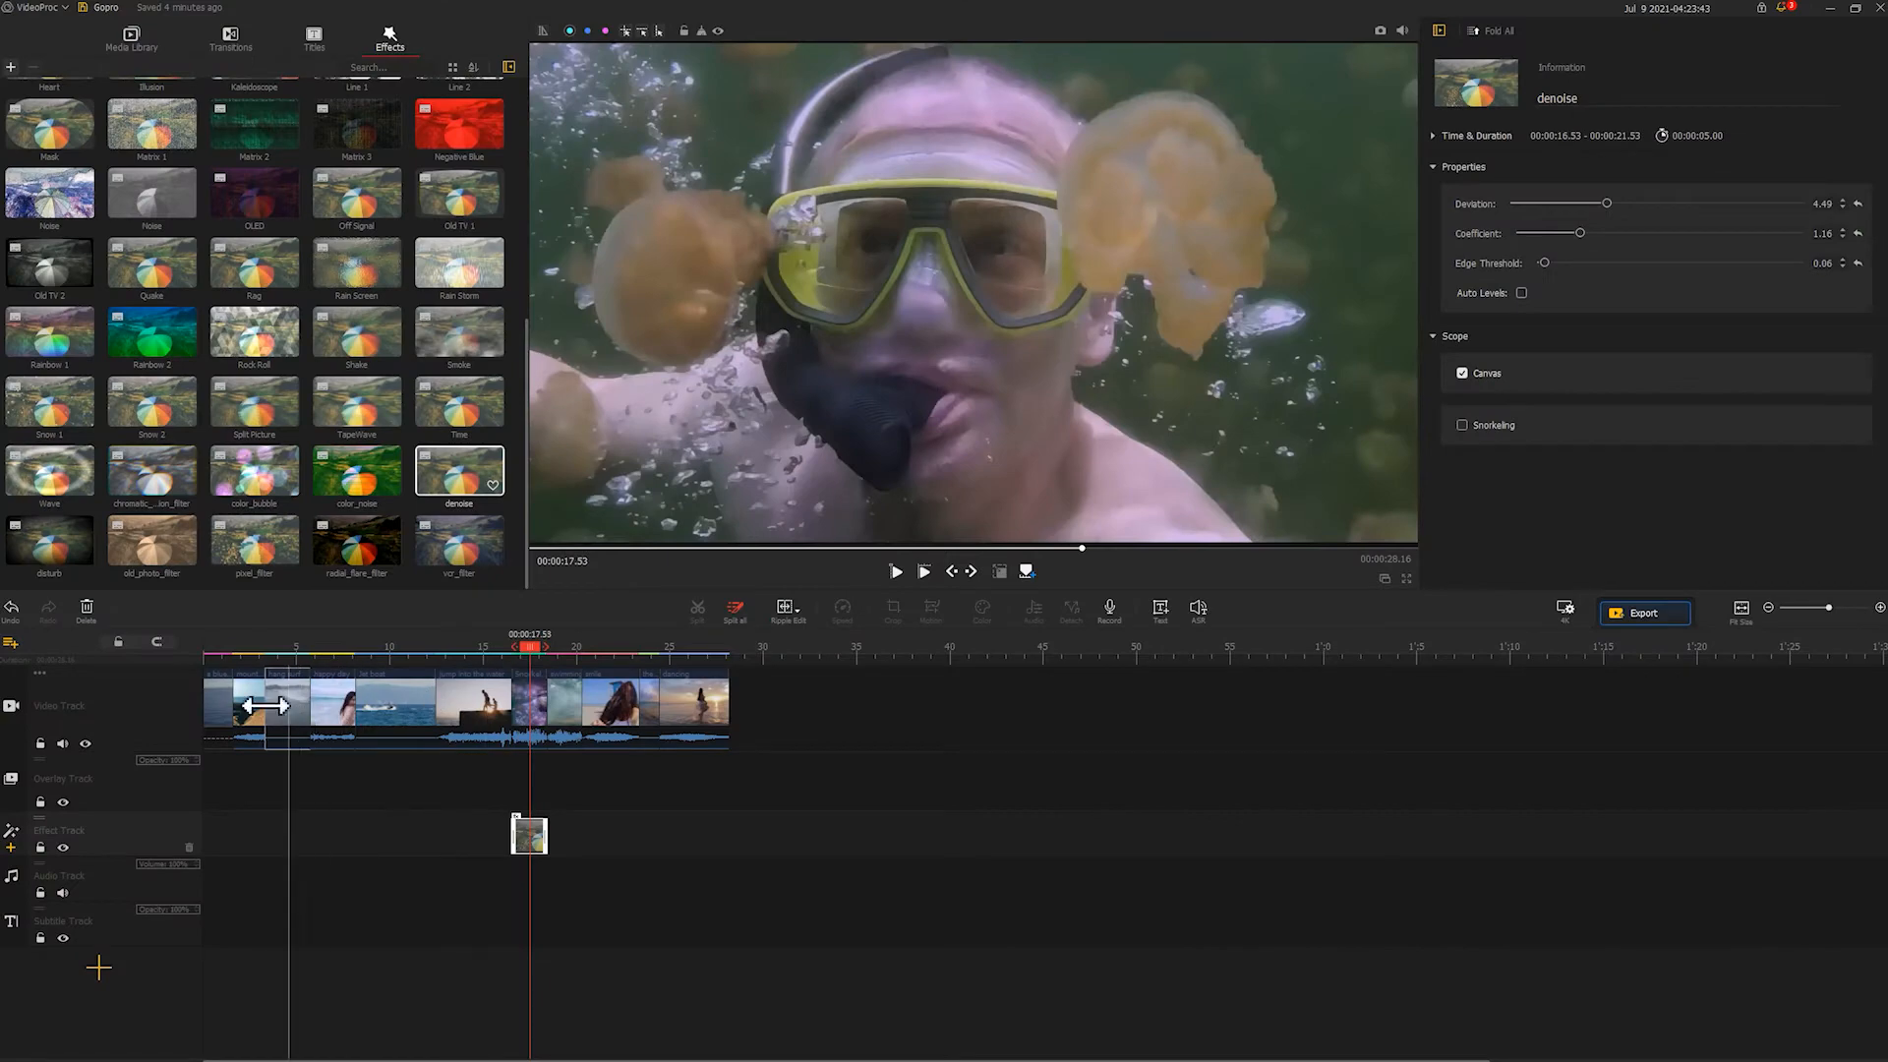
Detach the mountain clip's audio and open the 1.7-second audio clip in the Audio Editor.
left_click(247, 704)
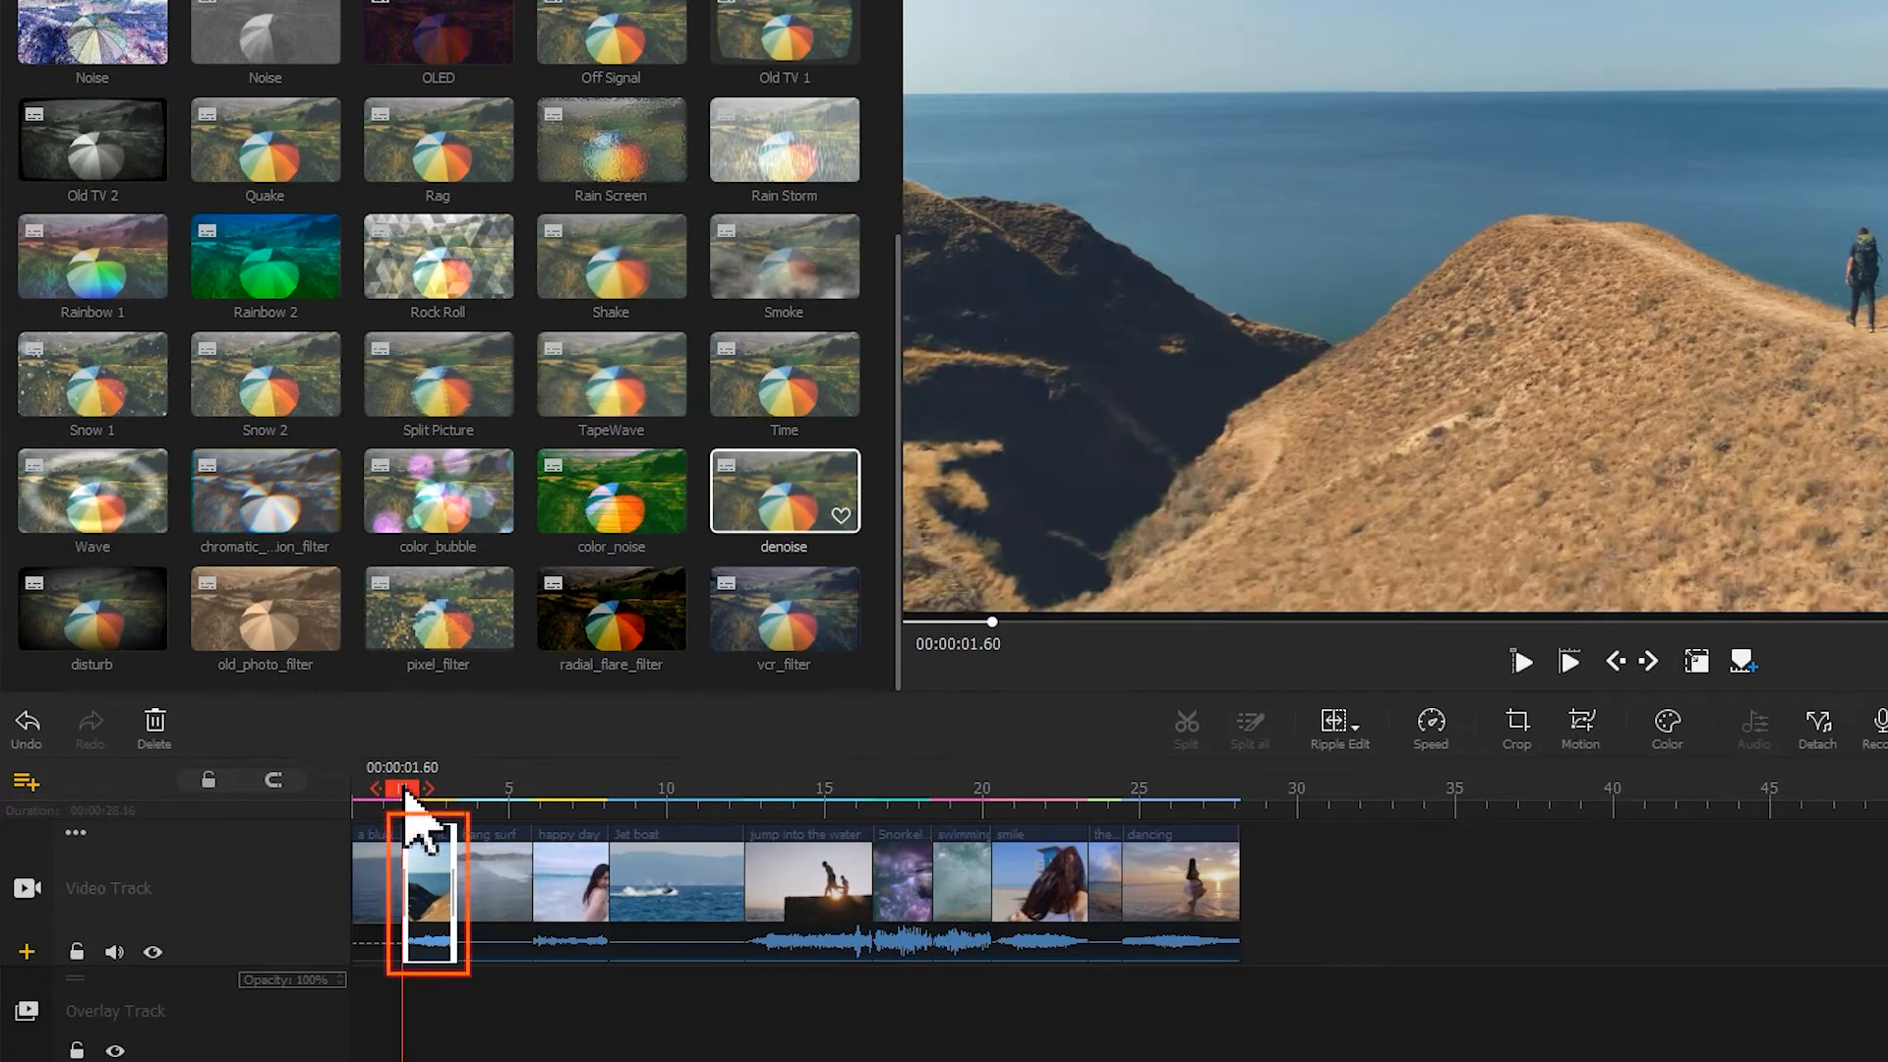
right_click(428, 891)
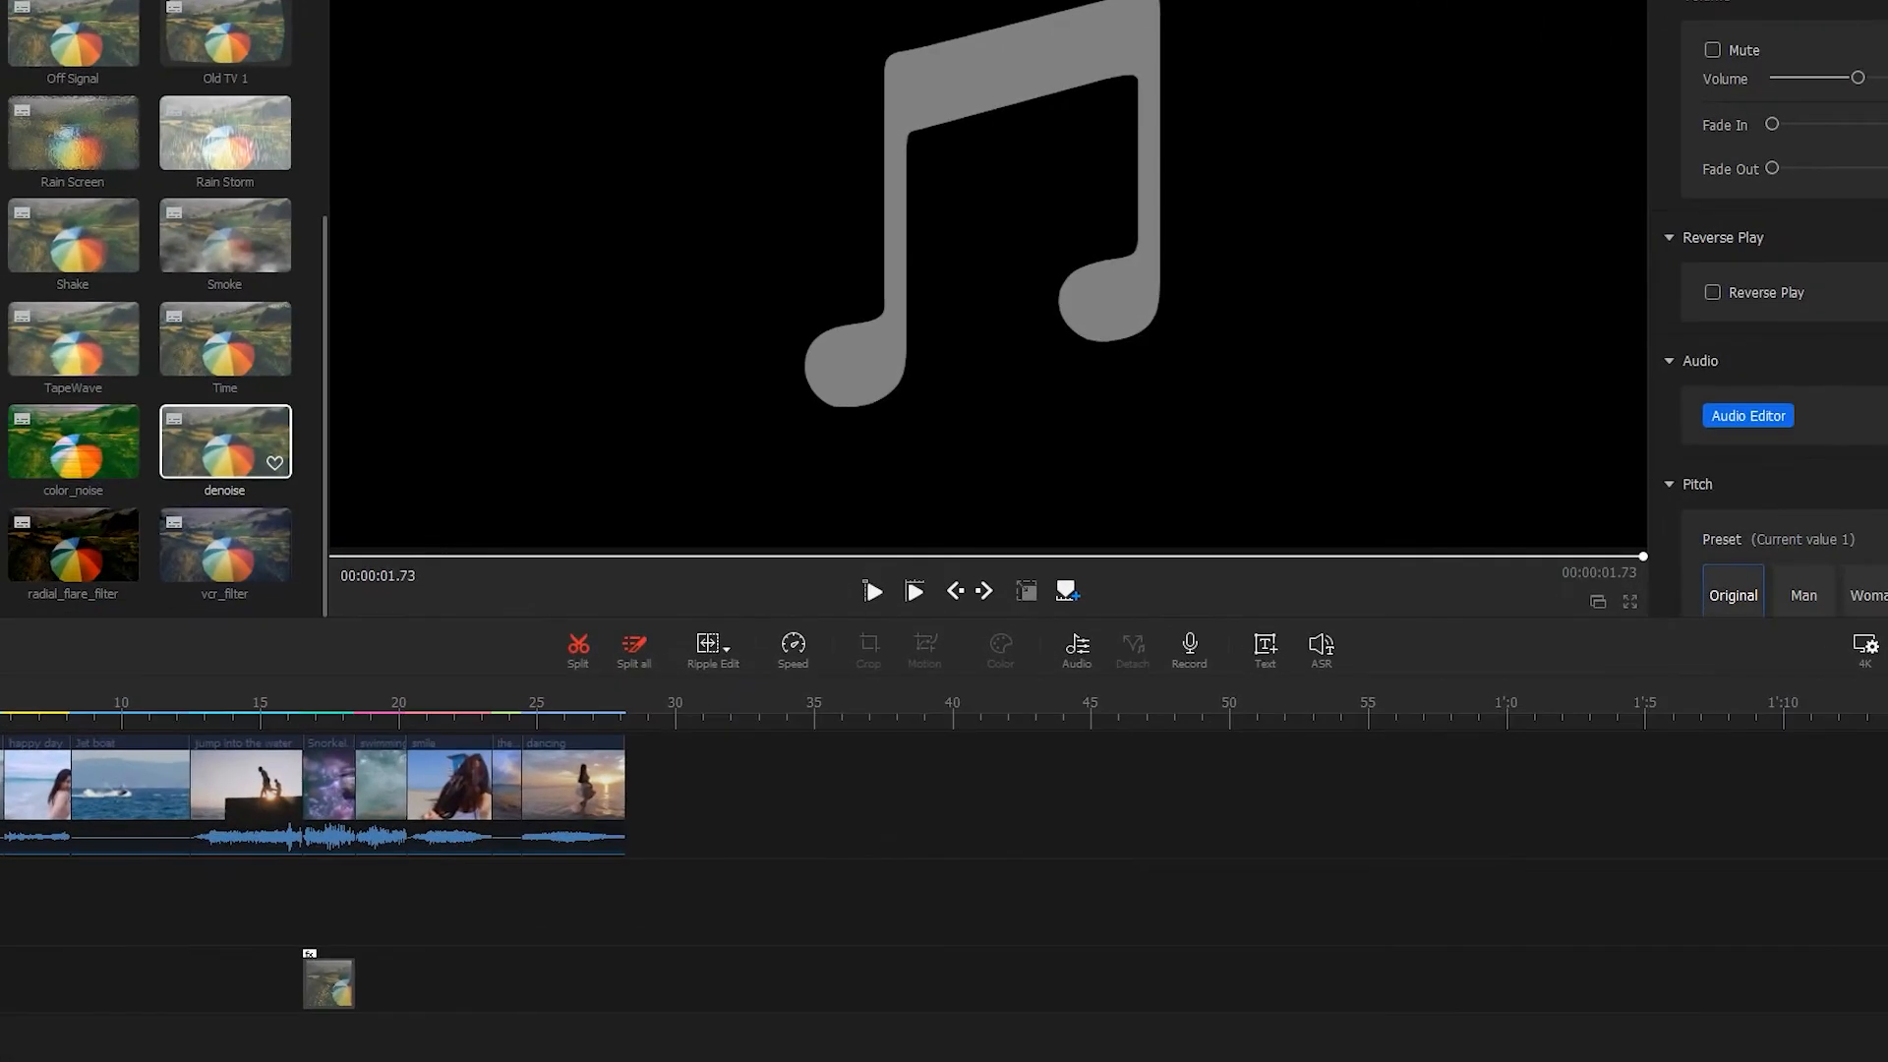
mouse_move(1090, 669)
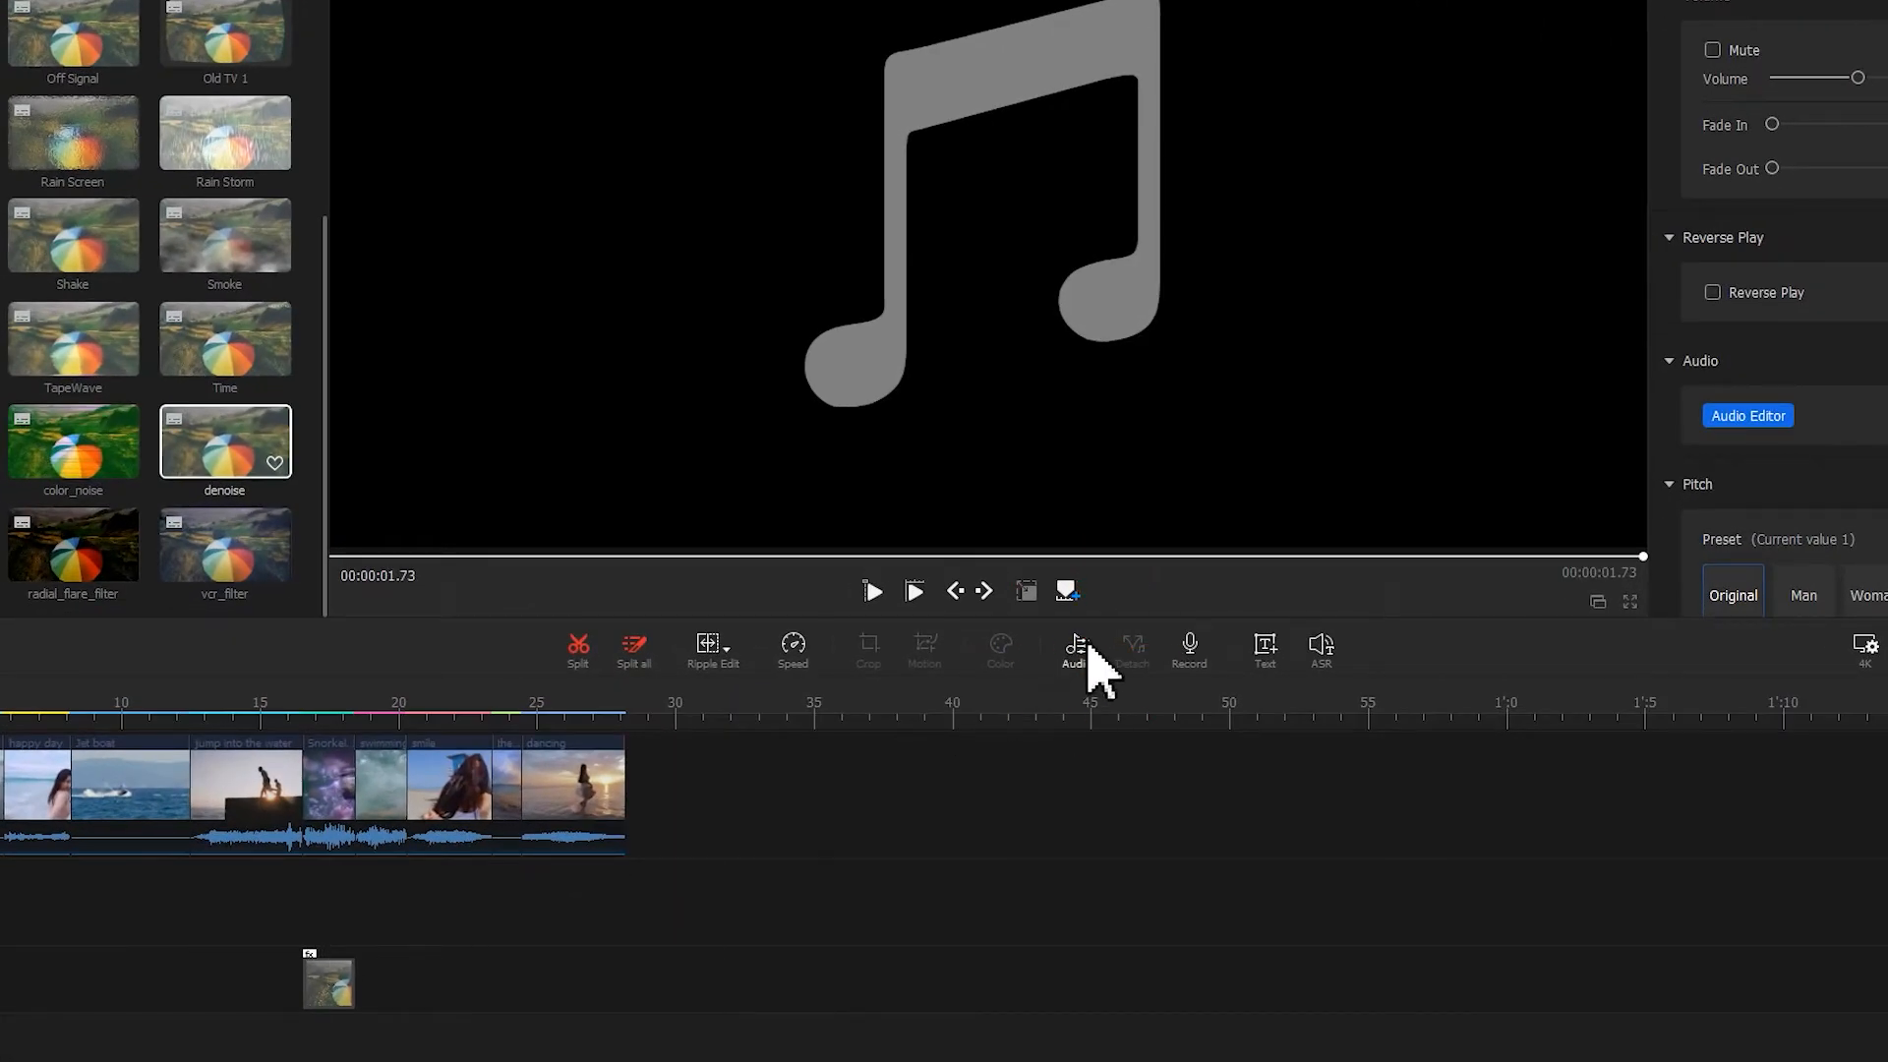
left_click(1748, 415)
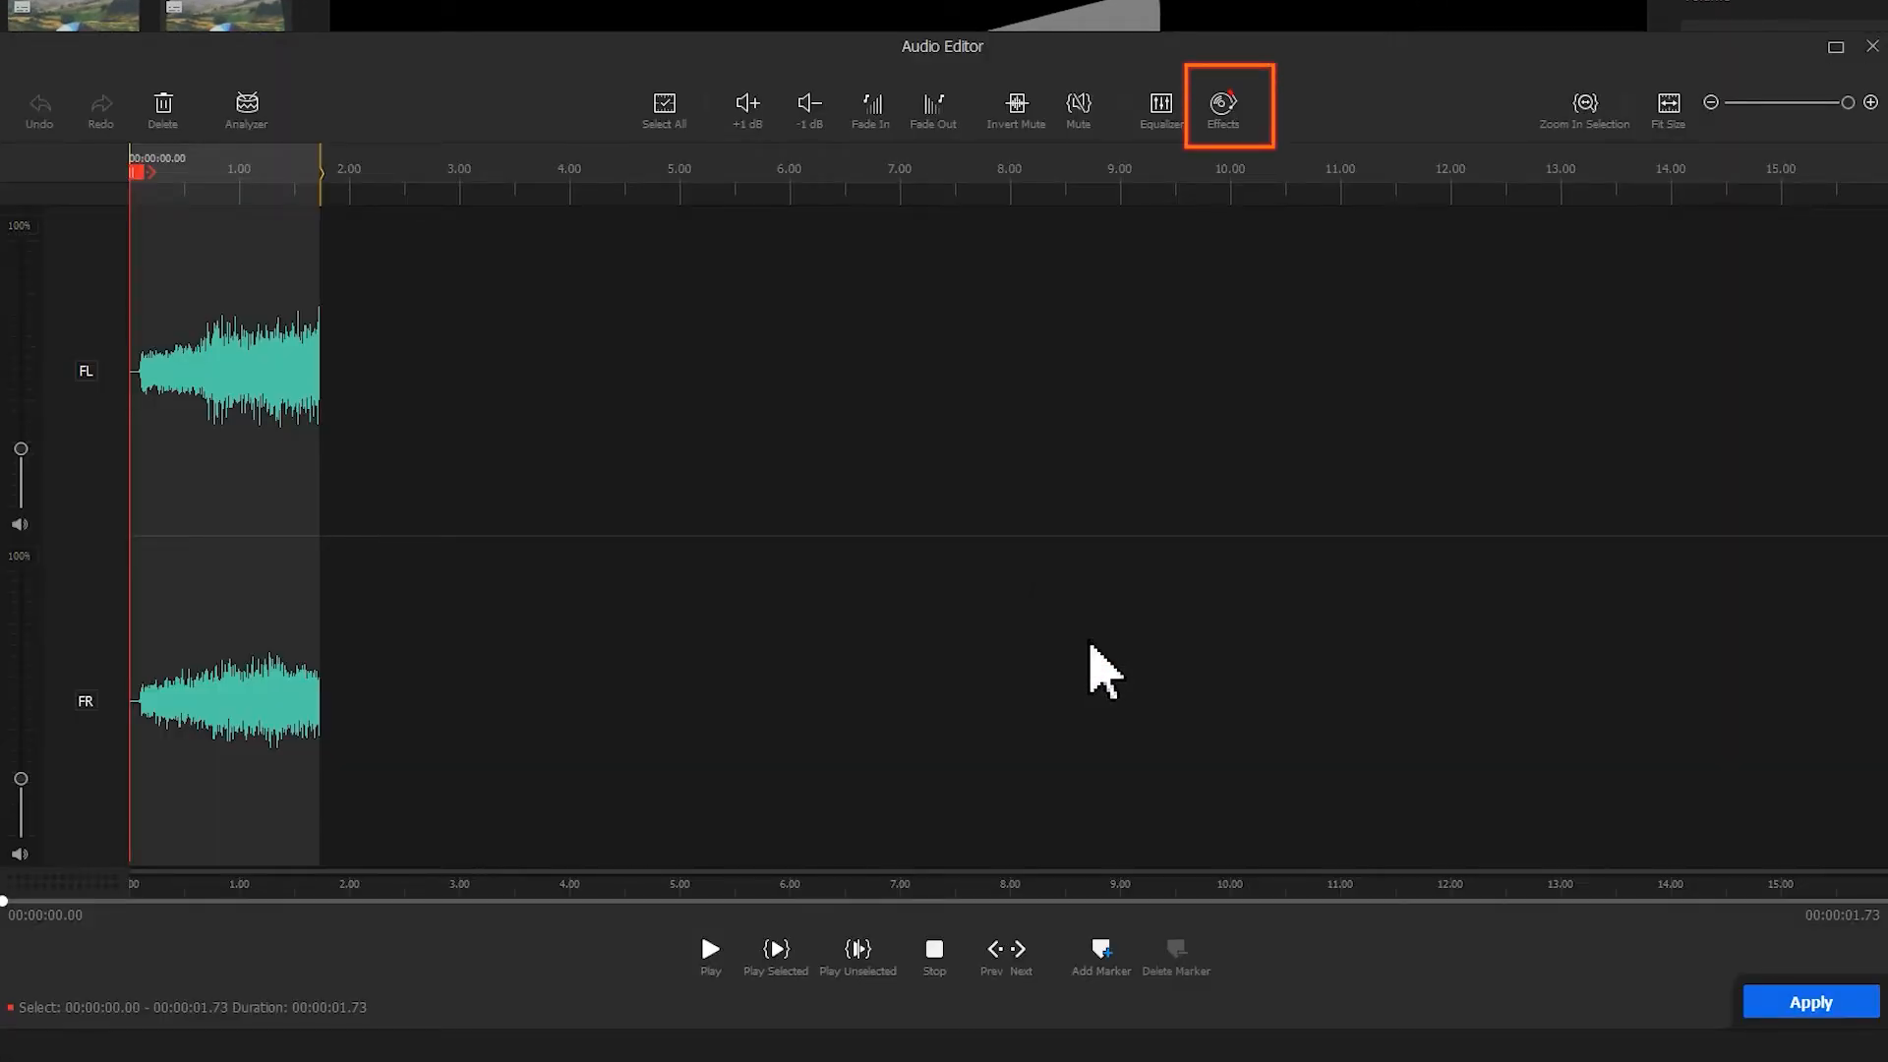
Apply the Denoise effect with DenoiseSpeex raised to 58 to the mountain audio.
left_click(1222, 102)
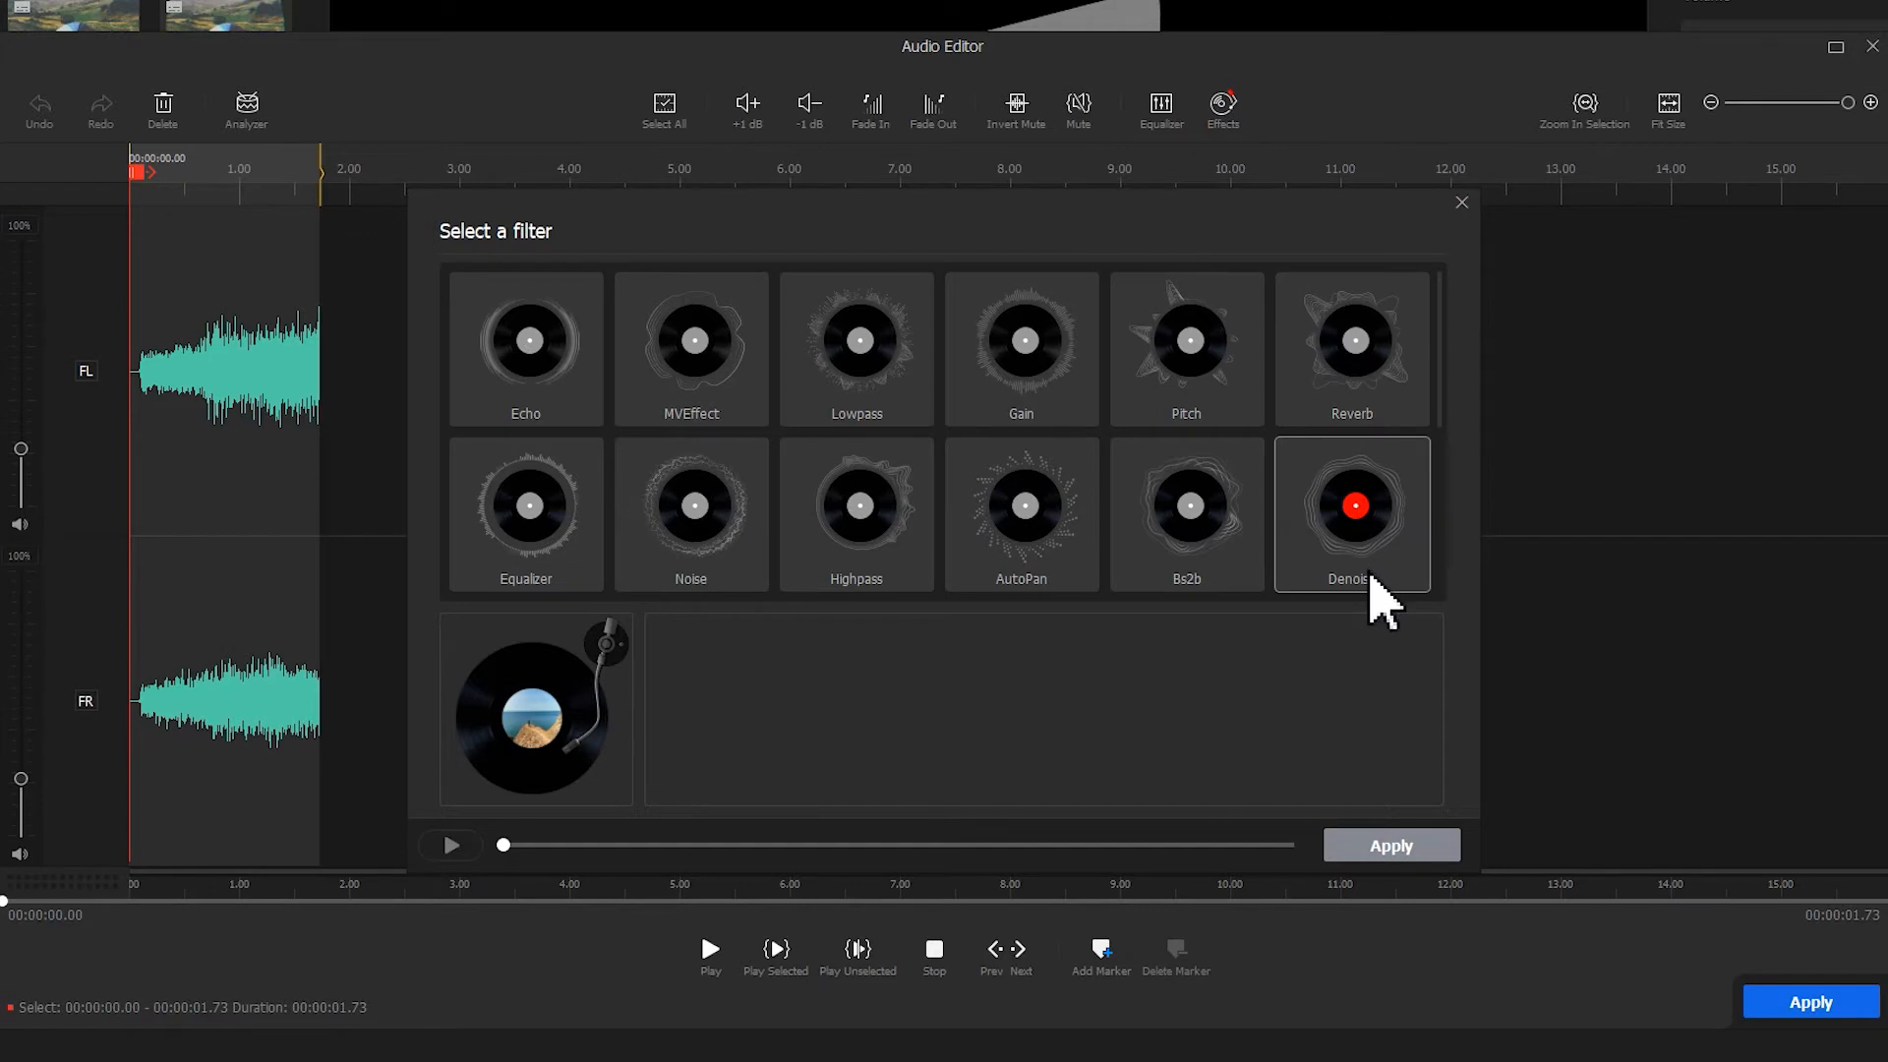
left_click(1352, 513)
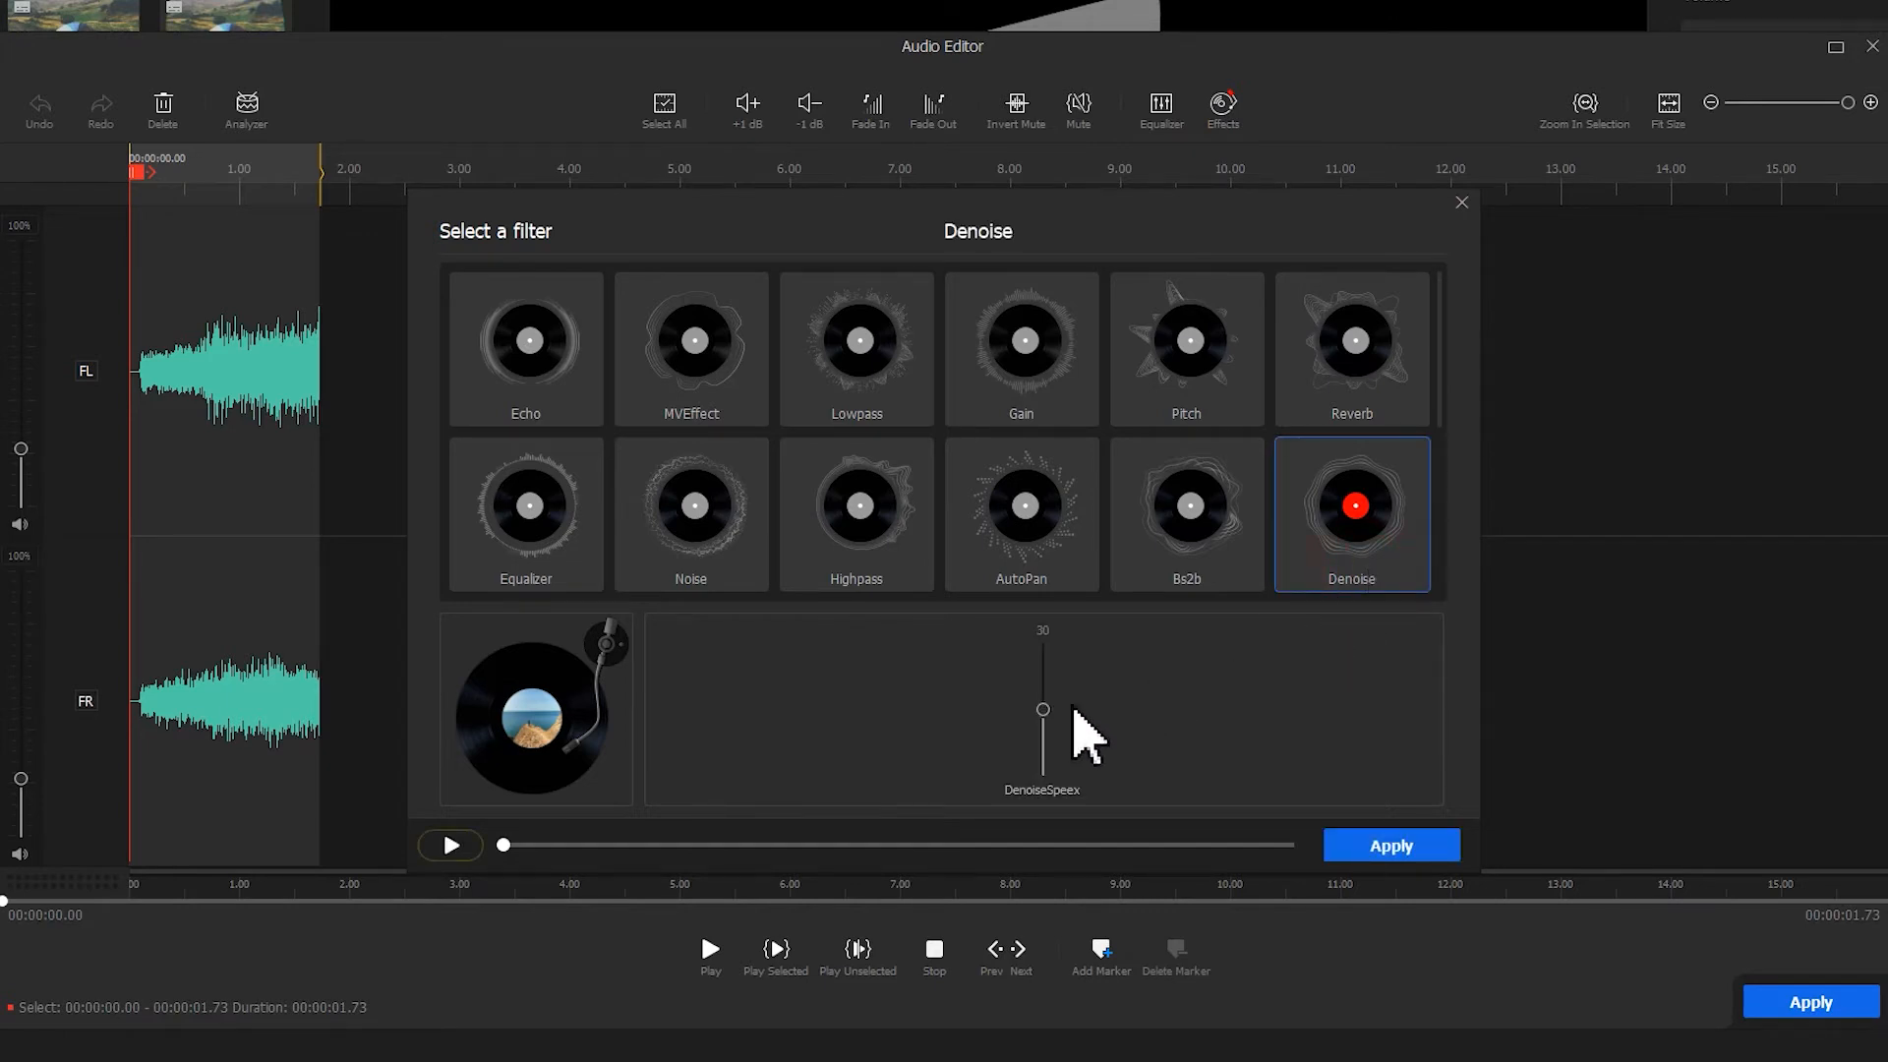
left_click_drag(1042, 708, 1043, 655)
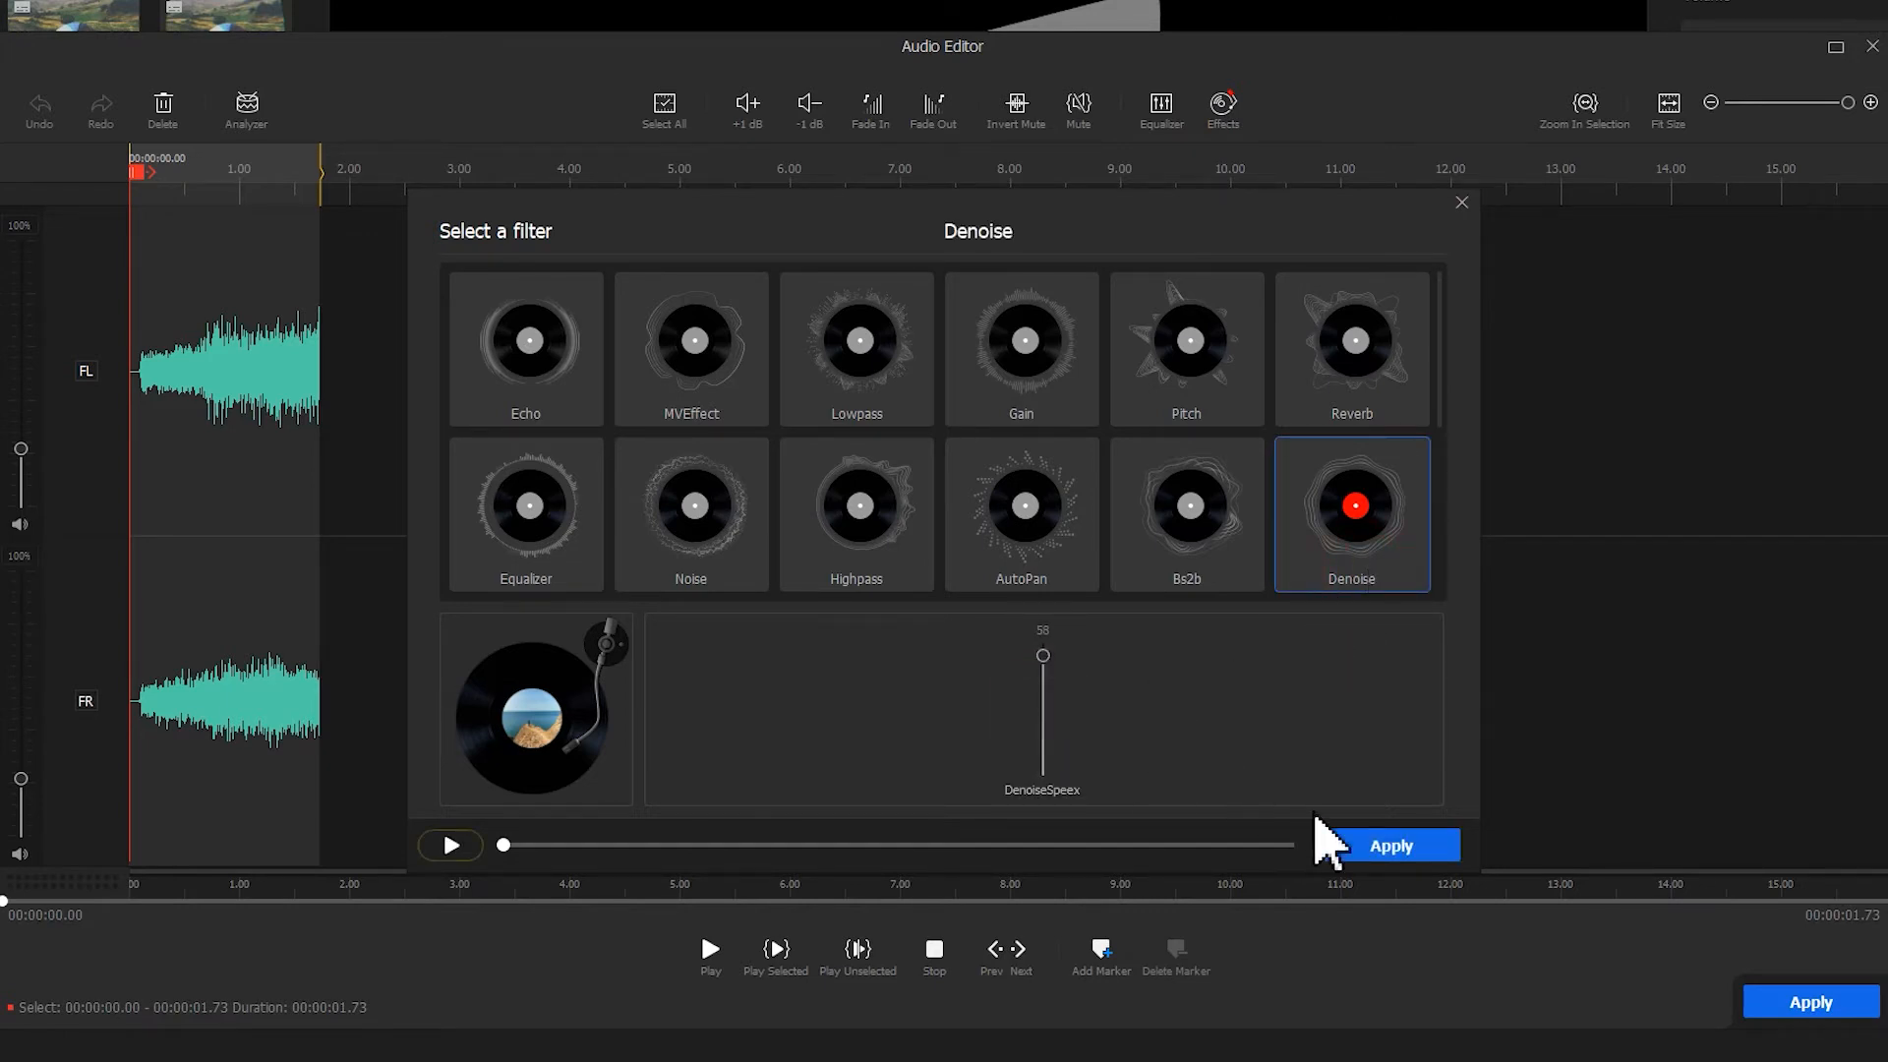
left_click(1390, 846)
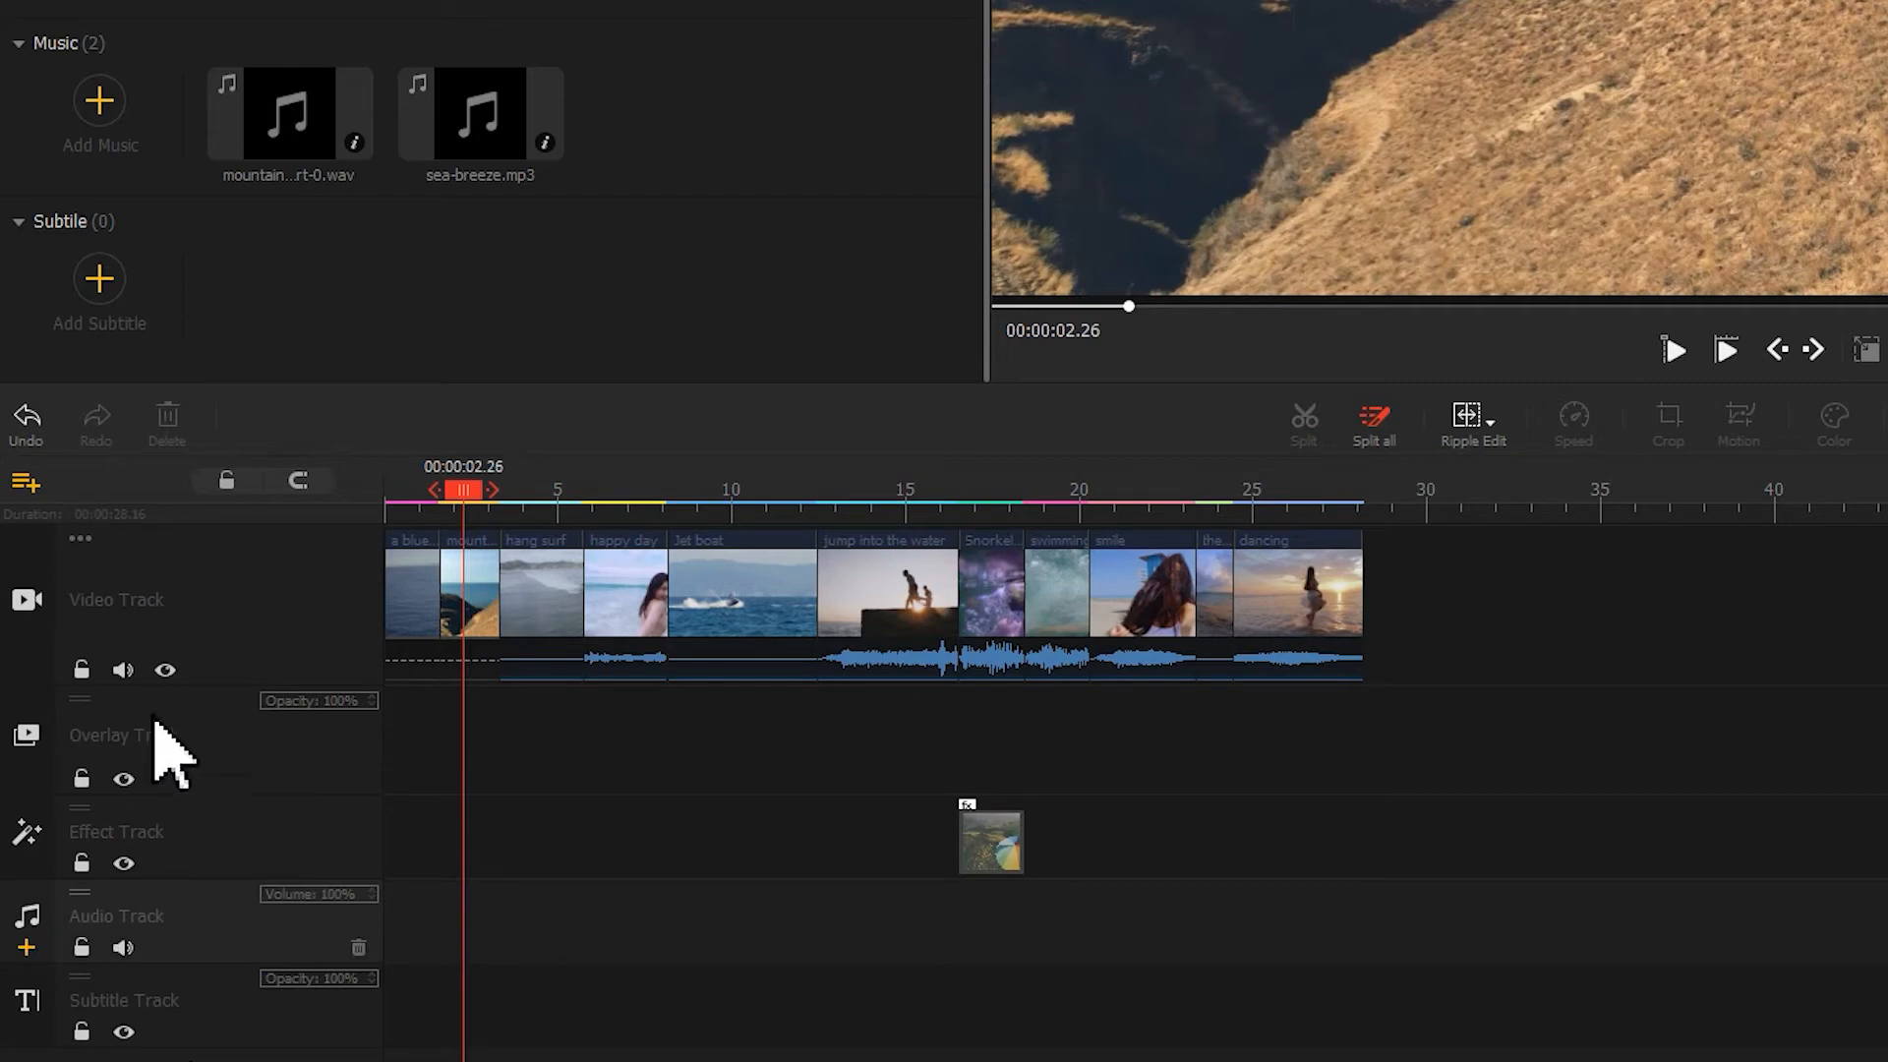
Place sea-breeze.mp3 on the audio track and select it in the Inspector.
left_click(123, 670)
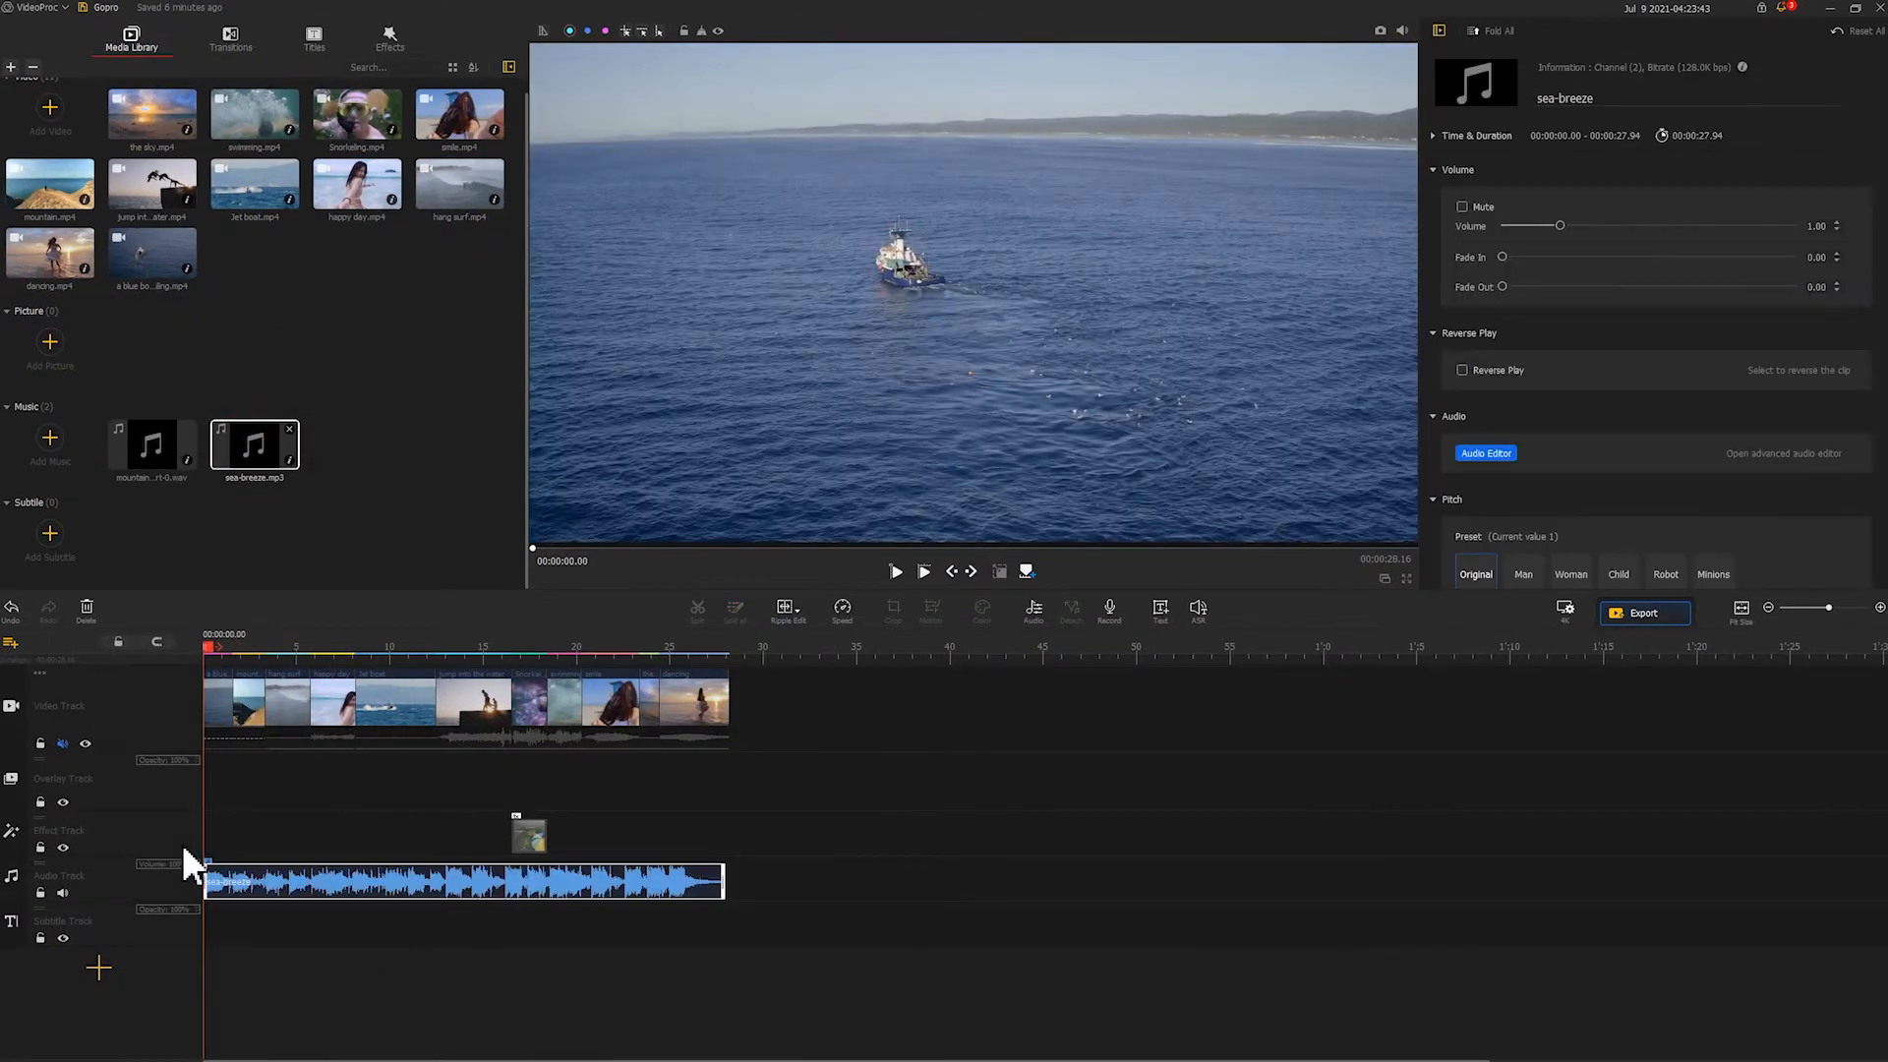
left_click(295, 881)
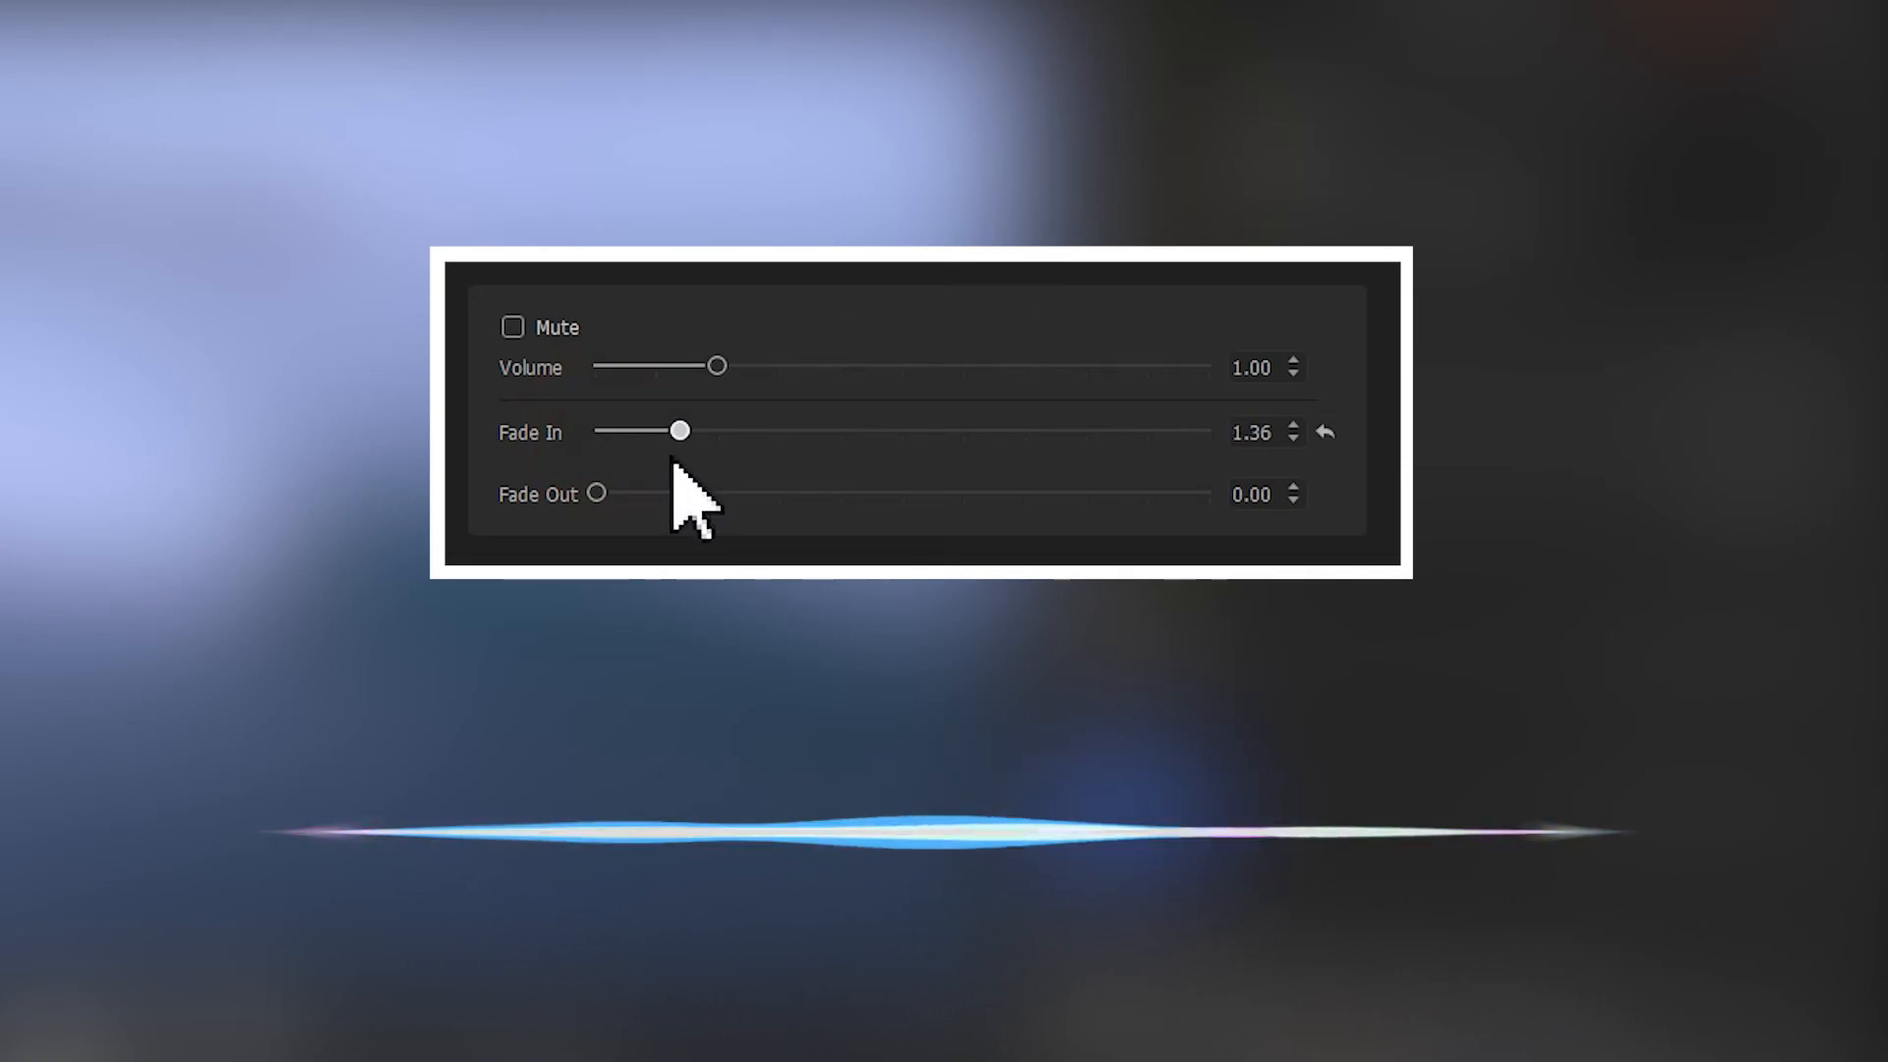
Give the music a 1.36 s fade-in, 2.83 s fade-out and volume 1.26.
left_click_drag(596, 493, 771, 494)
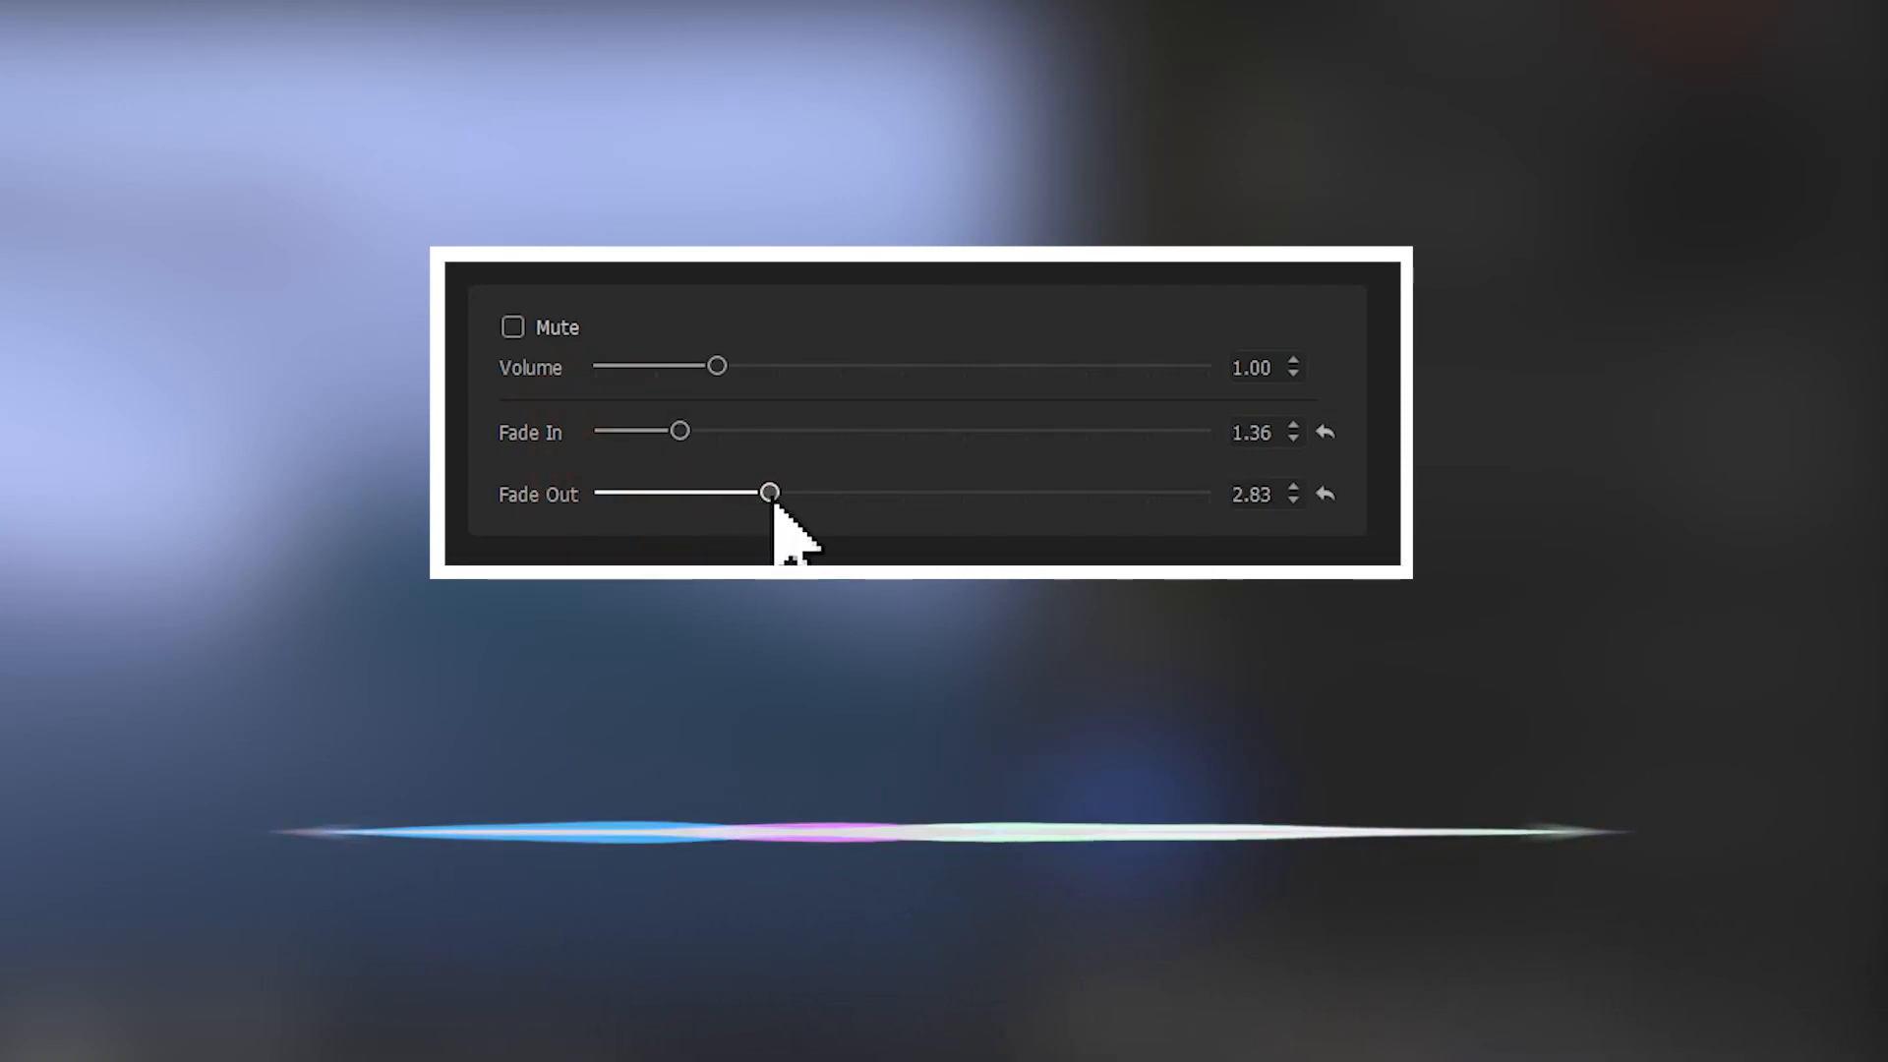
left_click_drag(719, 365, 659, 365)
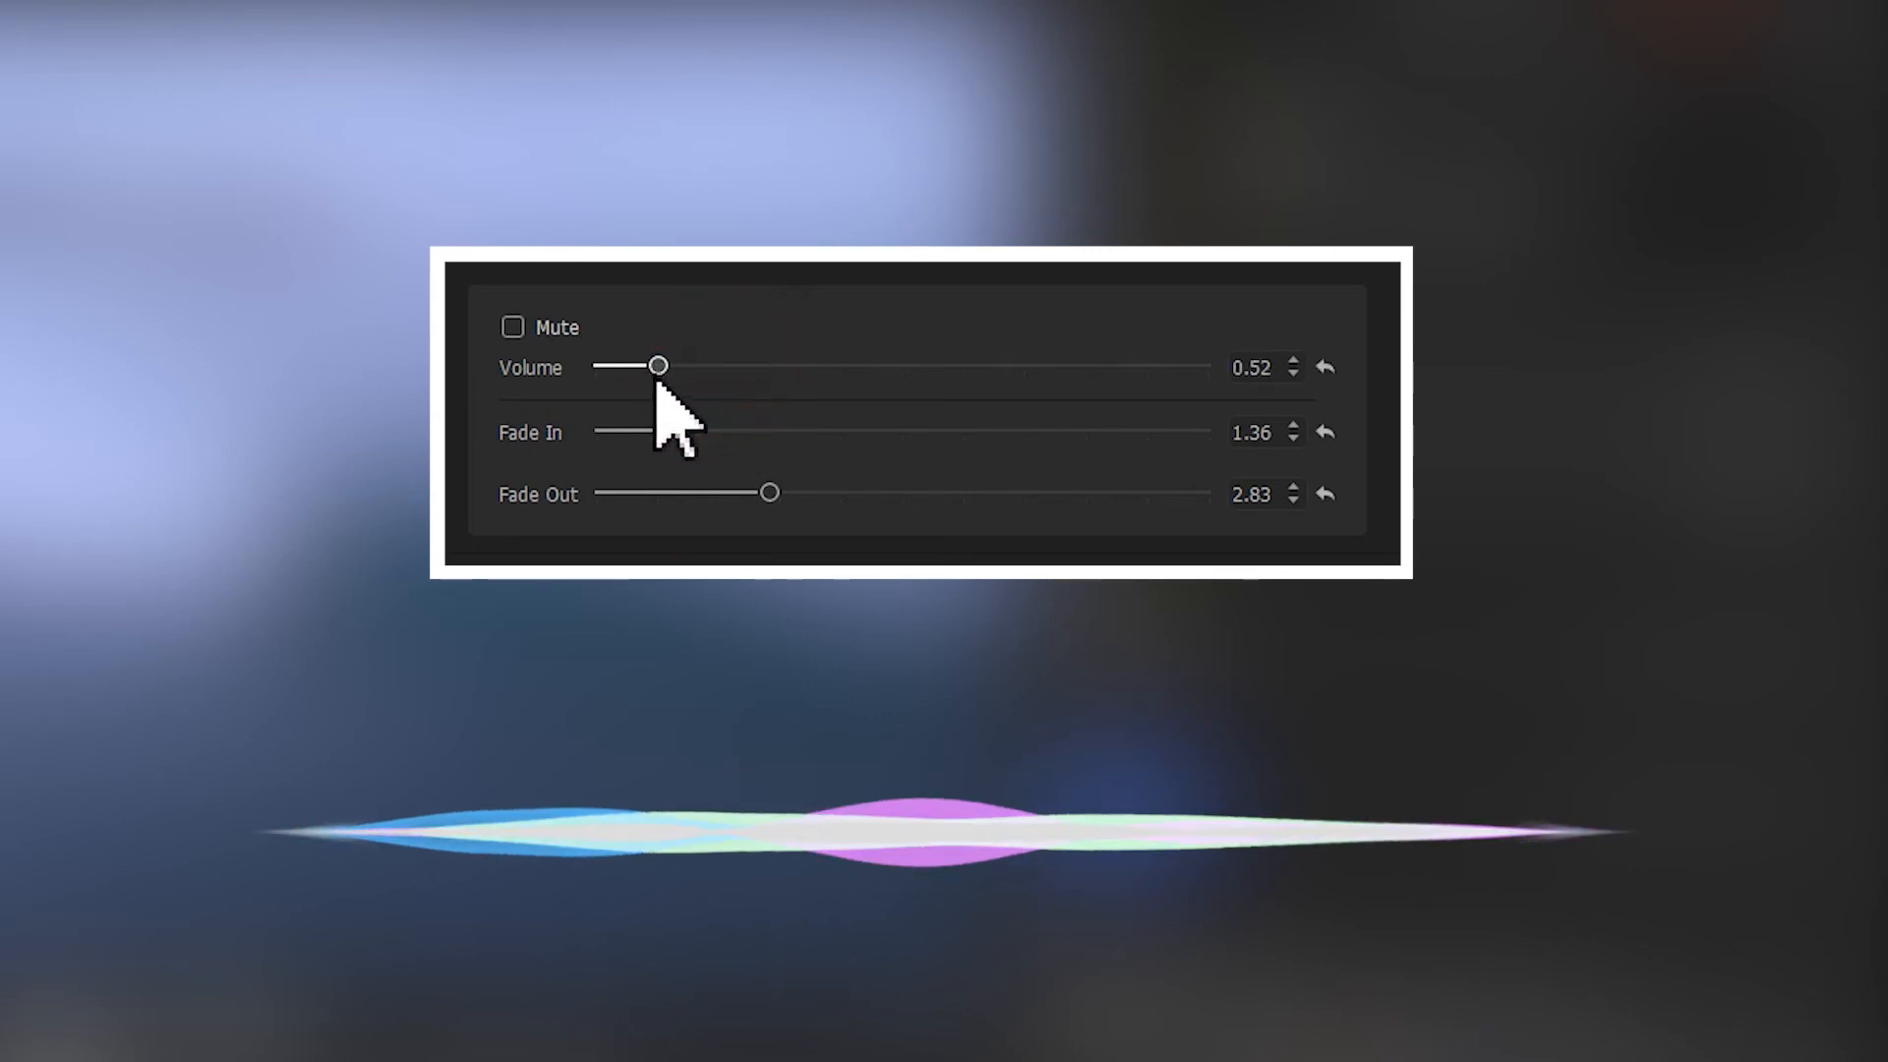
left_click_drag(659, 364, 741, 365)
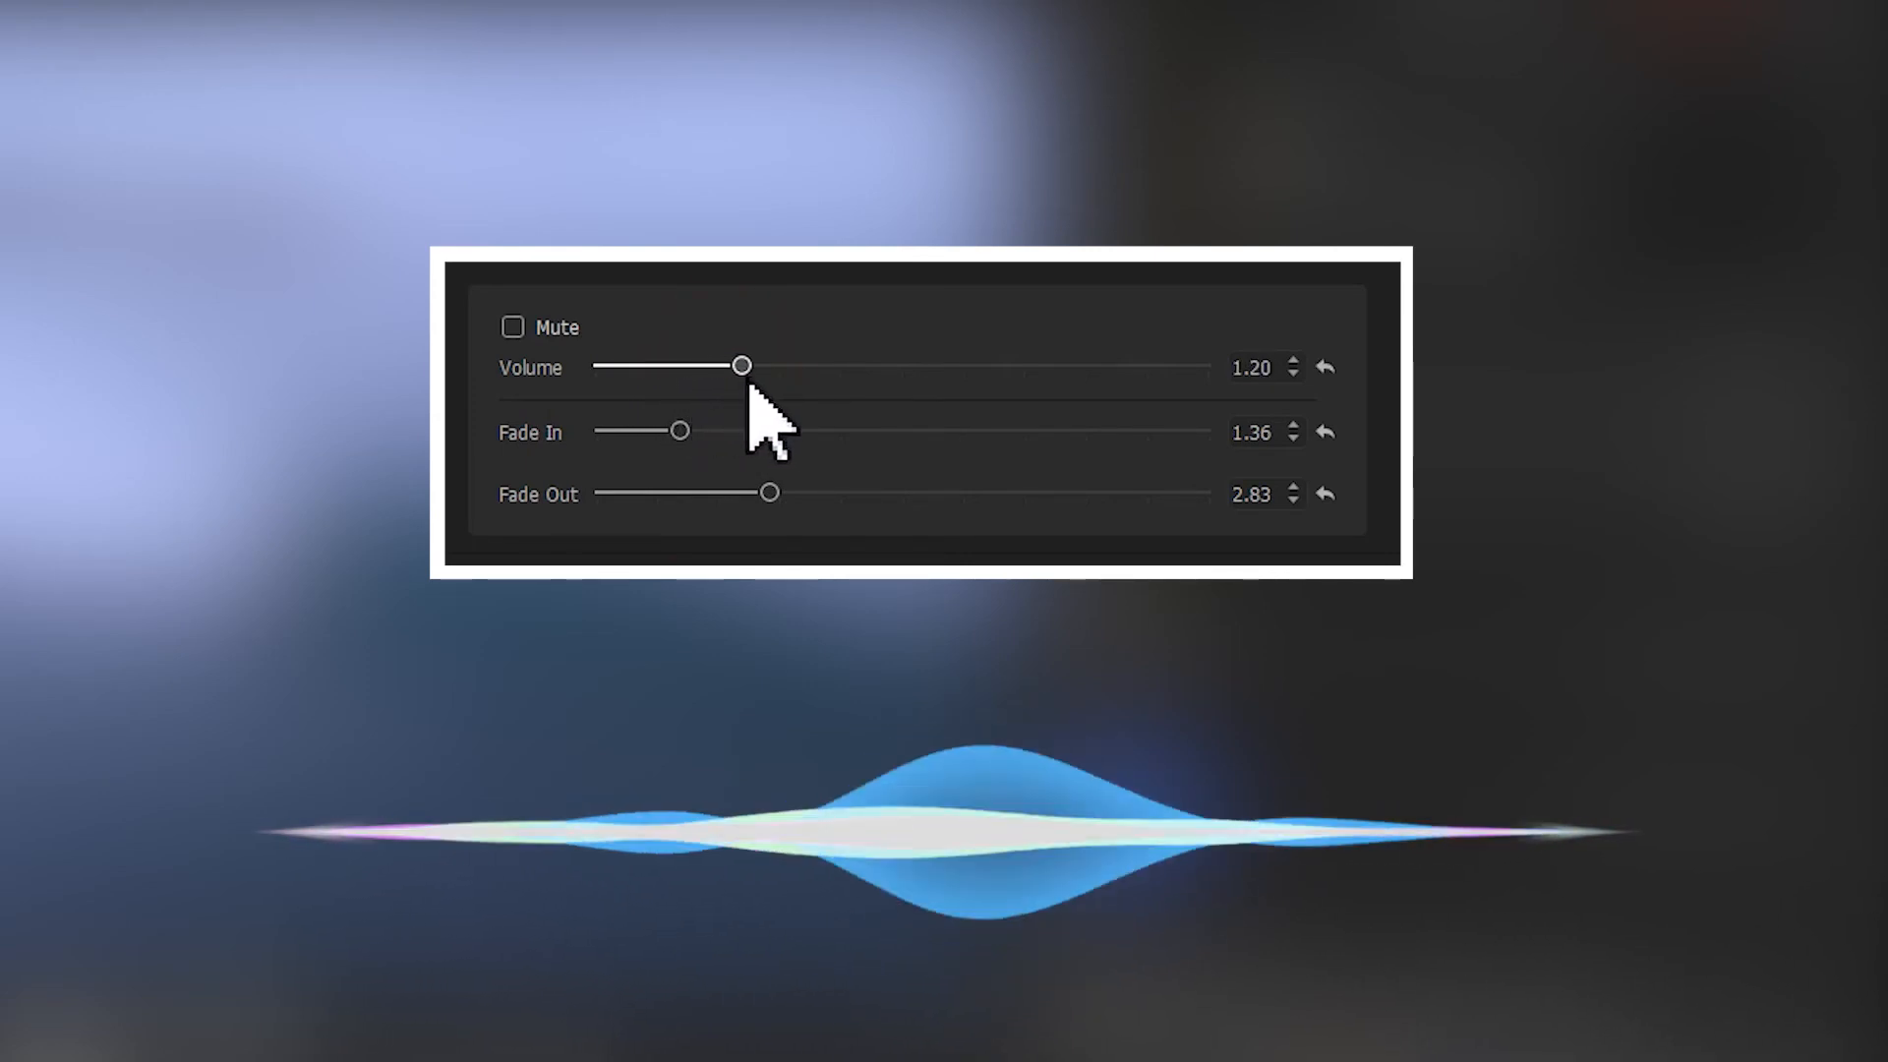
left_click_drag(741, 365, 751, 364)
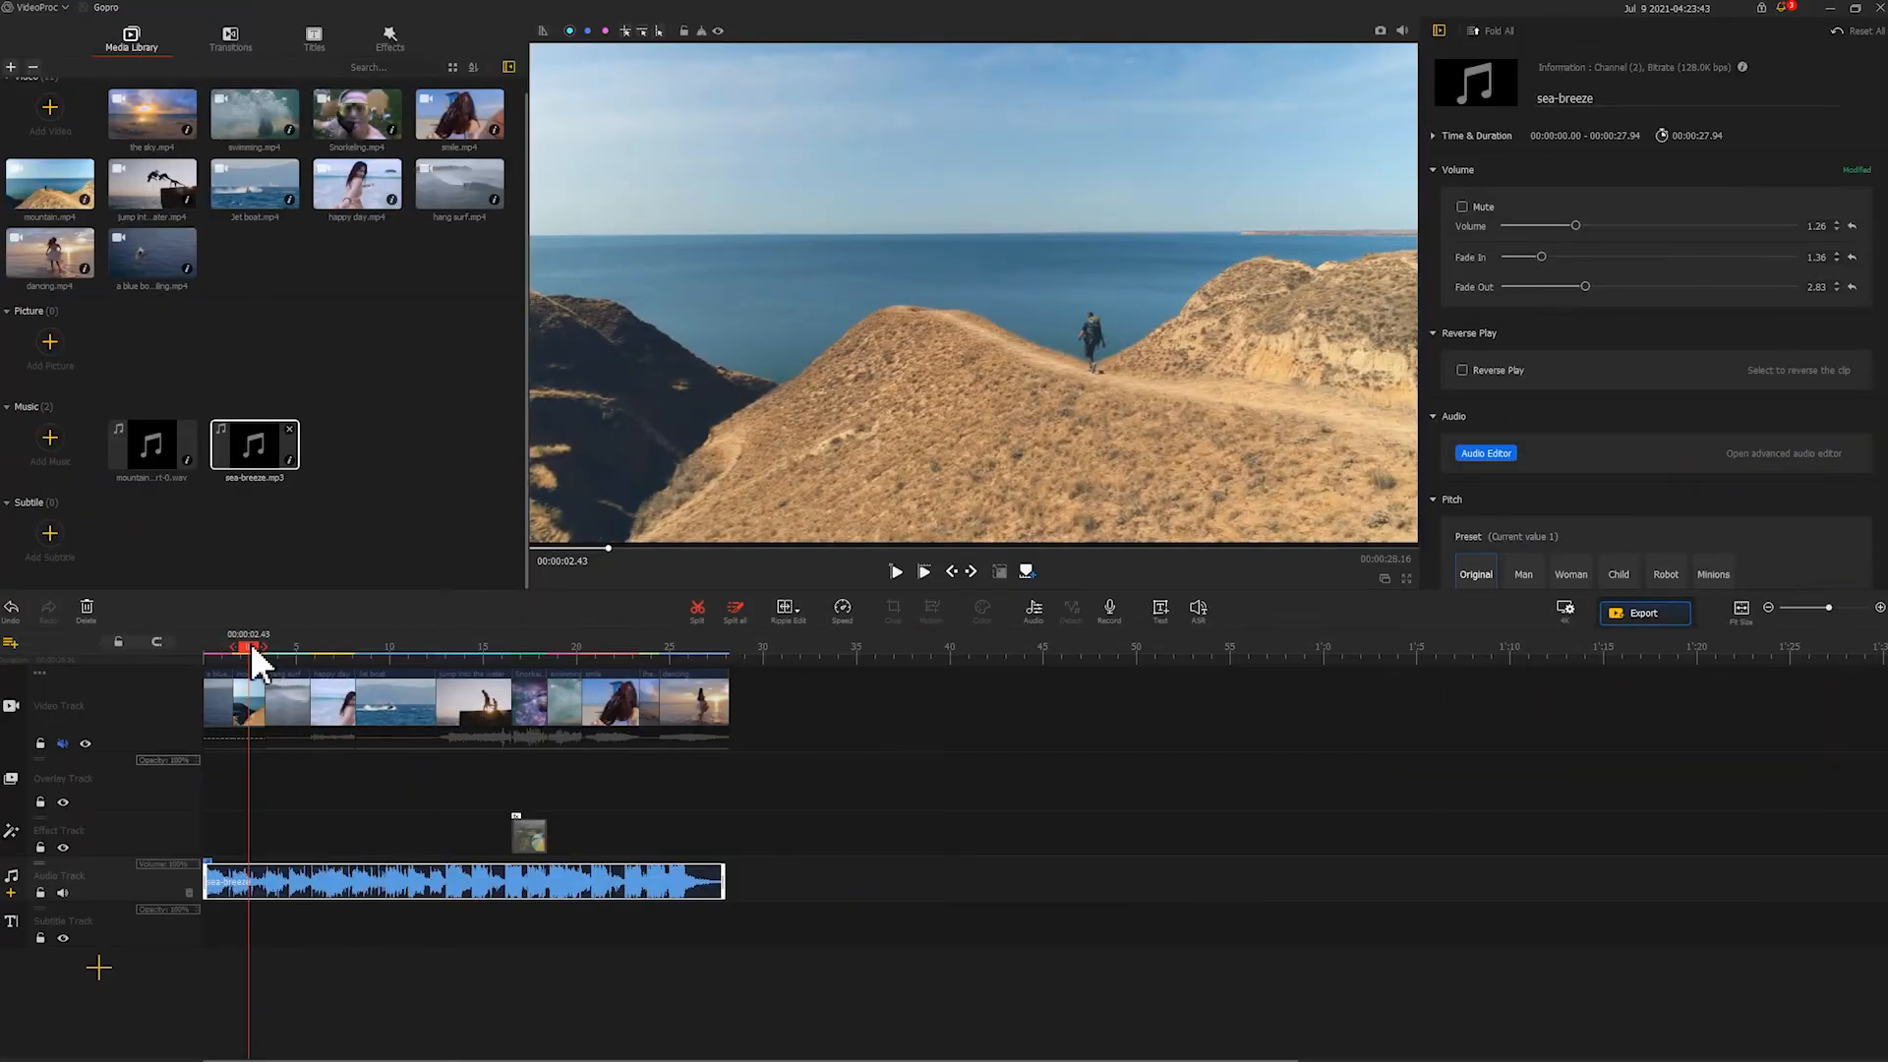
Export Gopro as a 3840x2160 High-quality MP4 and start rendering.
left_click(1642, 613)
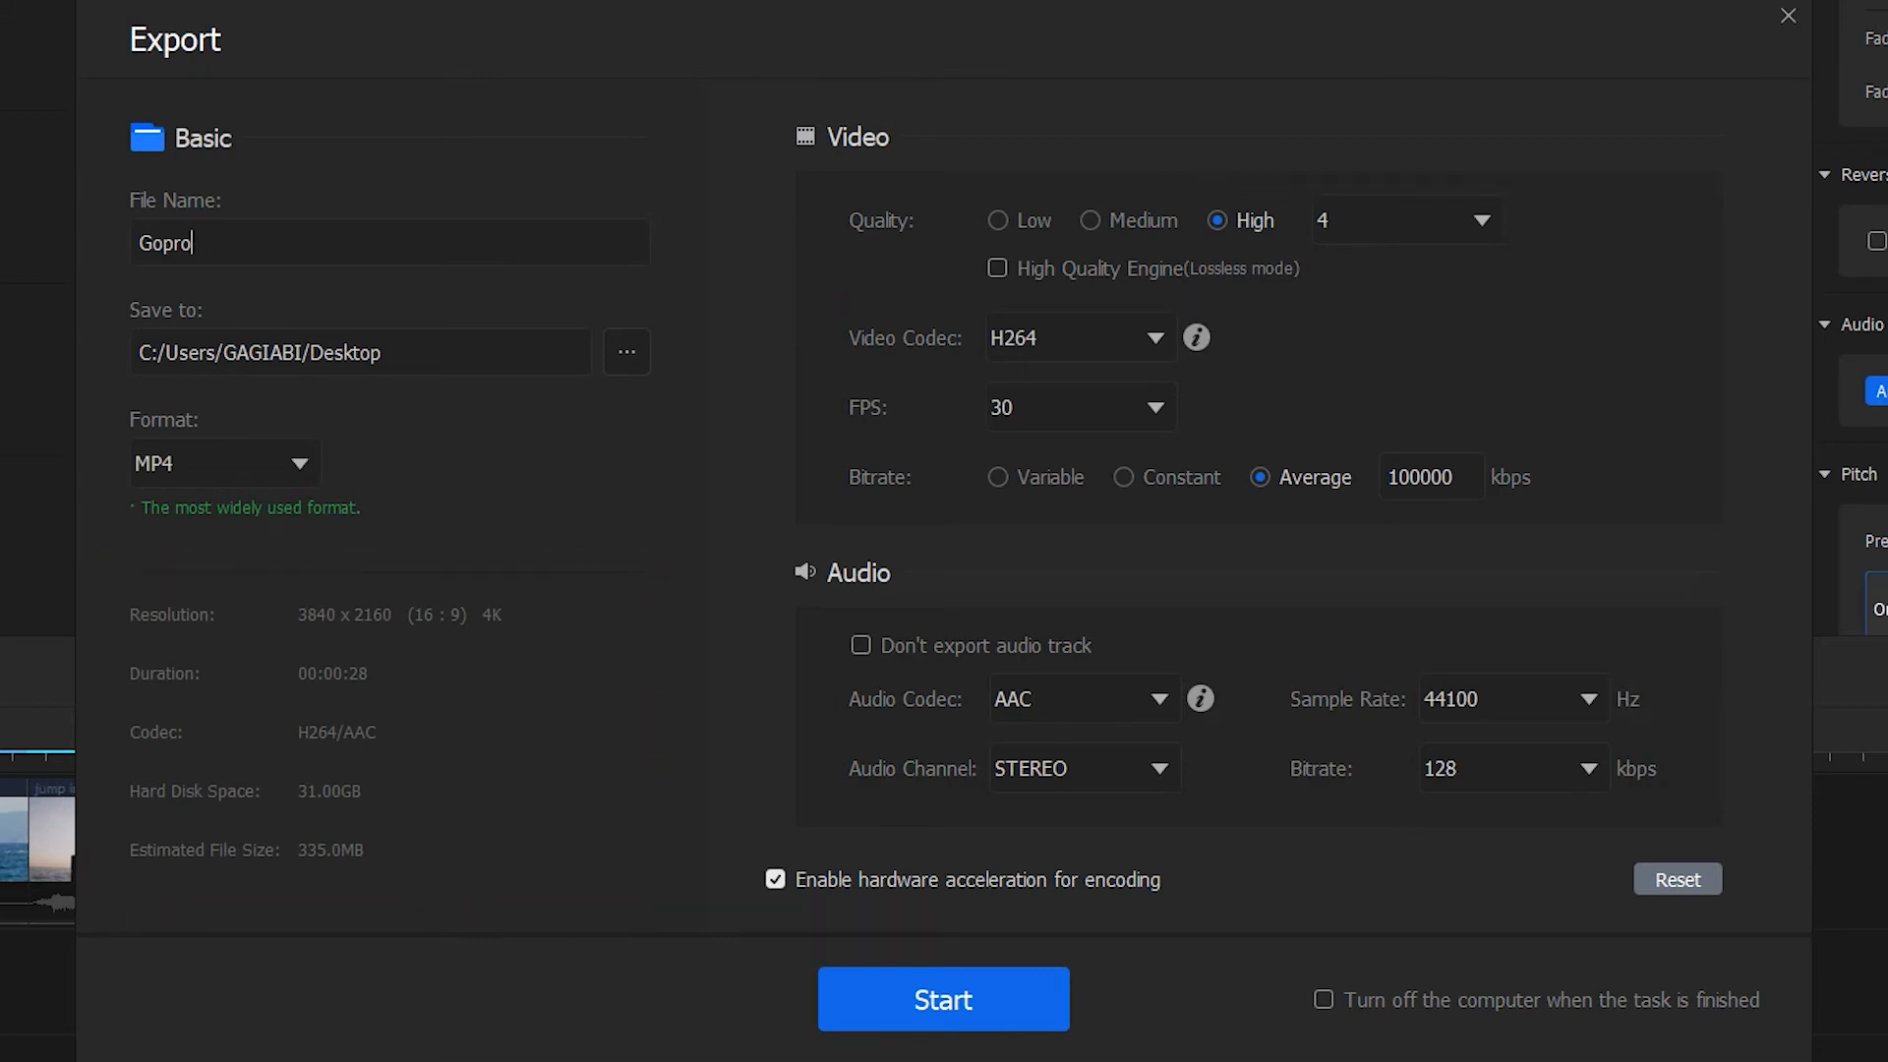
left_click(943, 999)
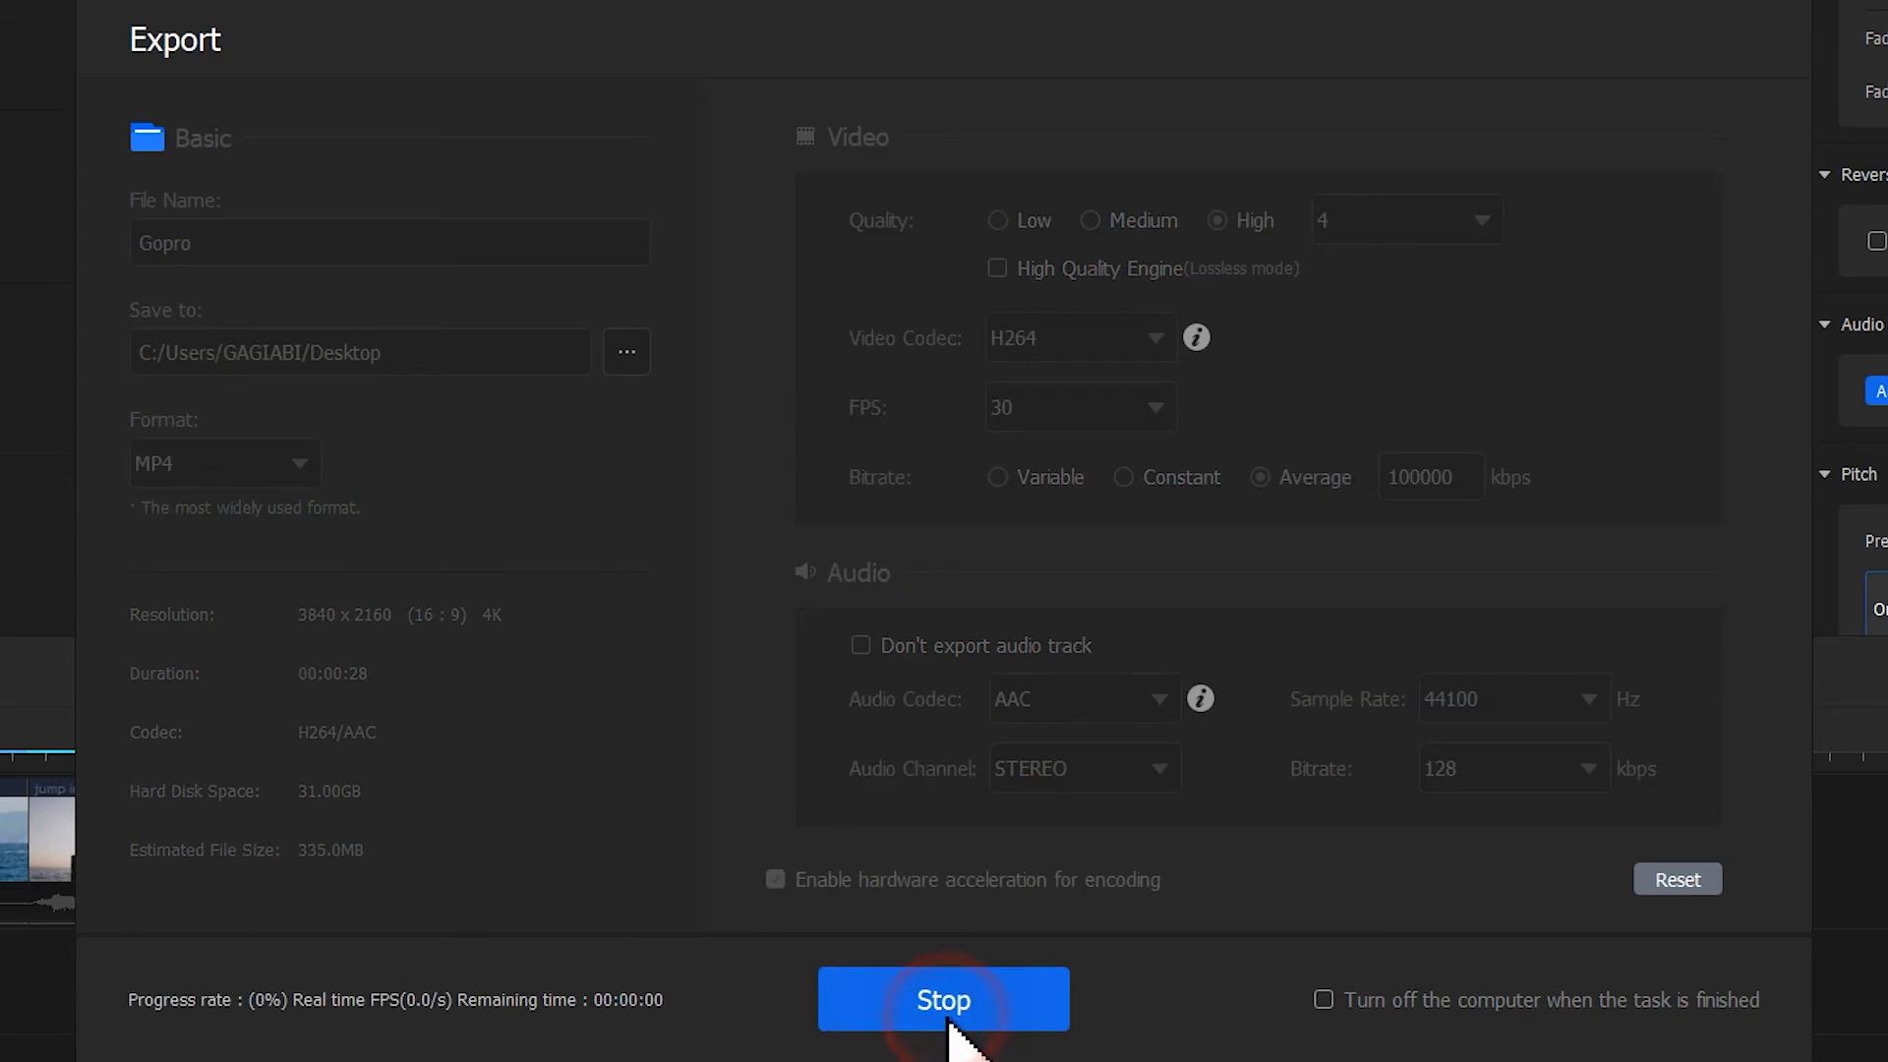